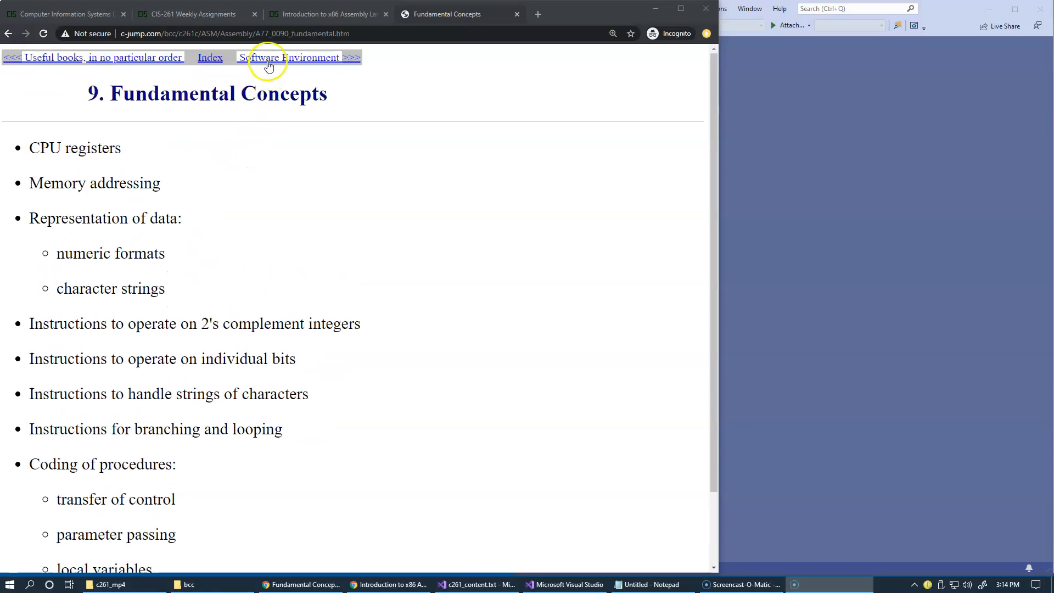
Step: Go to the c-jump Software Environment page, with Visual Studio brought up beside it
left_click(294, 57)
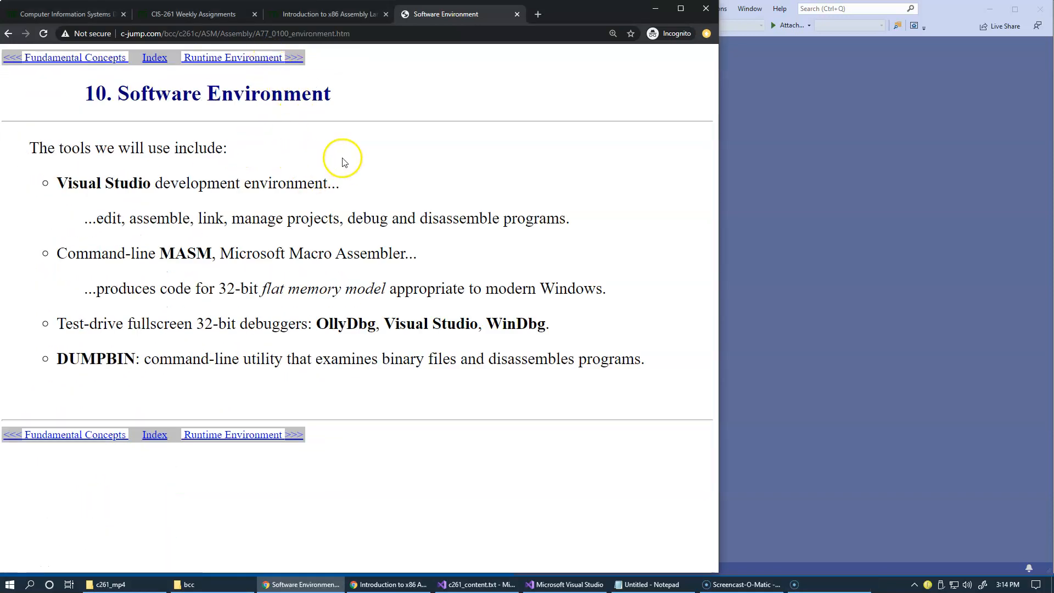
mouse_move(342, 161)
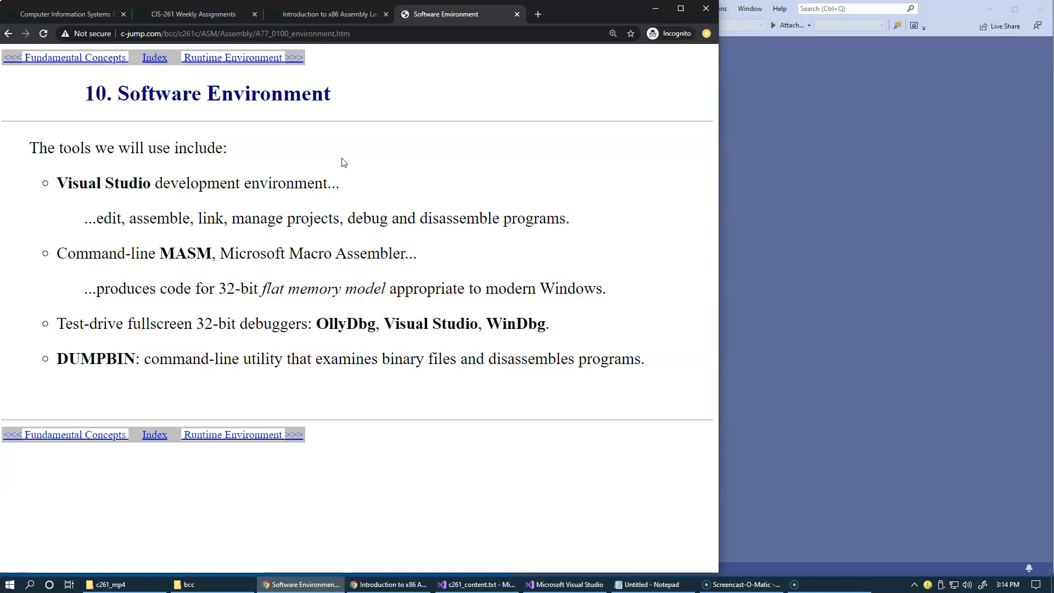
left_click(569, 583)
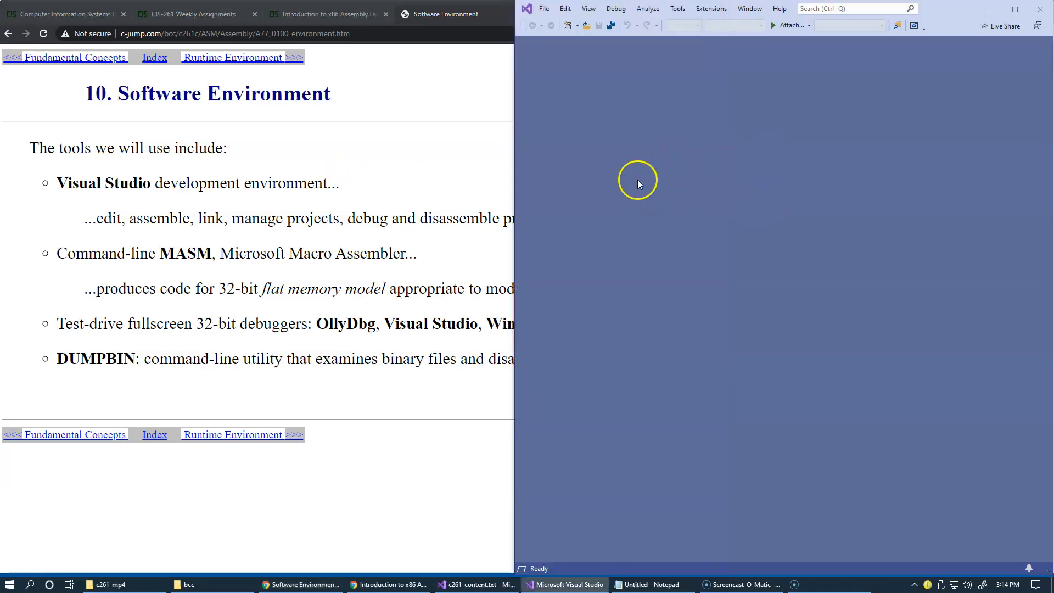
mouse_move(534, 186)
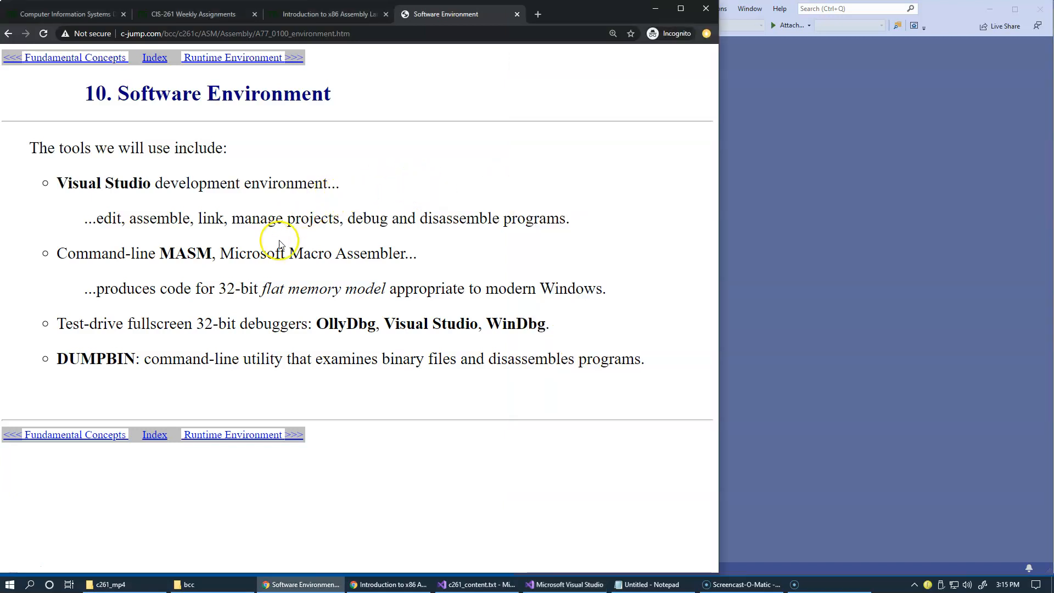
mouse_move(224, 242)
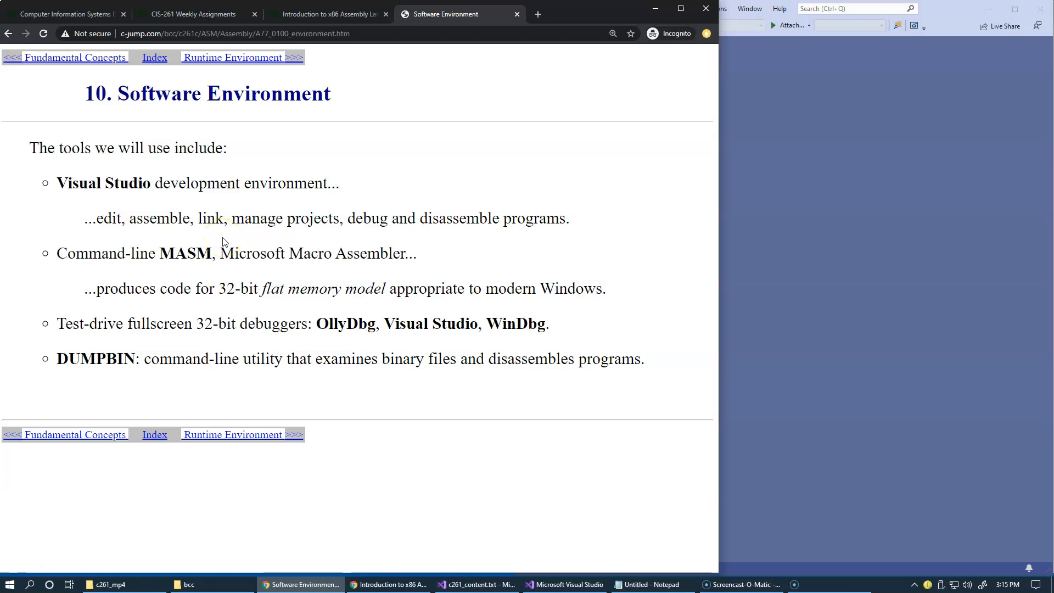
mouse_move(524, 240)
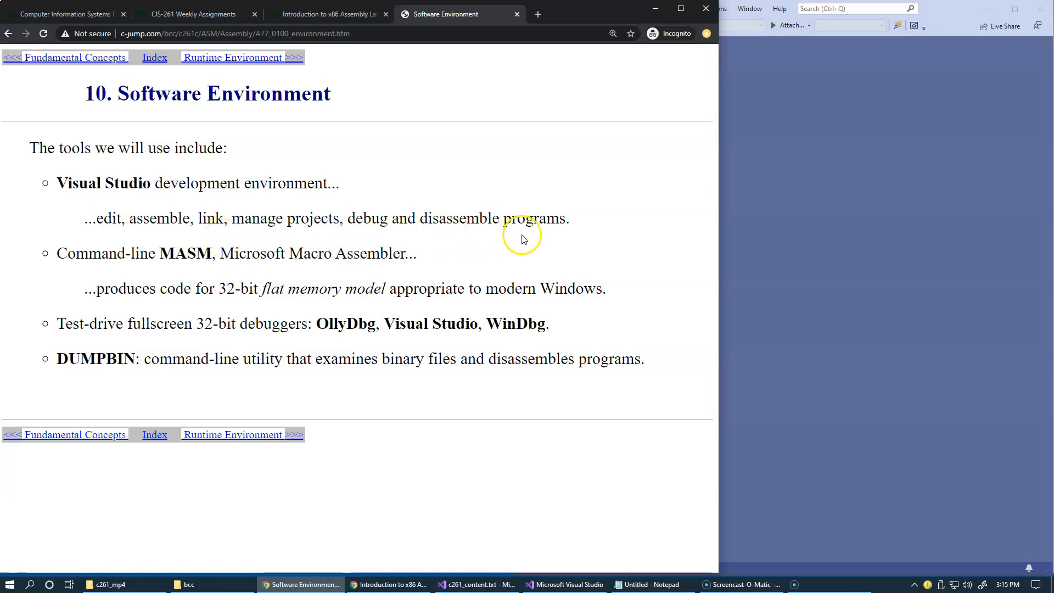
mouse_move(646, 262)
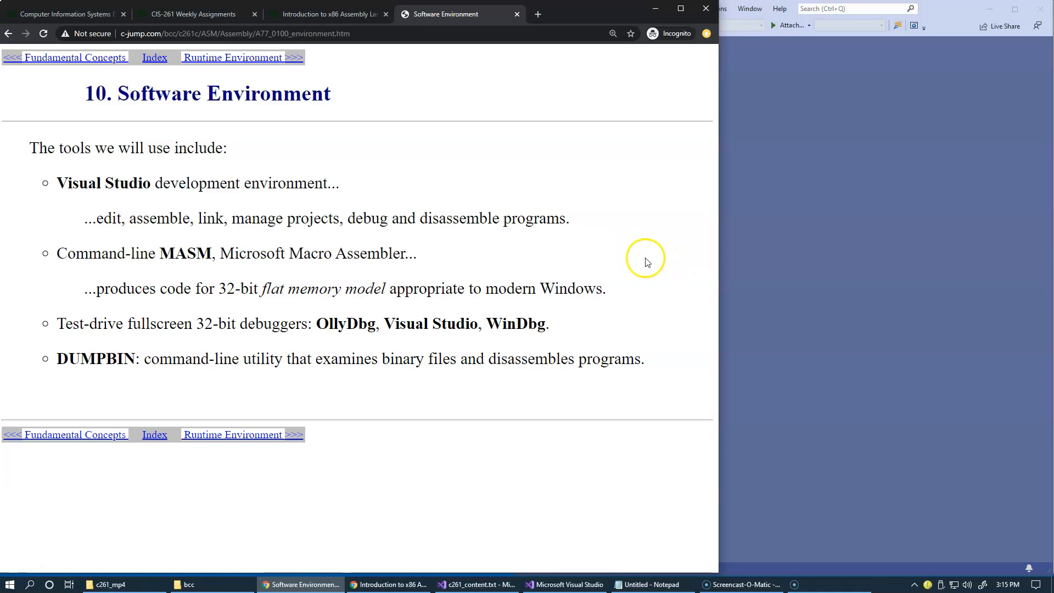
mouse_move(728, 293)
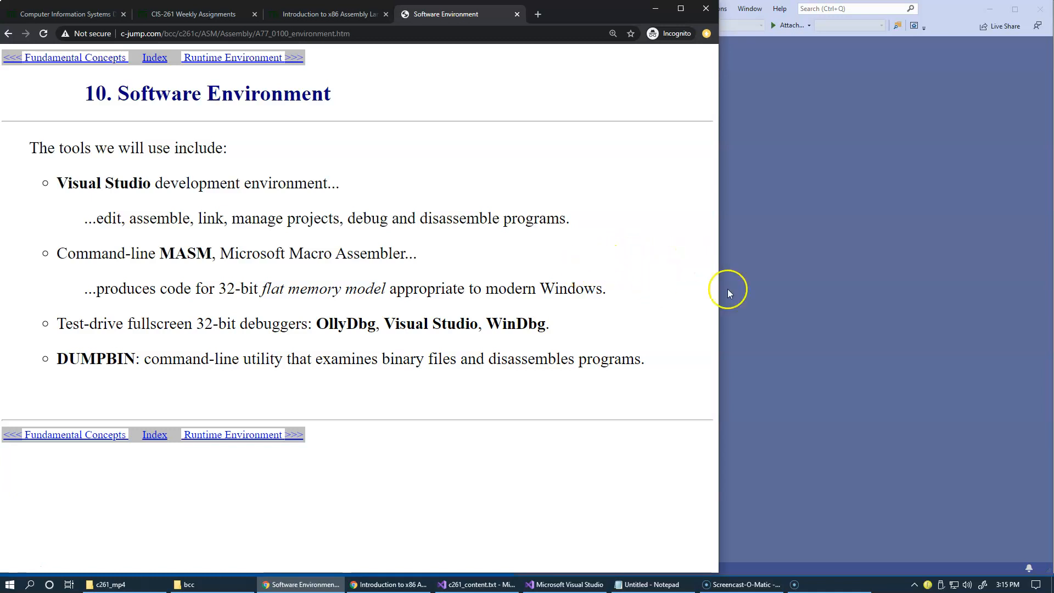
left_click(565, 584)
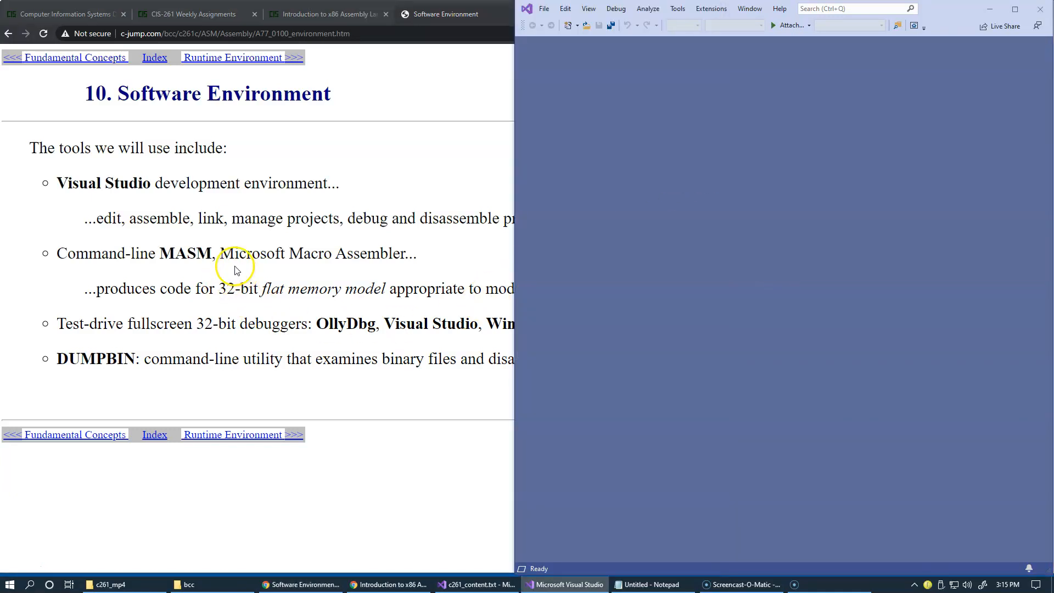
mouse_move(363, 269)
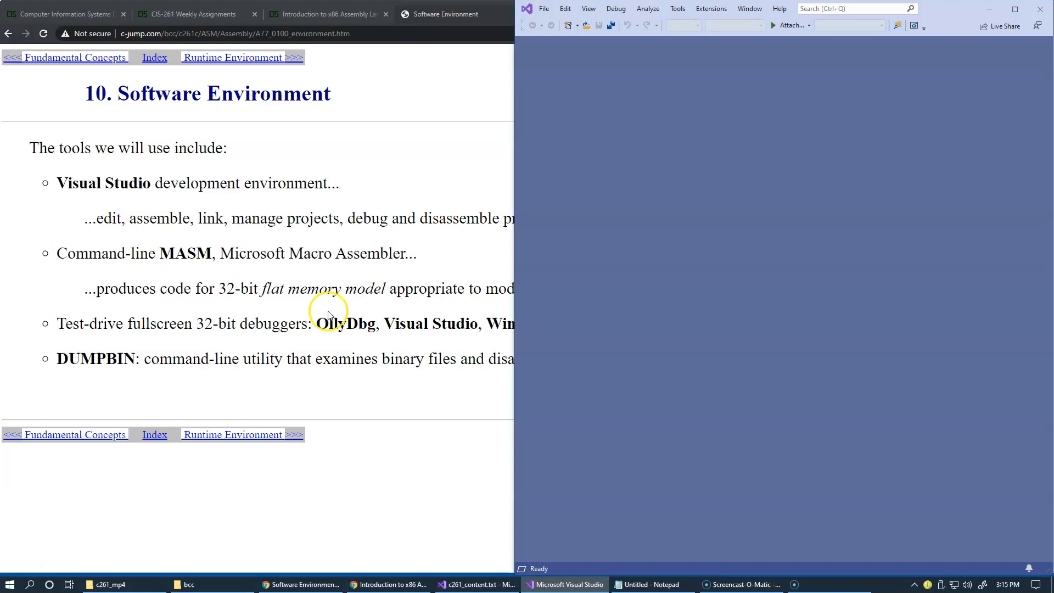
mouse_move(366, 308)
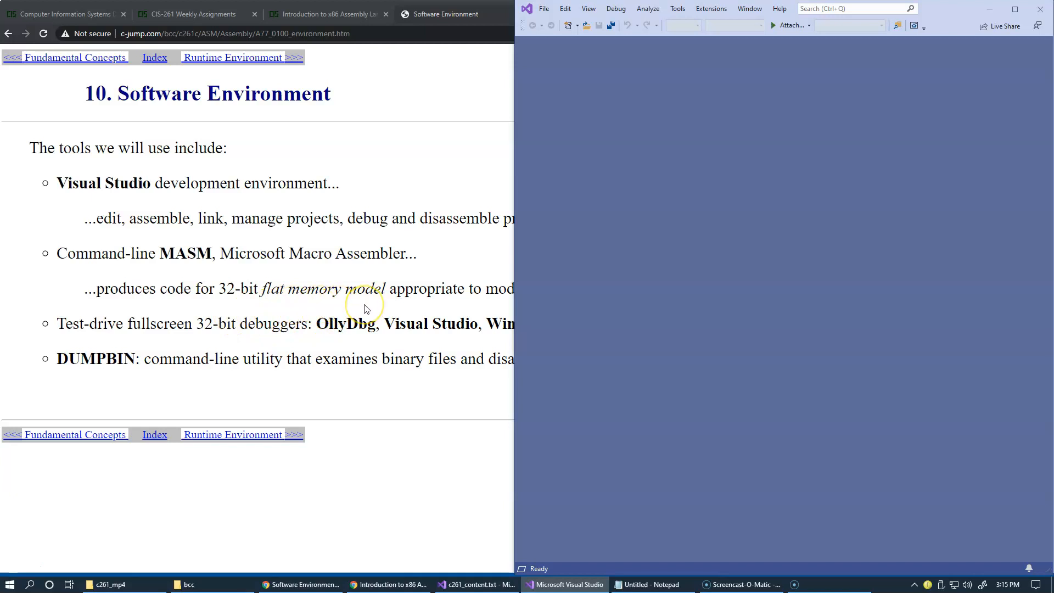
mouse_move(366, 309)
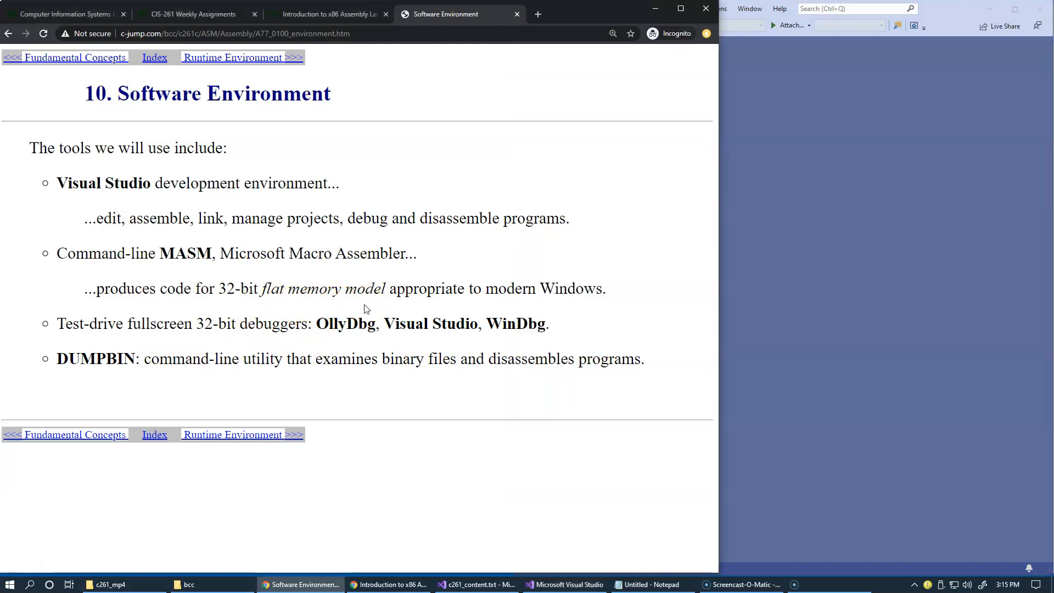
mouse_move(523, 307)
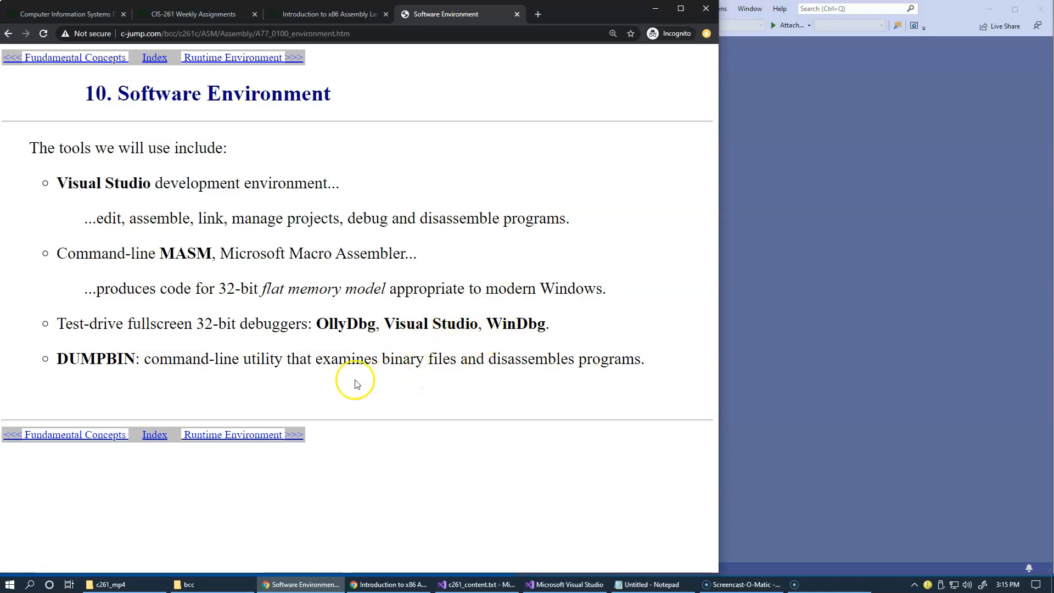
left_click(569, 584)
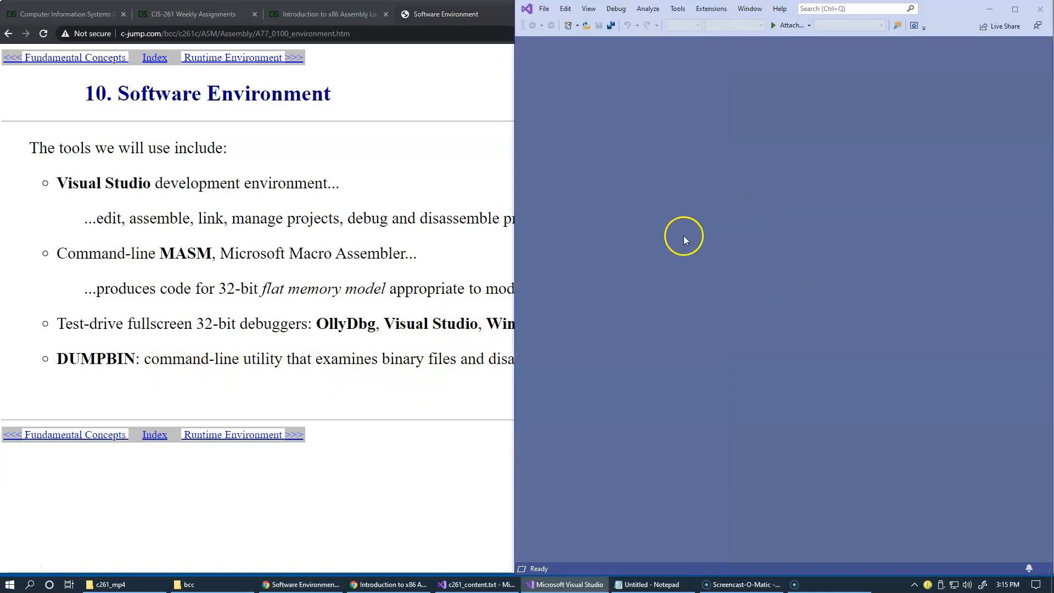
mouse_move(374, 388)
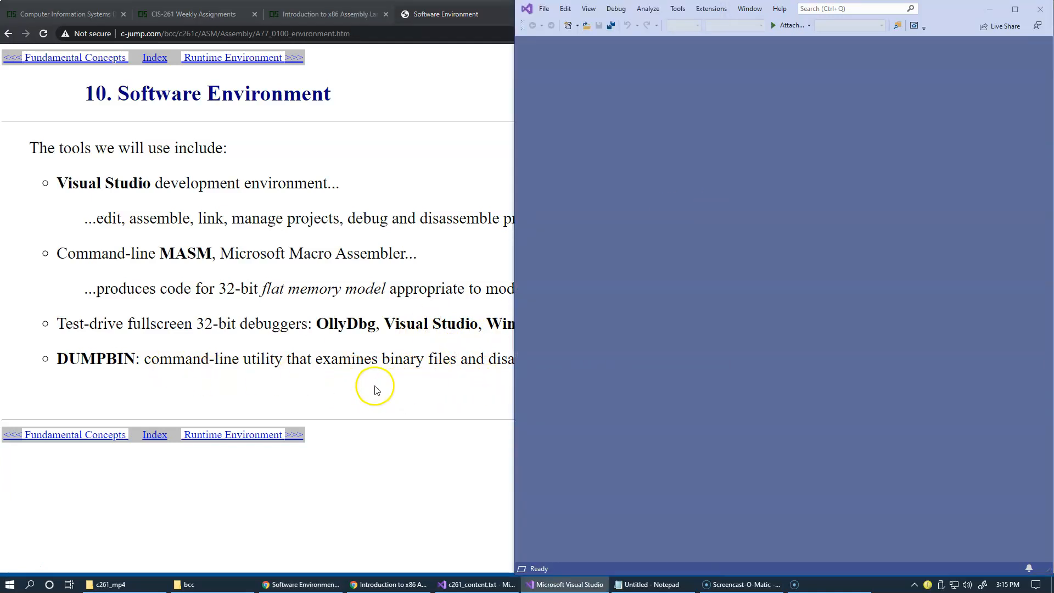
mouse_move(360, 388)
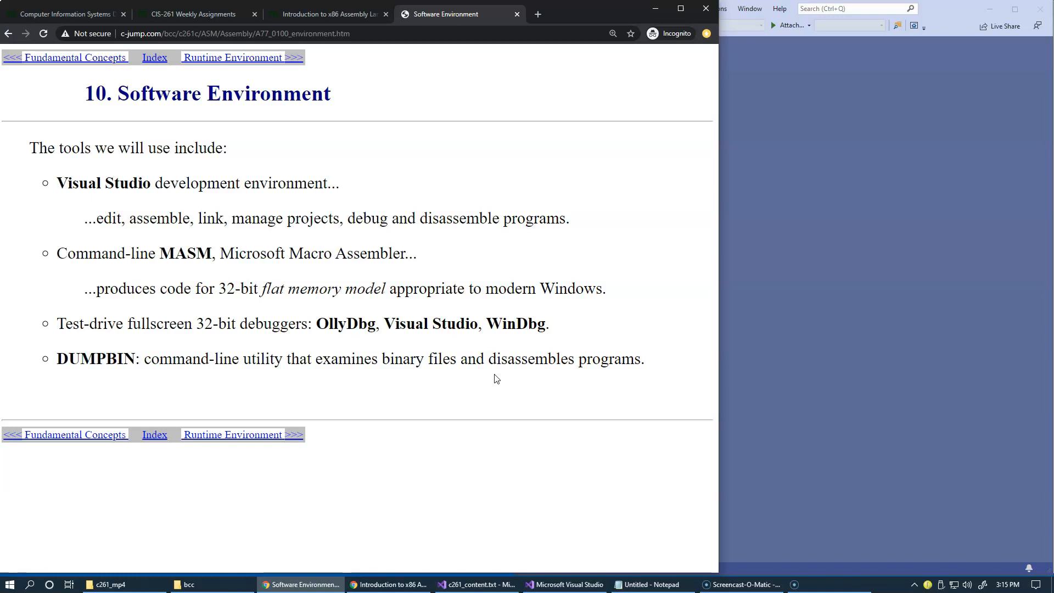
mouse_move(380, 365)
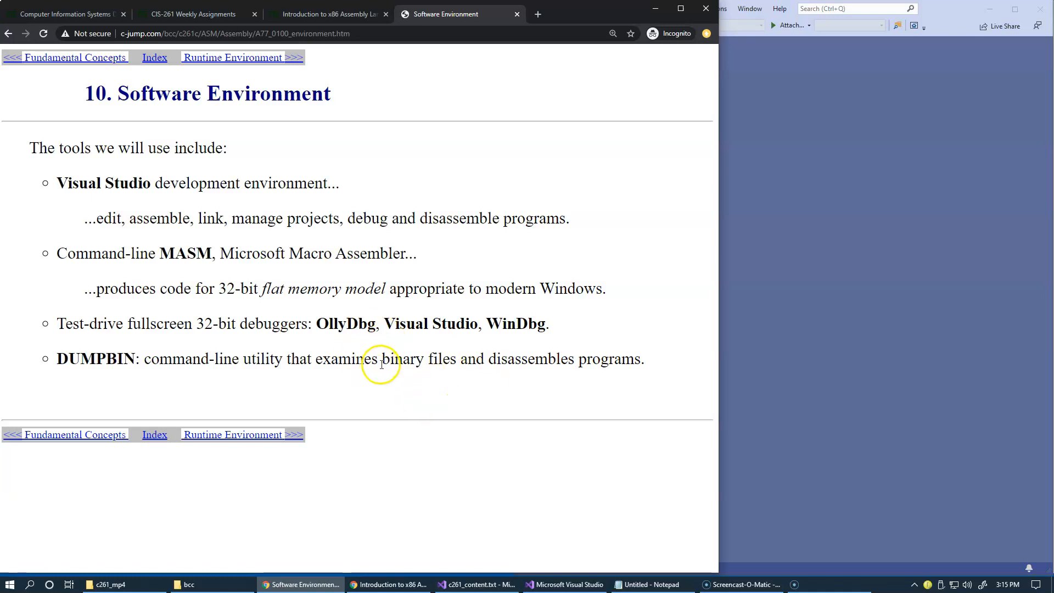
mouse_move(450, 376)
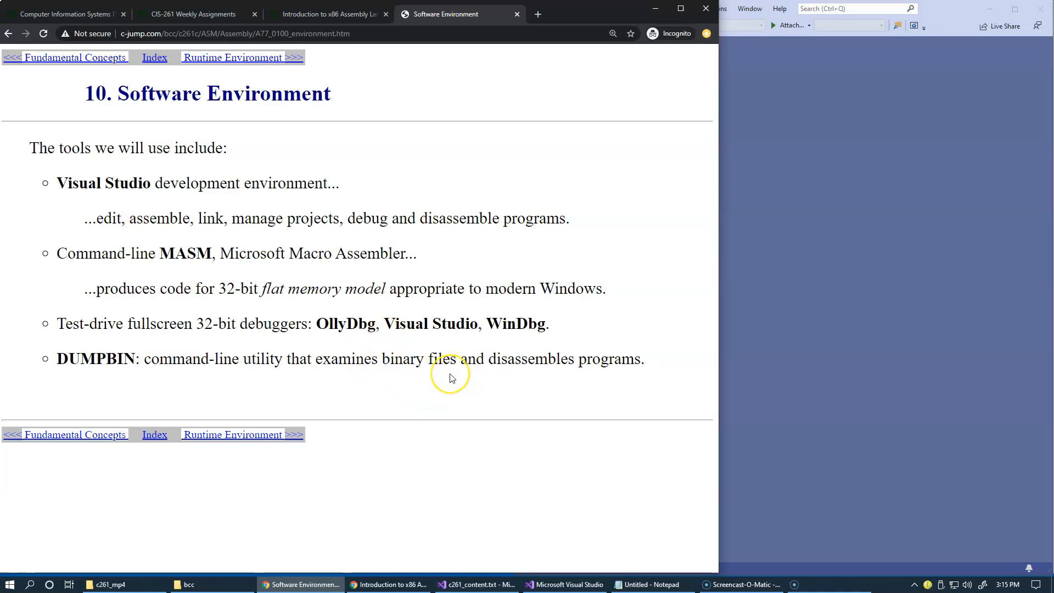
mouse_move(775, 363)
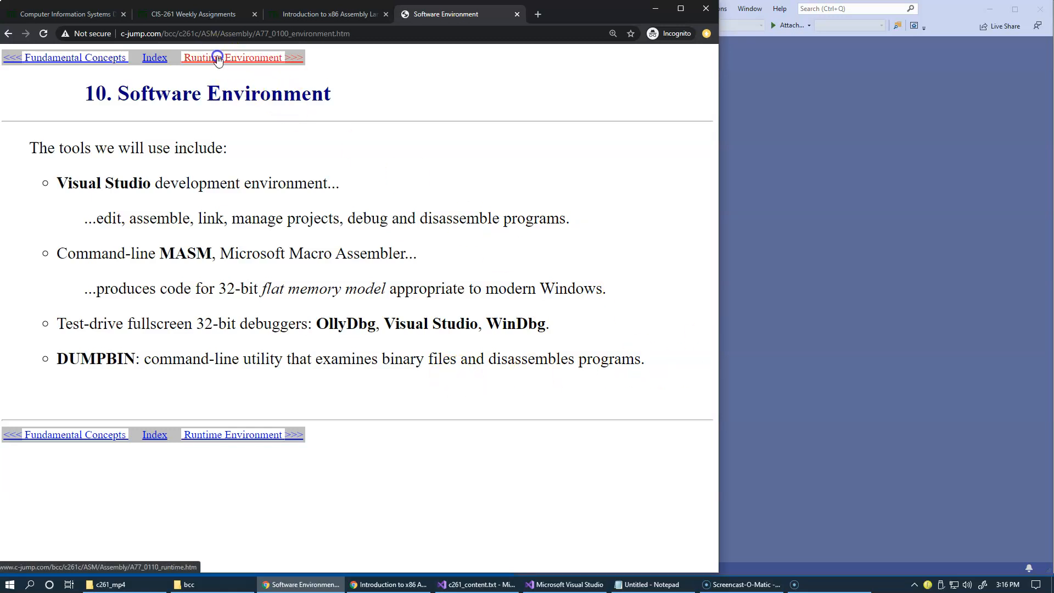
left_click(231, 57)
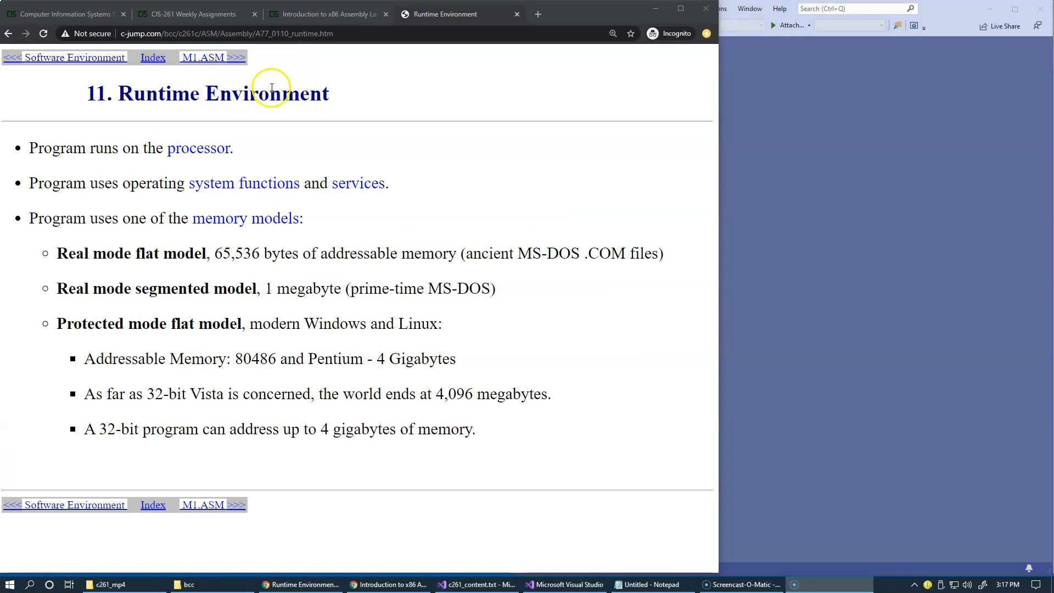
mouse_move(204, 113)
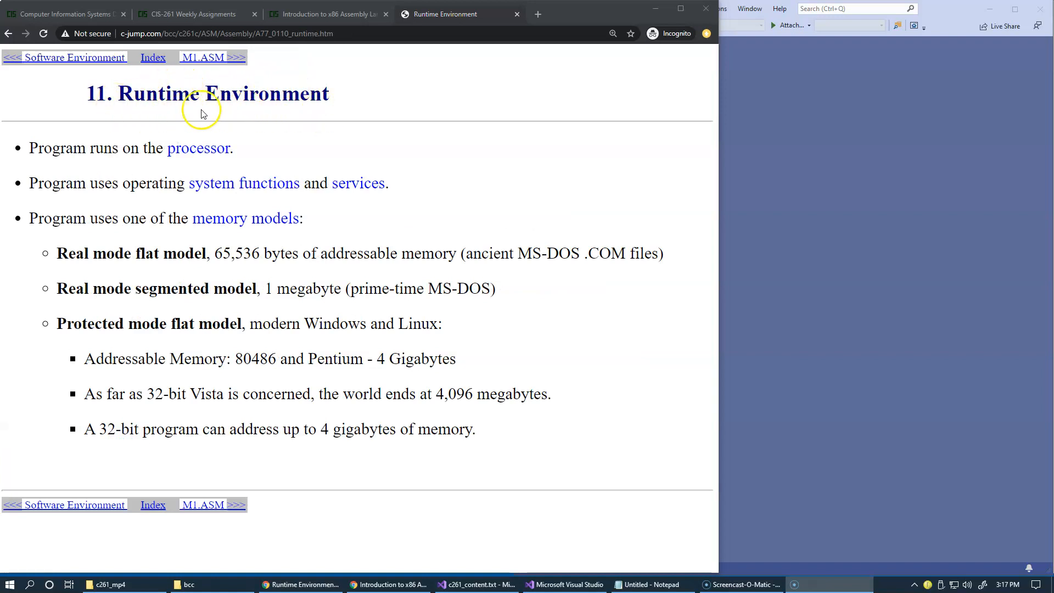
mouse_move(264, 115)
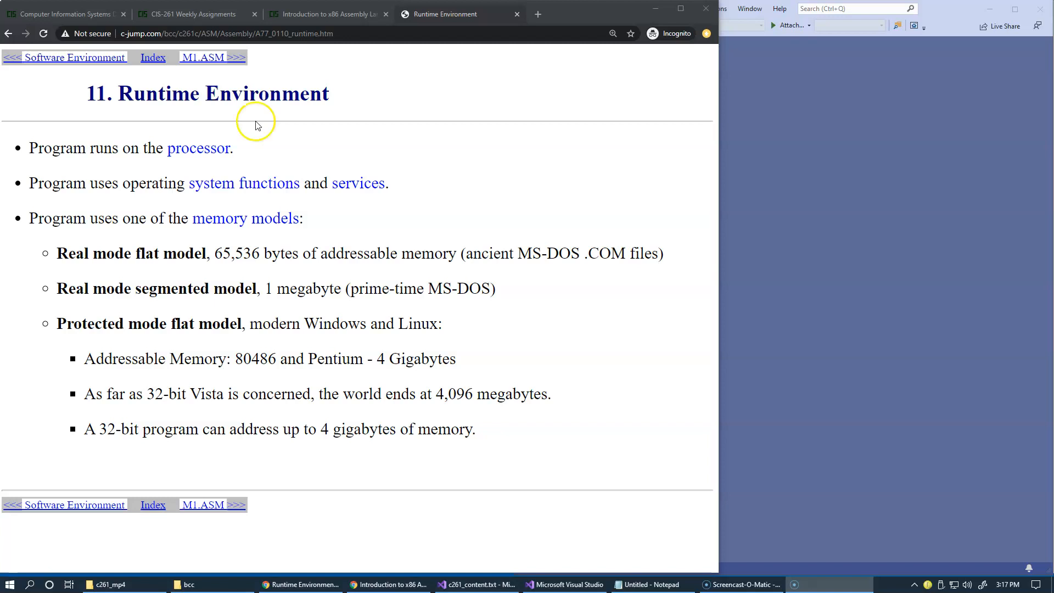
mouse_move(167, 197)
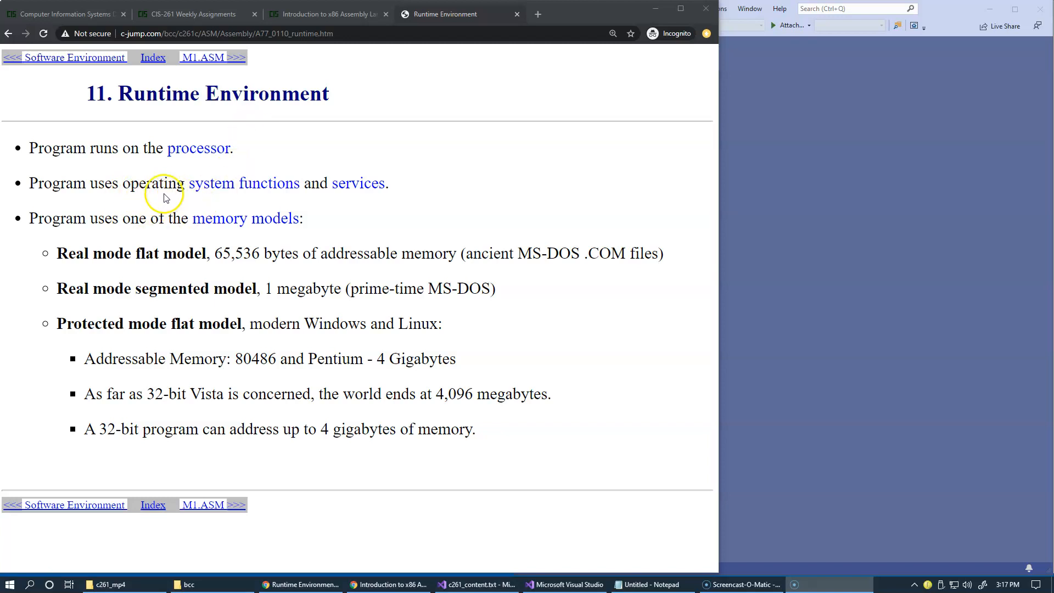
mouse_move(254, 201)
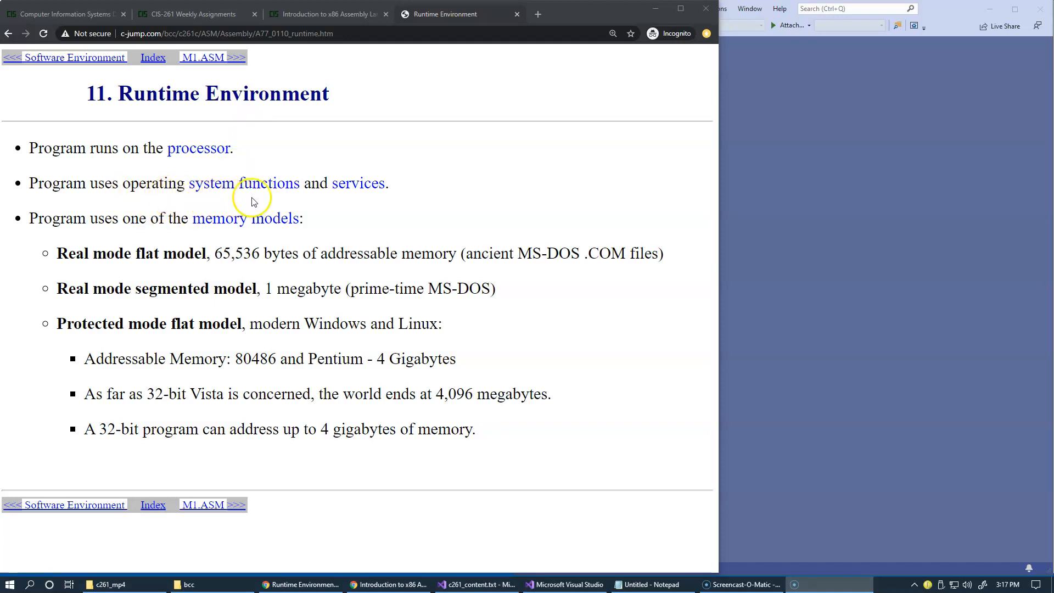
mouse_move(271, 197)
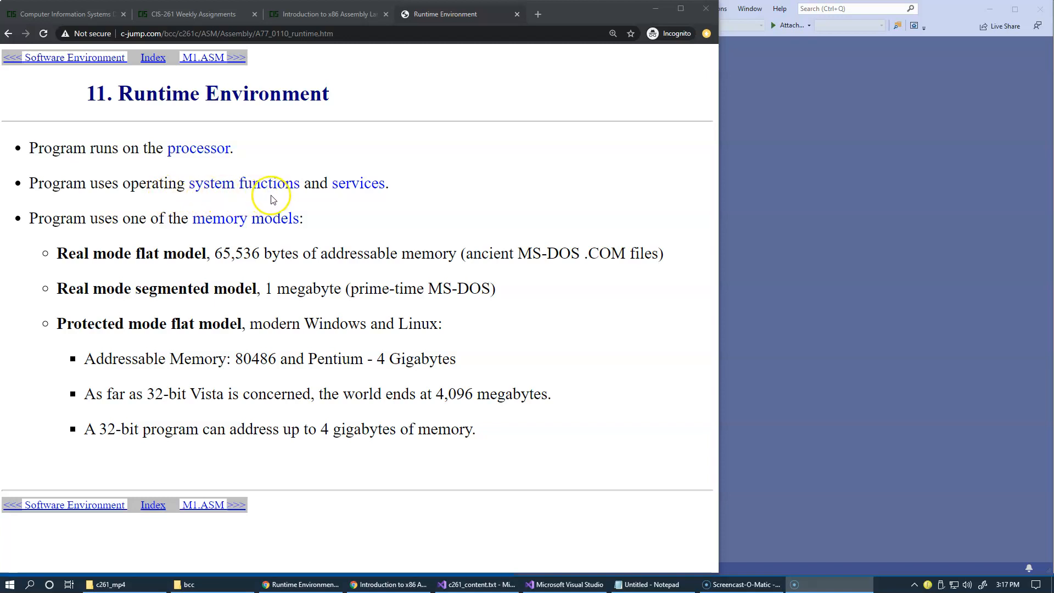
mouse_move(368, 201)
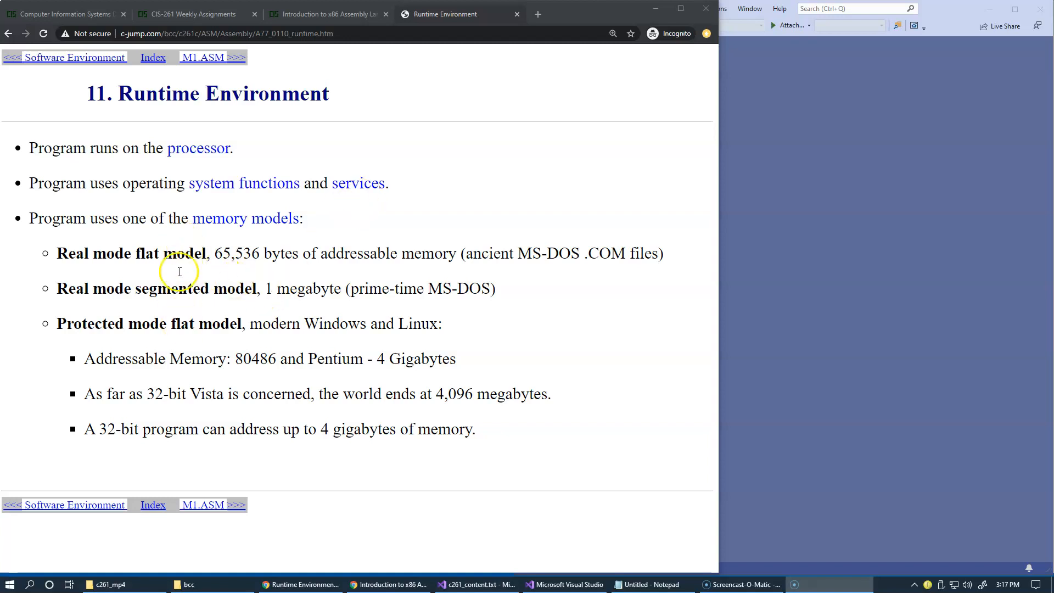
mouse_move(168, 312)
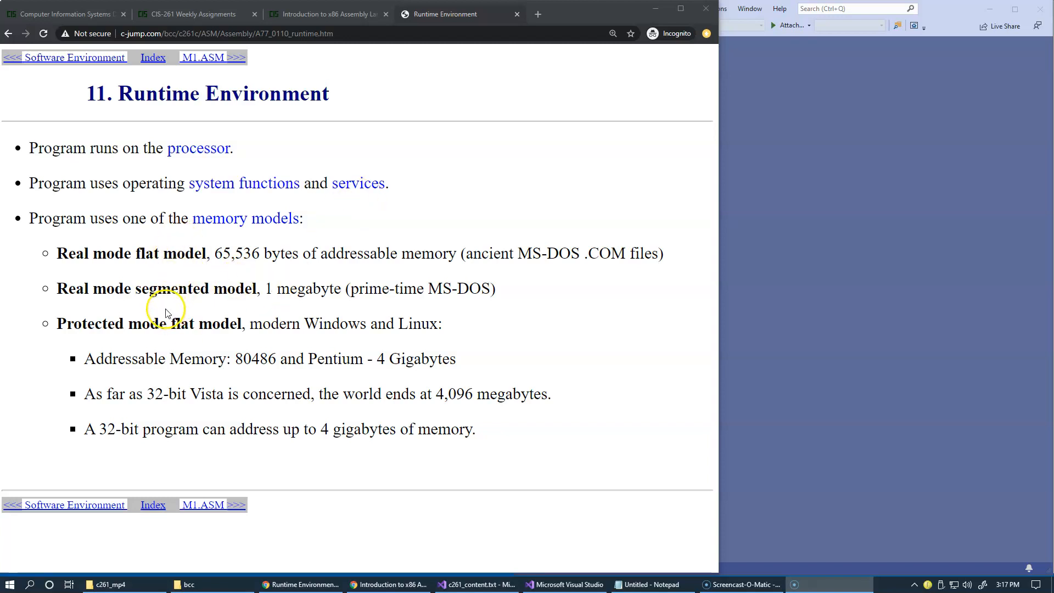
mouse_move(59, 329)
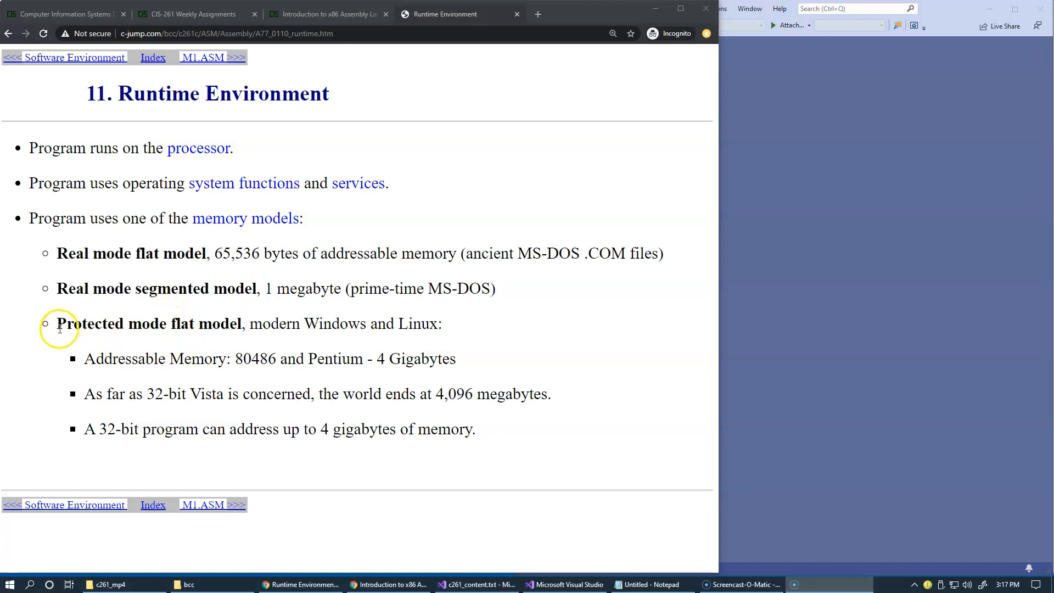
double_click(148, 324)
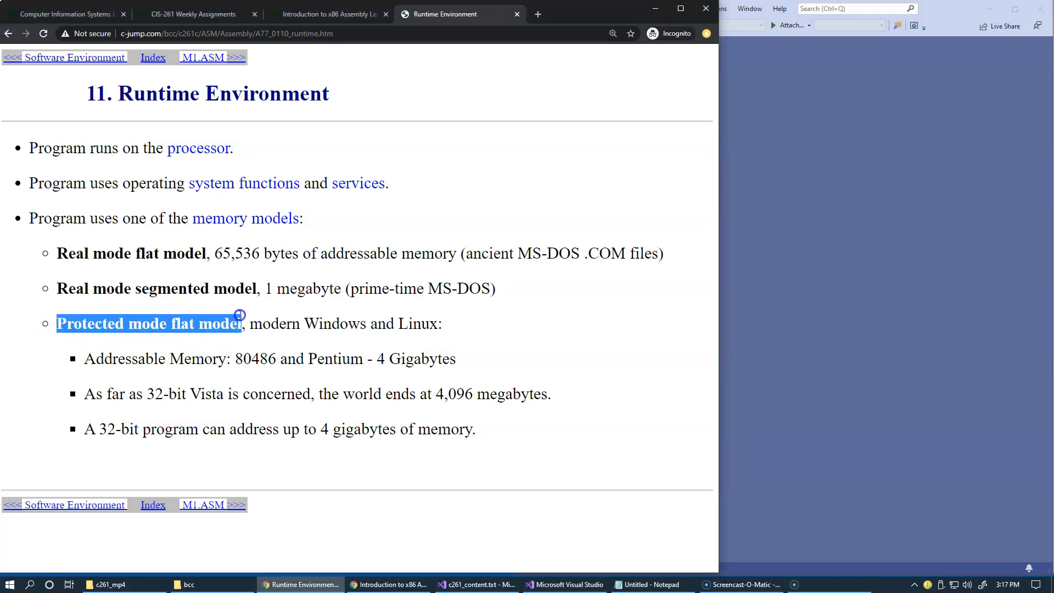
mouse_move(348, 355)
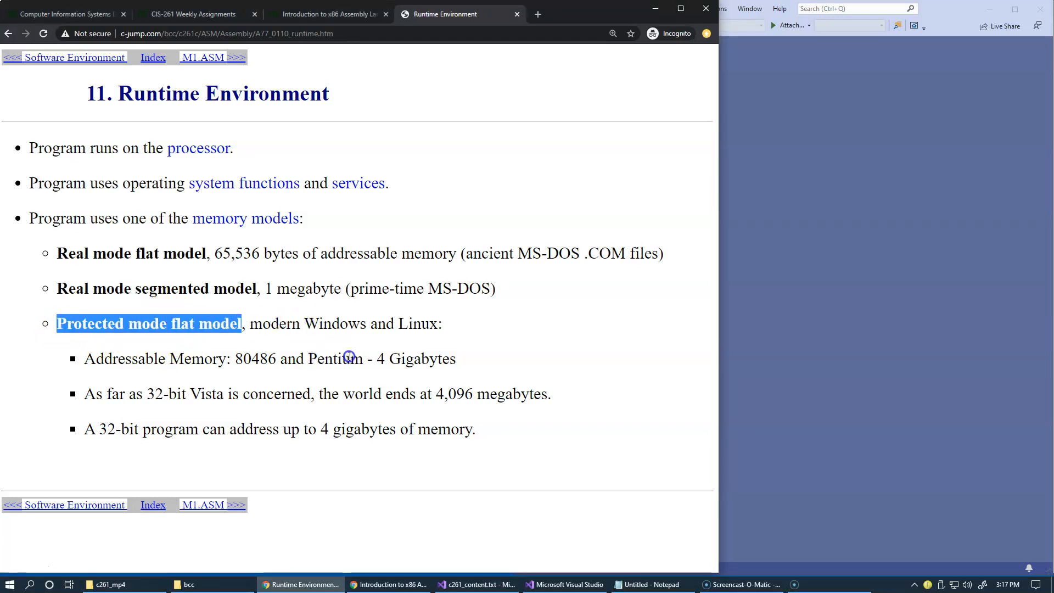
mouse_move(467, 339)
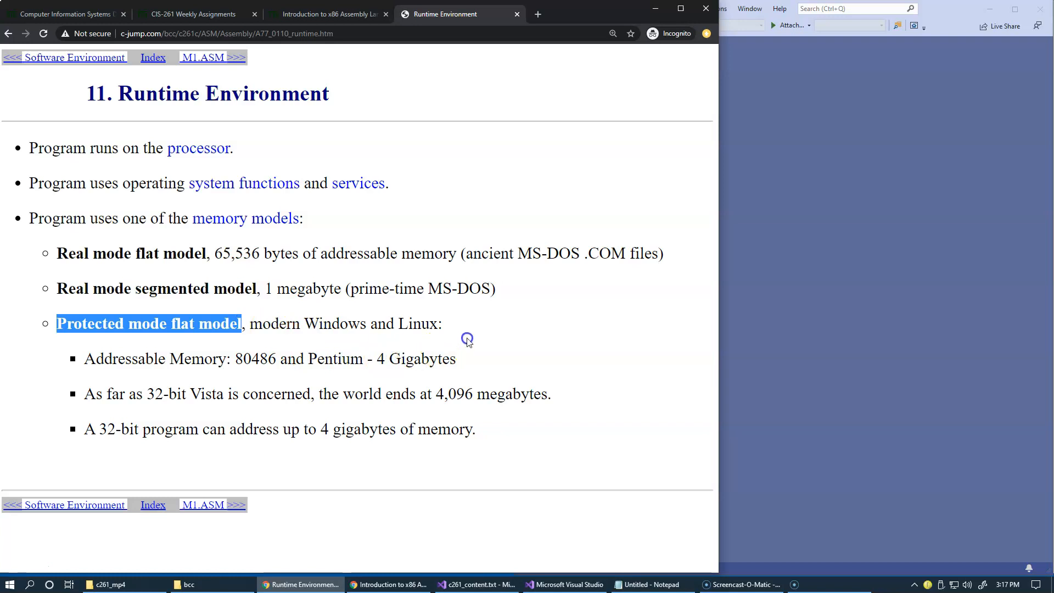
left_click(464, 336)
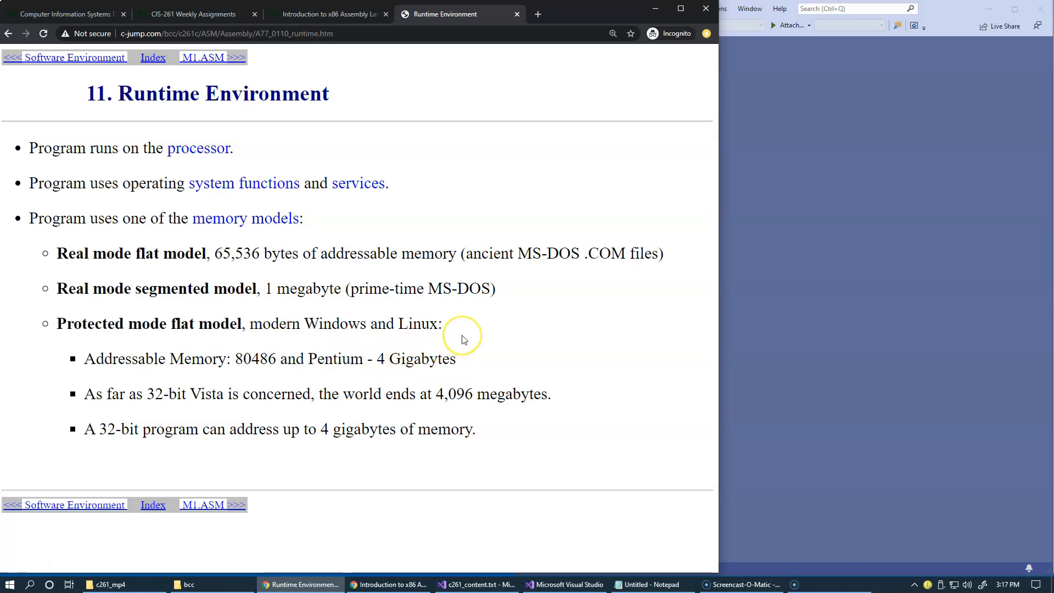
mouse_move(461, 339)
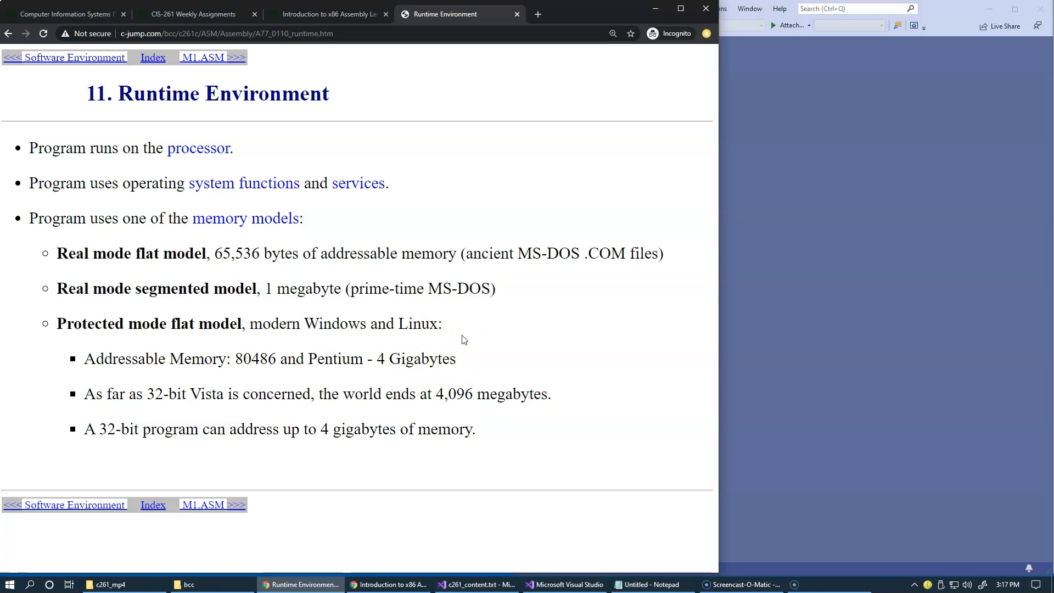
mouse_move(211, 81)
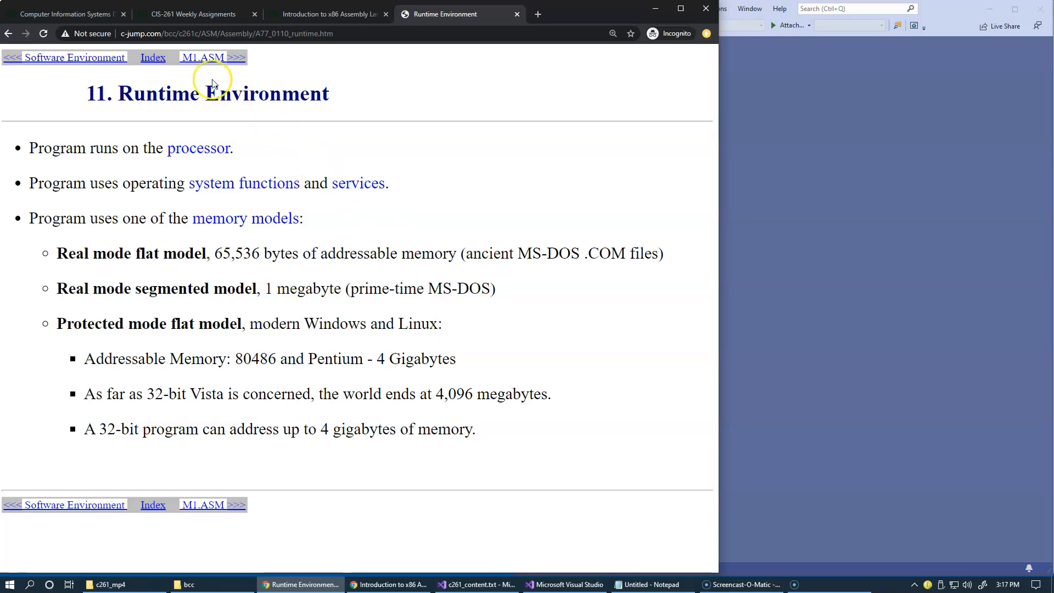
Step: Open the M1.ASM page showing the empty MASM program template
left_click(203, 57)
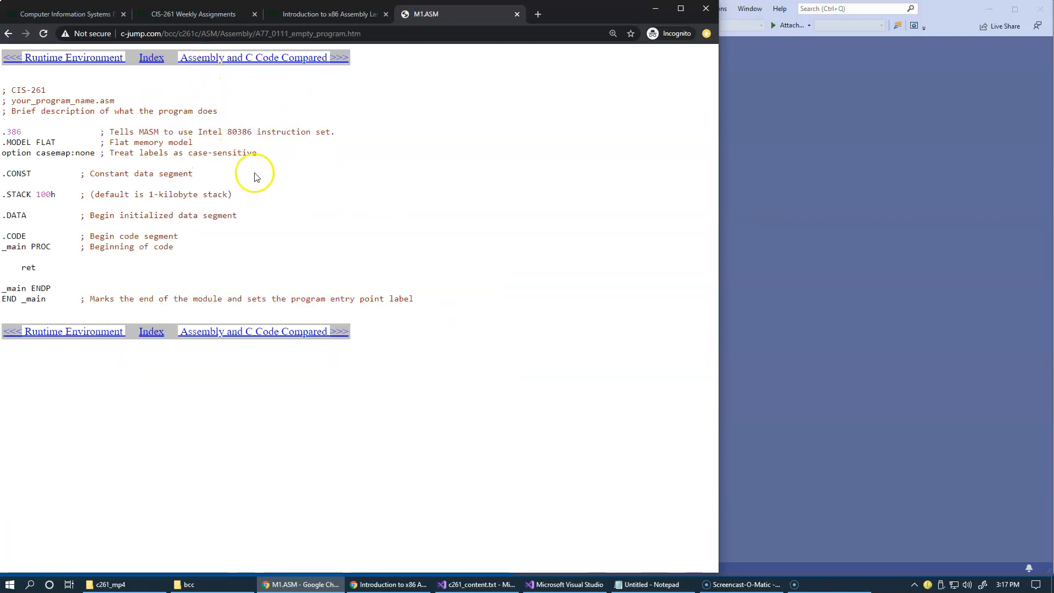
mouse_move(295, 269)
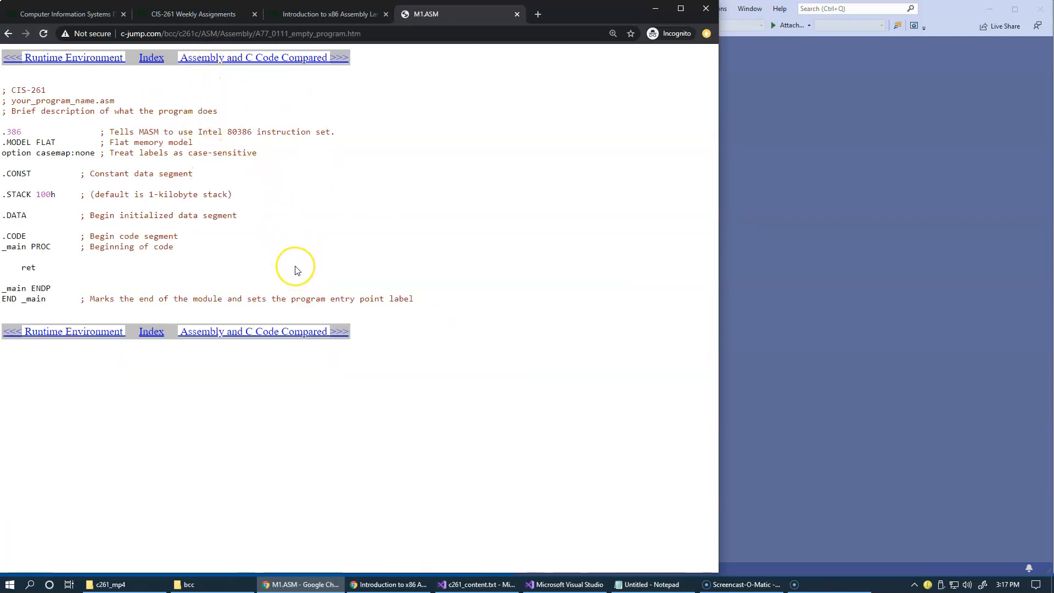
mouse_move(294, 270)
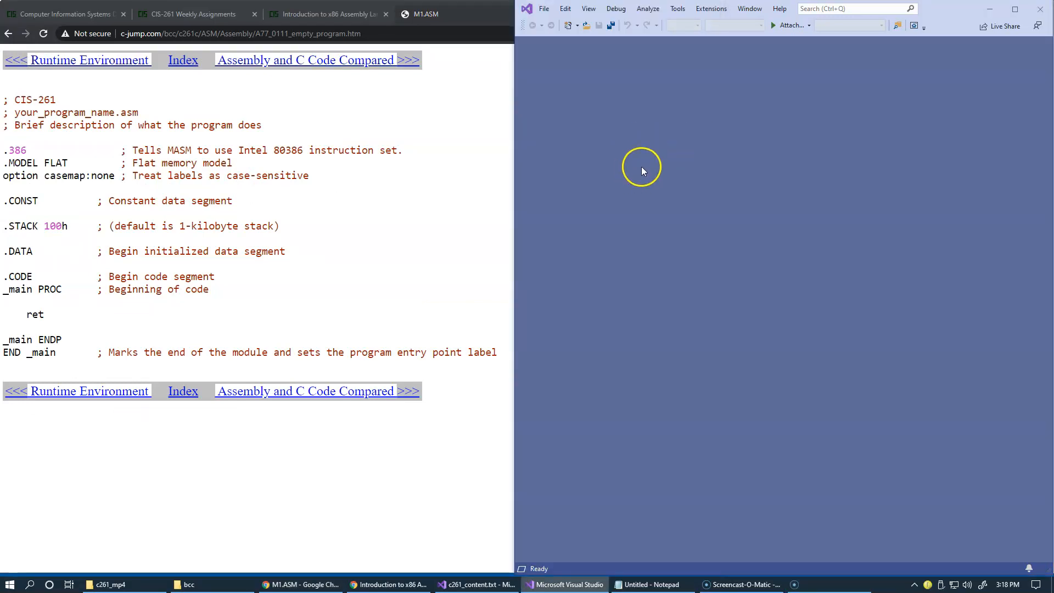
mouse_move(733, 144)
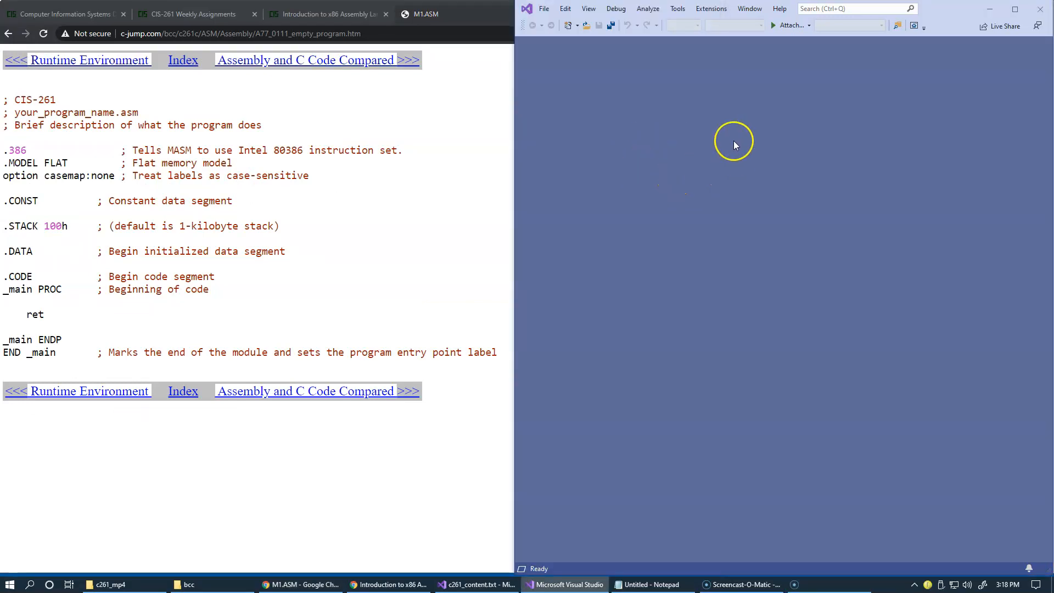
mouse_move(751, 307)
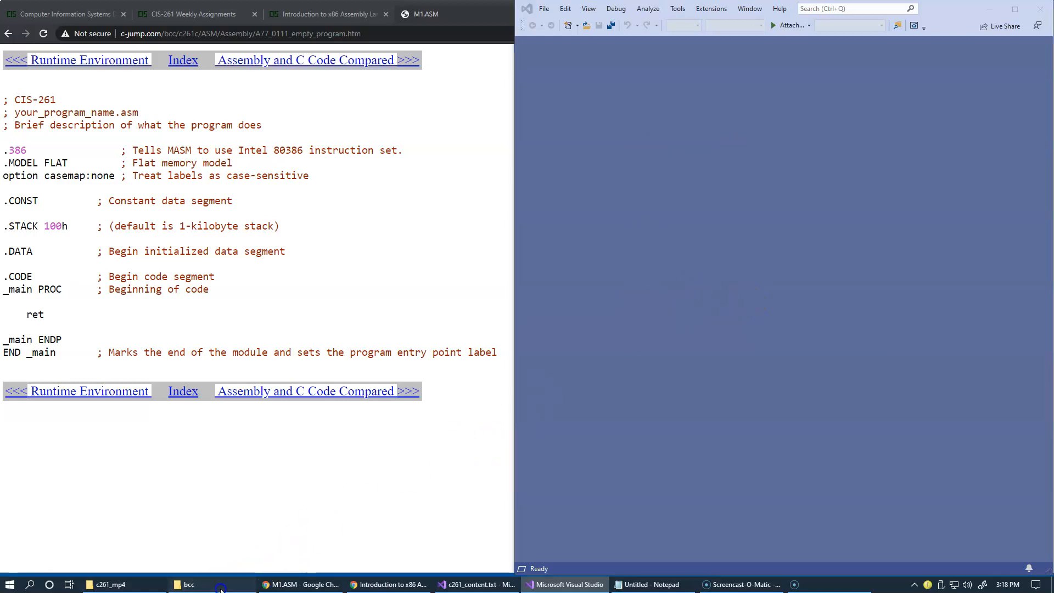
Step: In the bcc folder window, add a new CIS261 folder and open it
left_click(190, 583)
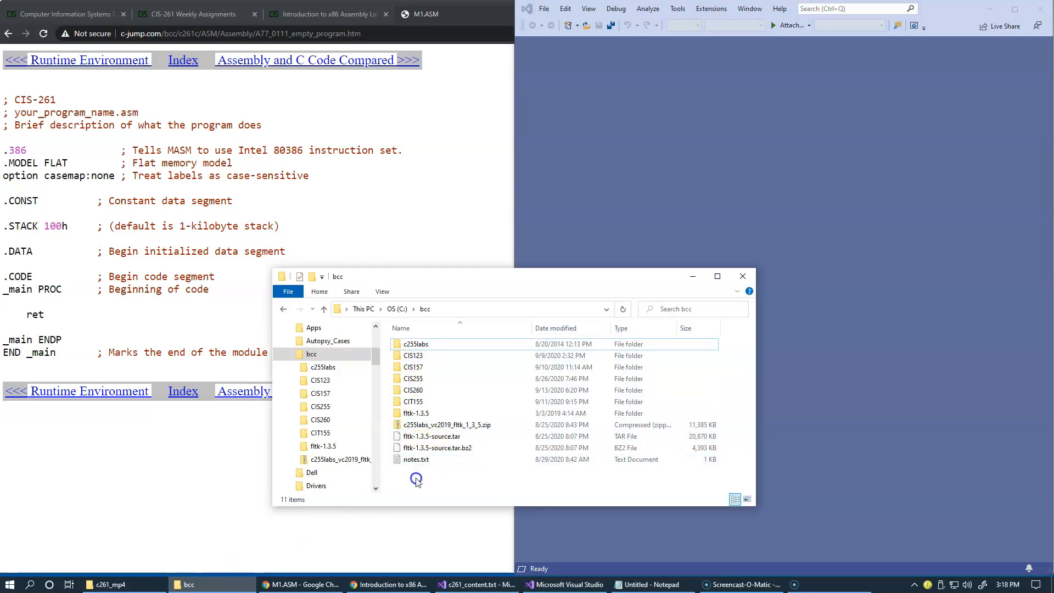
left_click(470, 308)
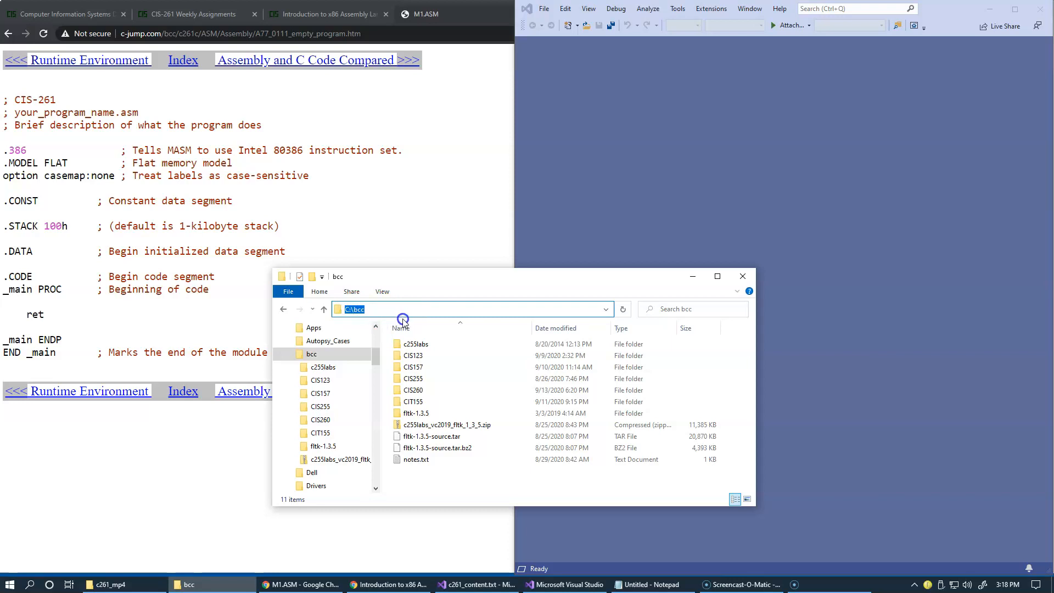
right_click(408, 479)
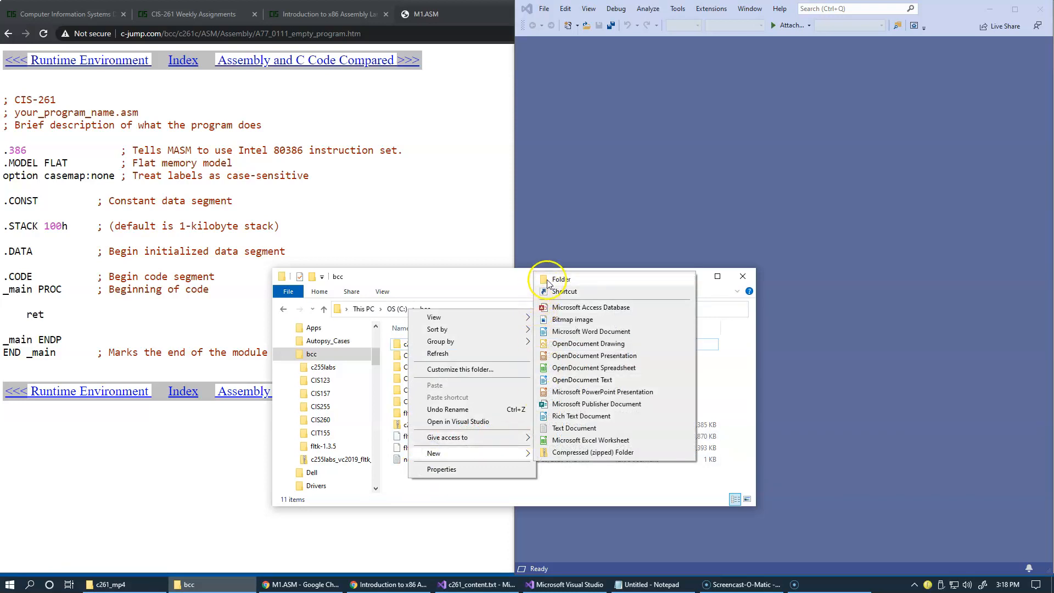
left_click(560, 278)
type("CIS261")
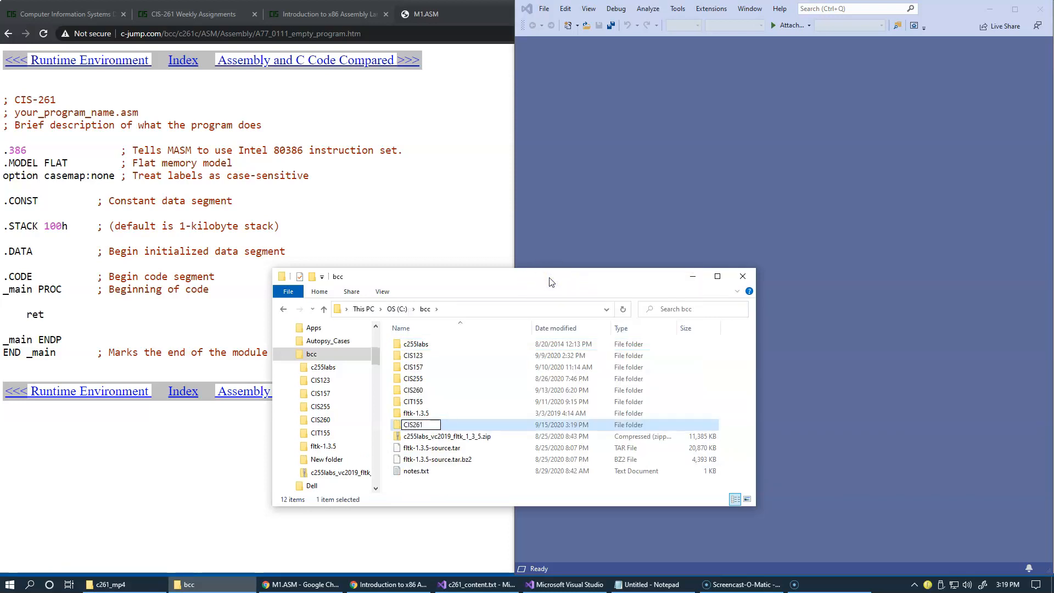
double_click(416, 425)
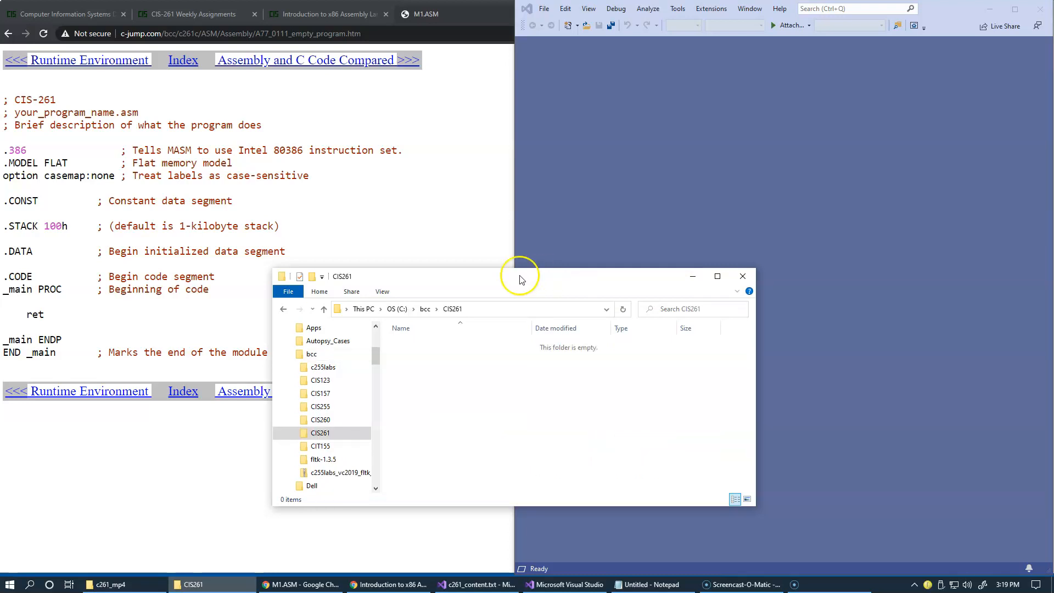
left_click(470, 308)
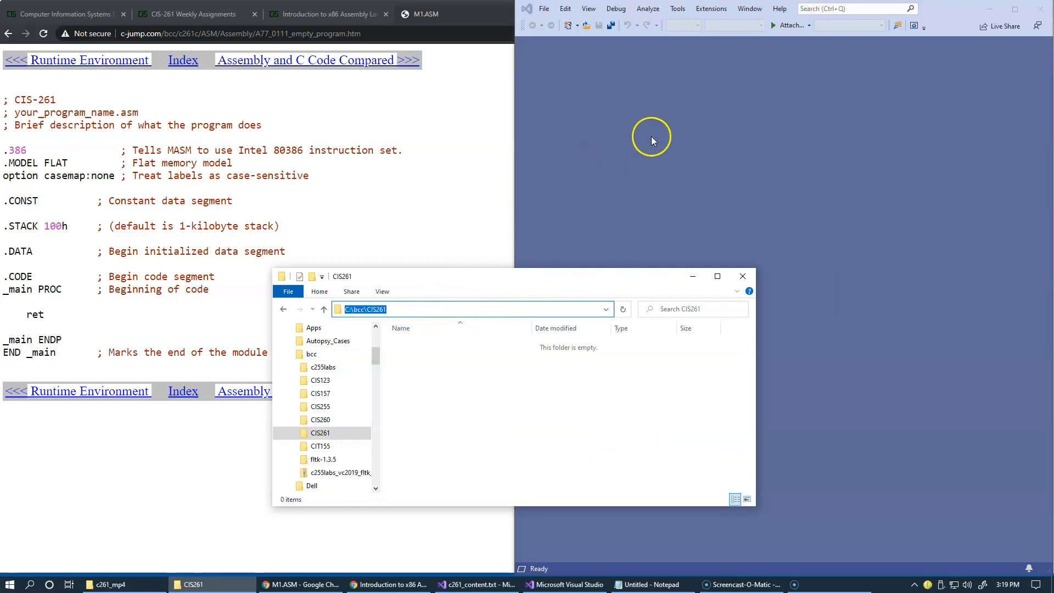
mouse_move(642, 144)
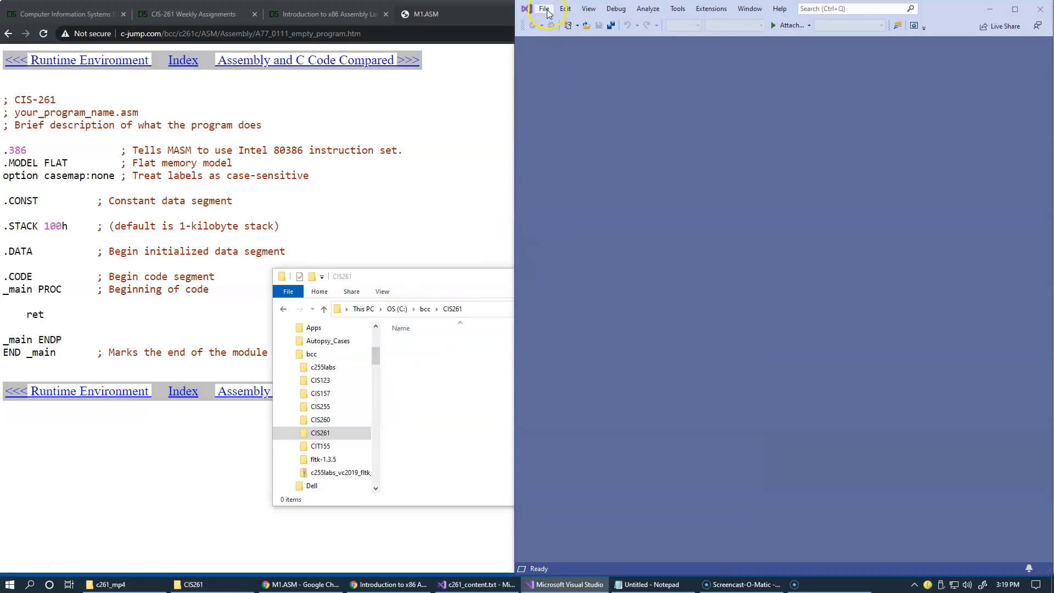
Step: Choose File > New > Project to reach the Create a new project dialog
left_click(543, 8)
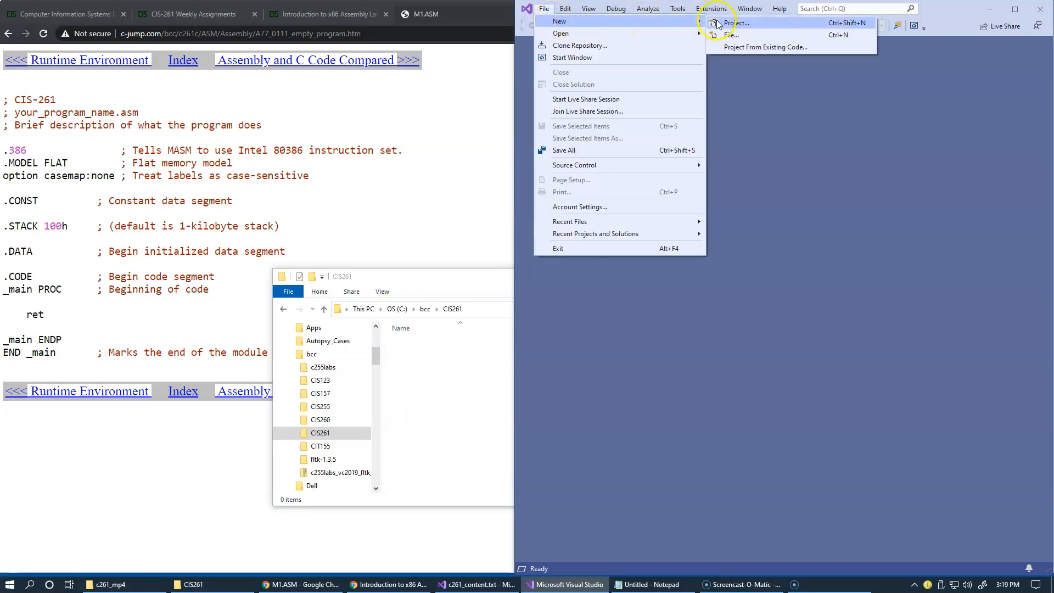
left_click(735, 23)
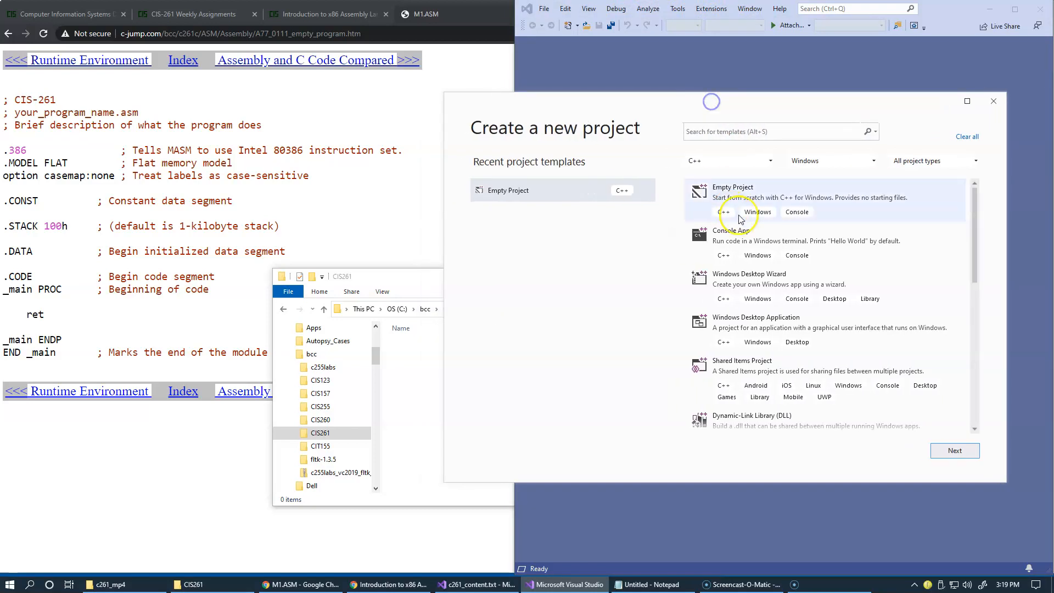
mouse_move(752, 205)
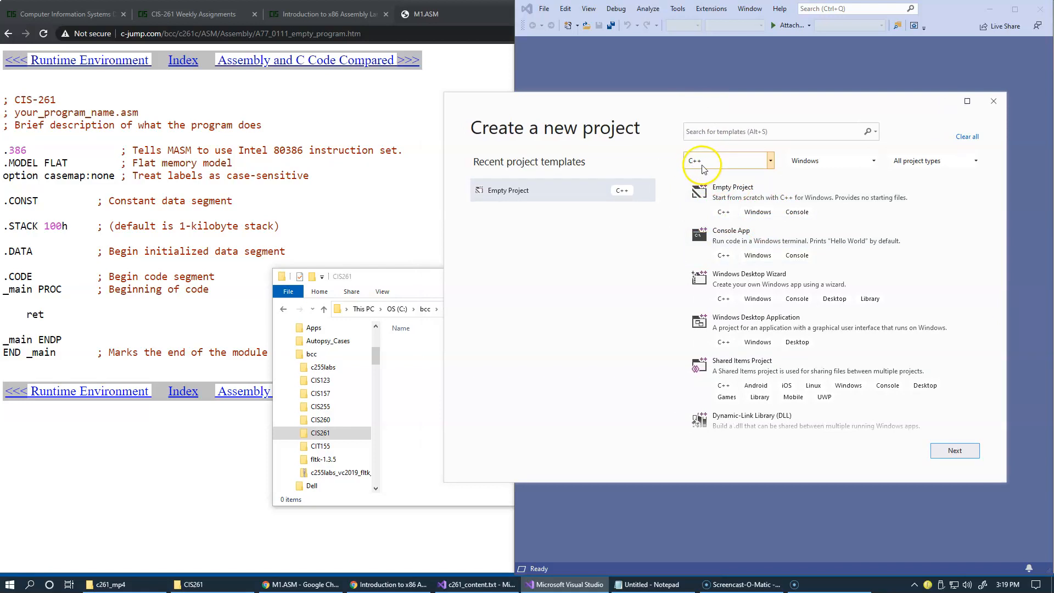
mouse_move(701, 169)
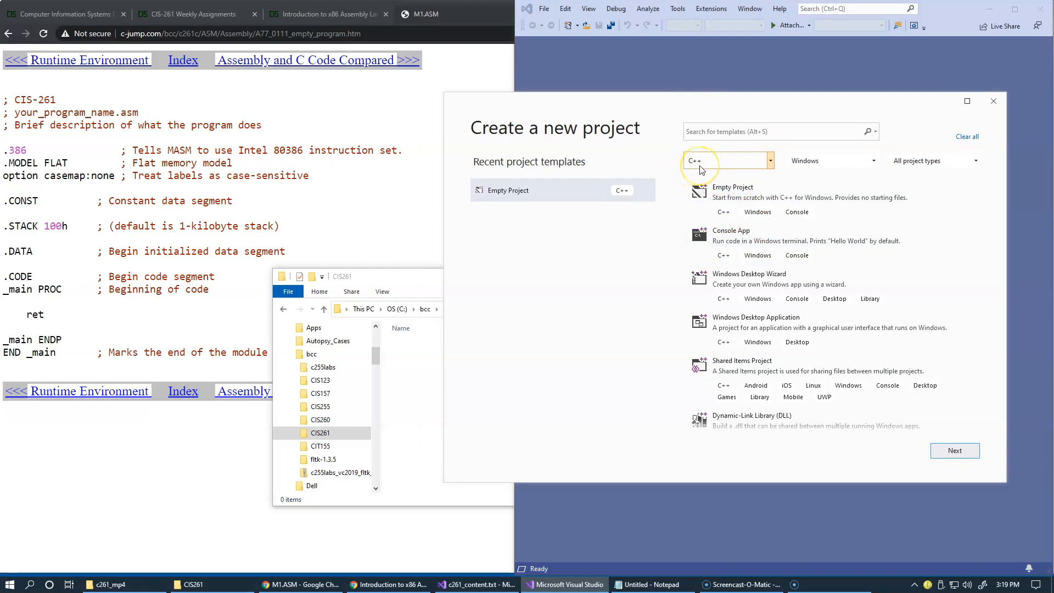
mouse_move(770, 165)
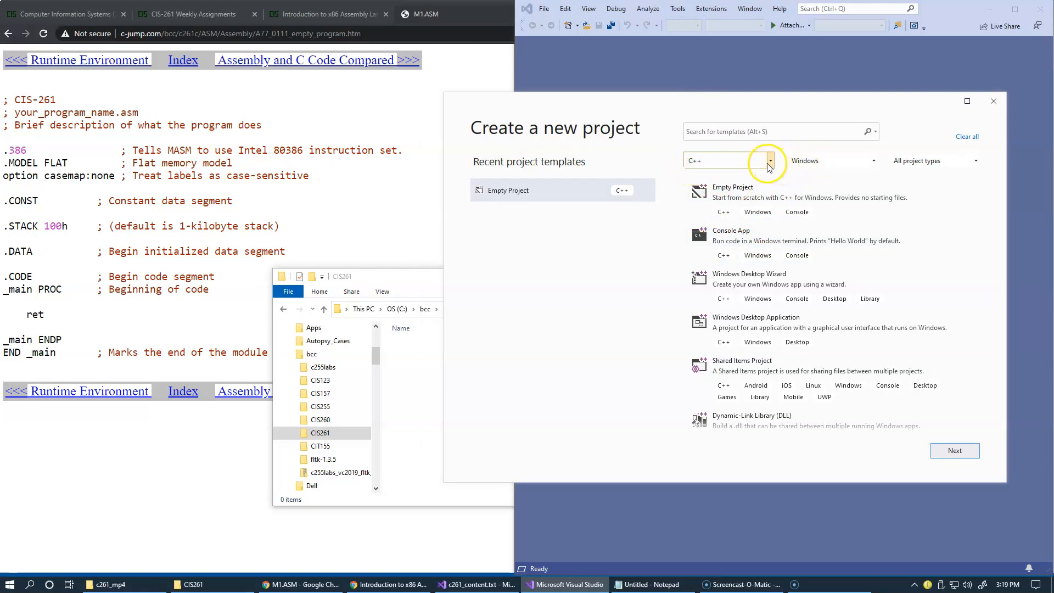
mouse_move(737, 181)
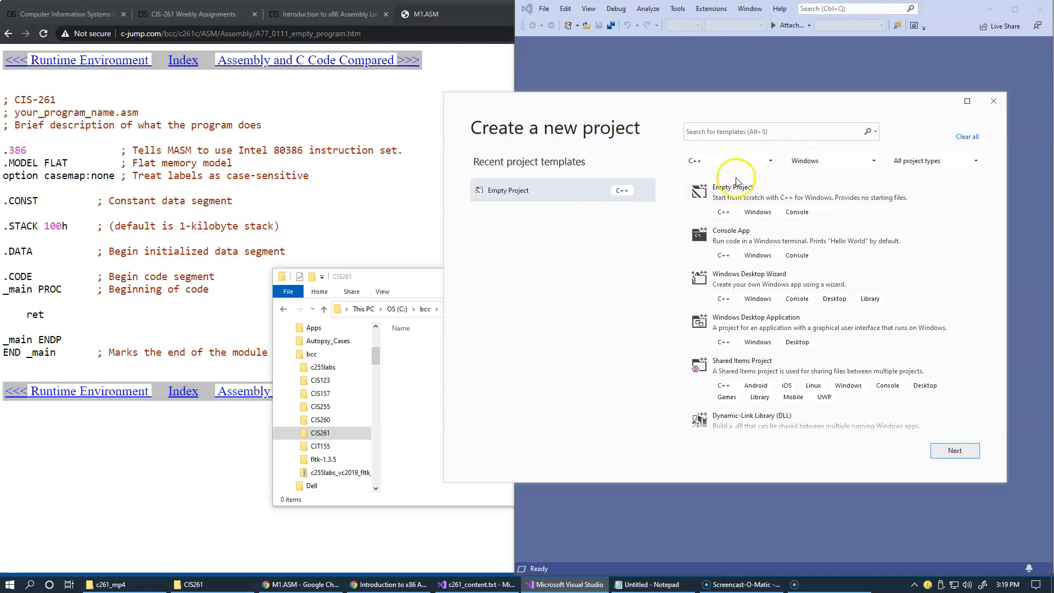
mouse_move(748, 212)
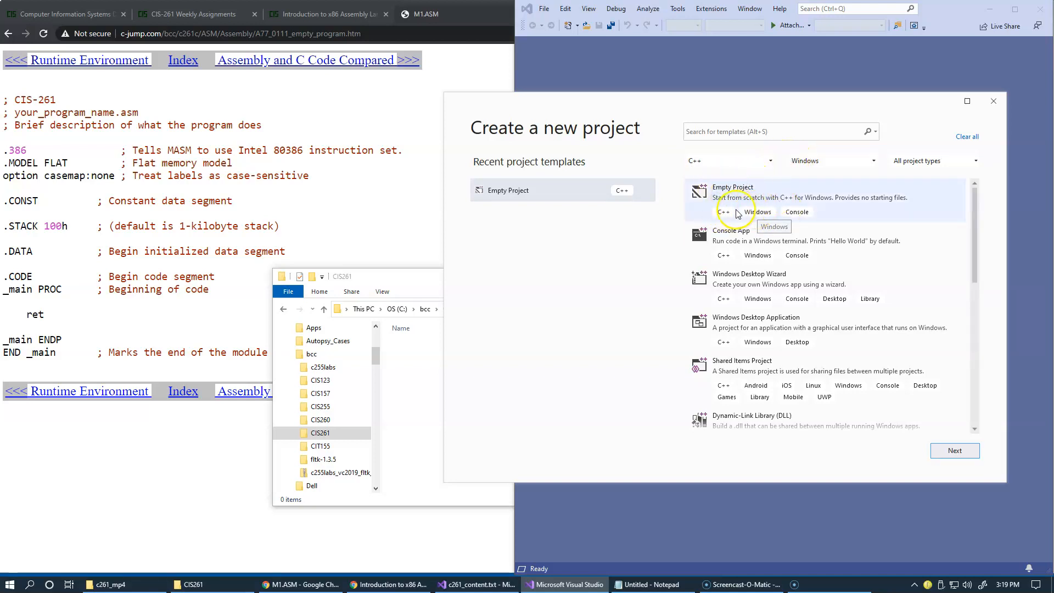
mouse_move(796, 212)
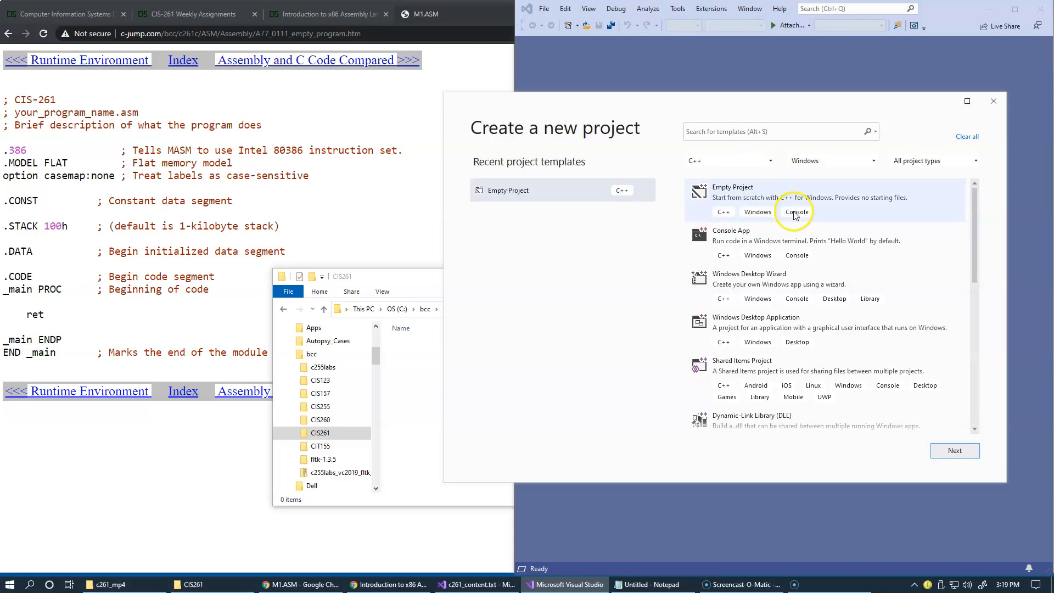
mouse_move(776, 201)
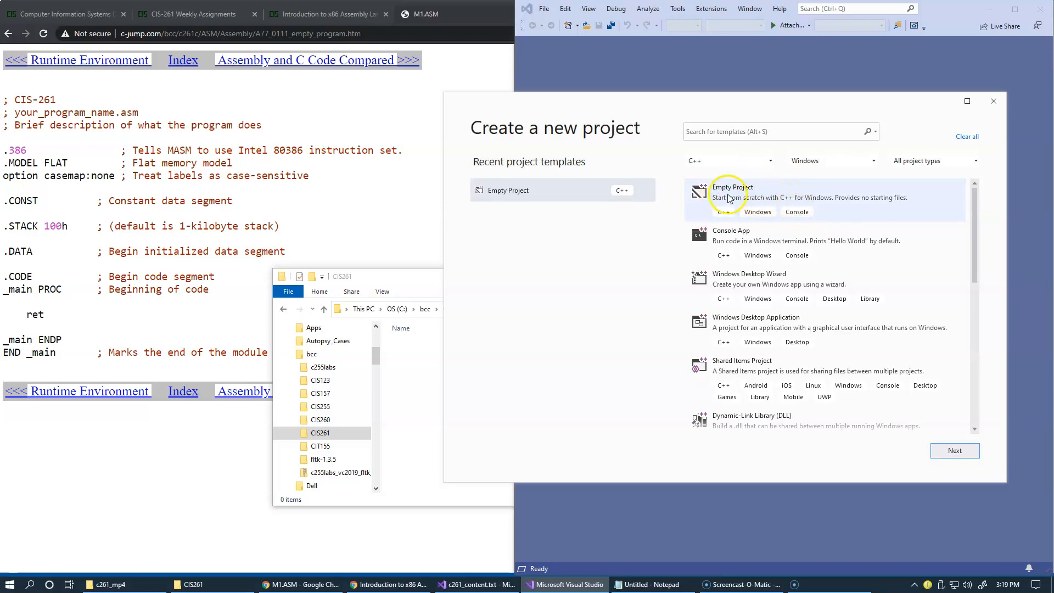
mouse_move(975, 232)
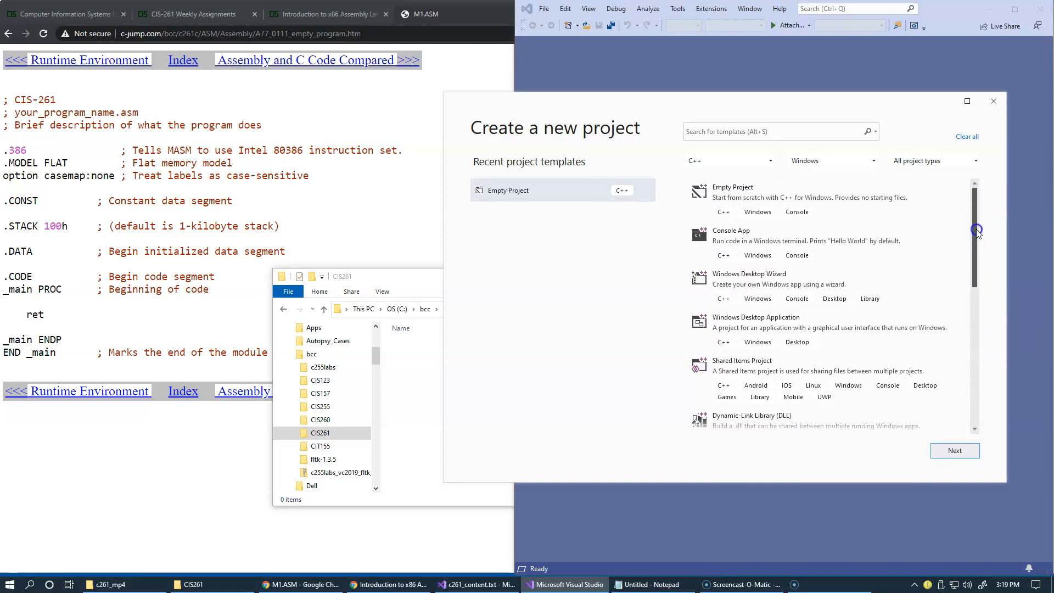
mouse_move(724, 219)
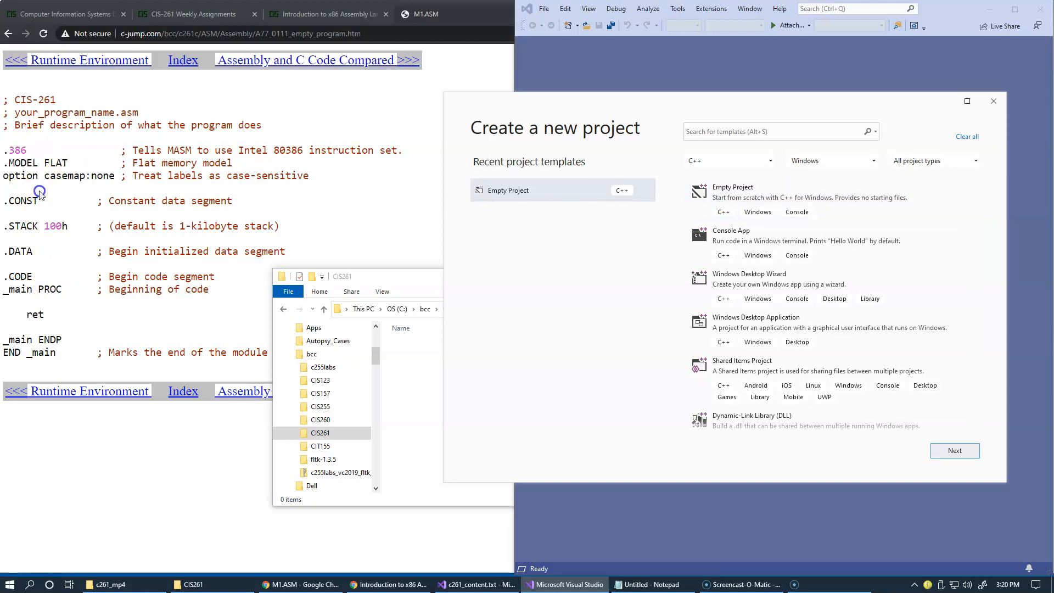
mouse_move(20, 128)
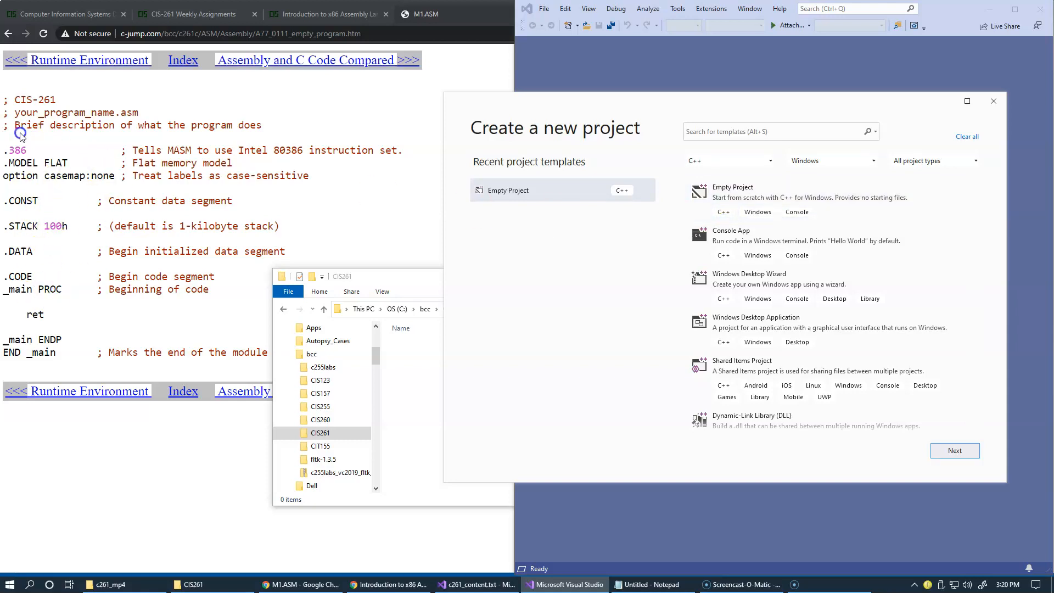
mouse_move(262, 264)
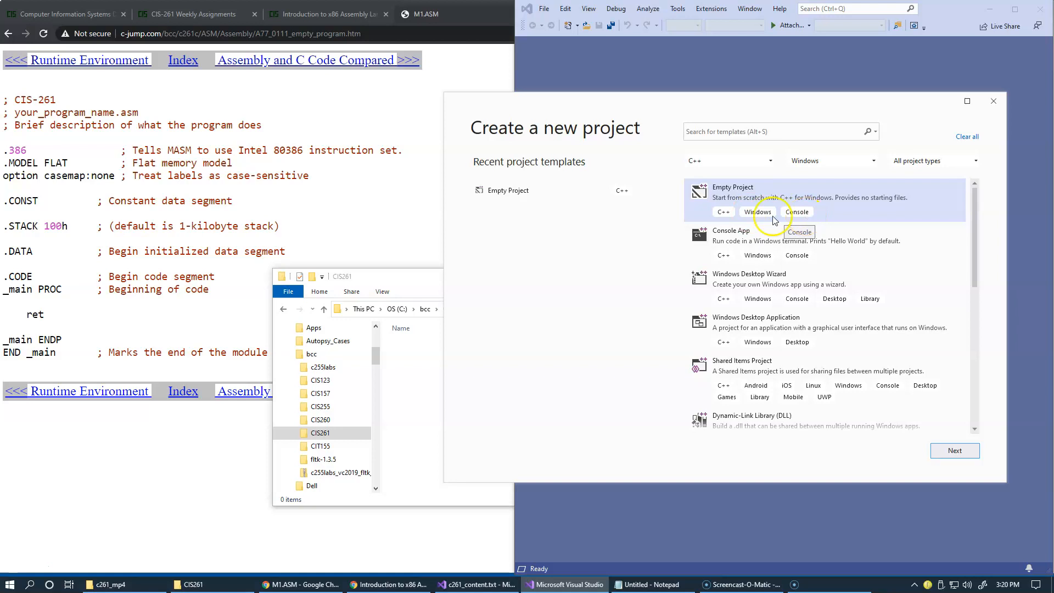
mouse_move(814, 222)
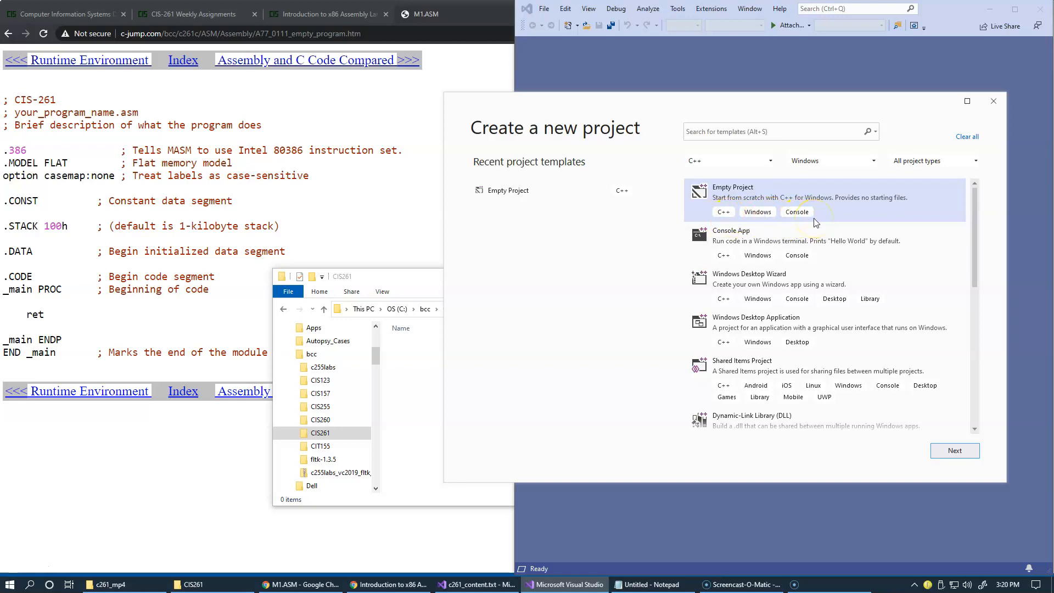
mouse_move(776, 221)
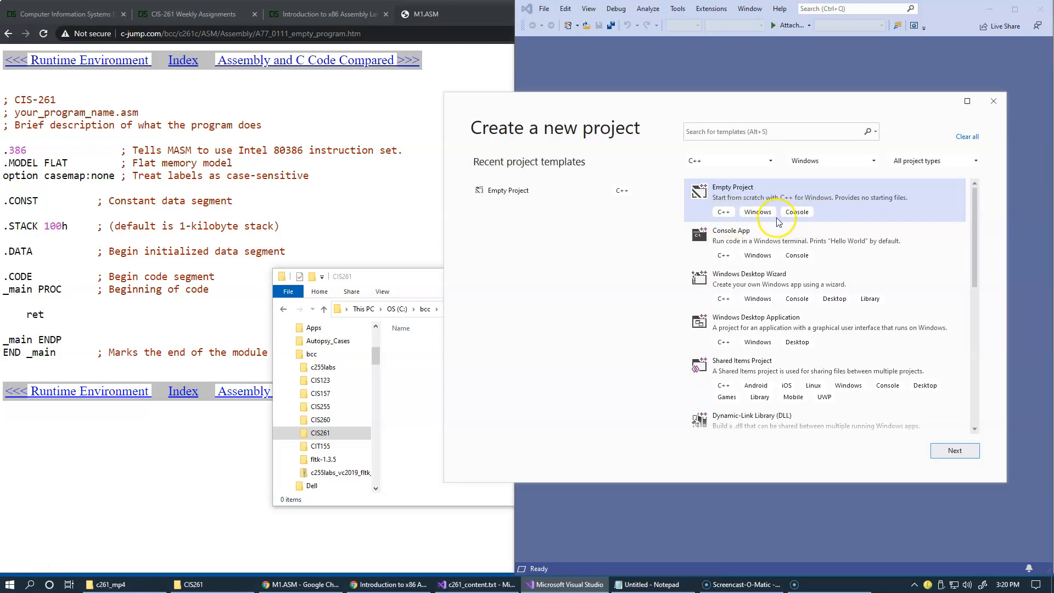
mouse_move(760, 218)
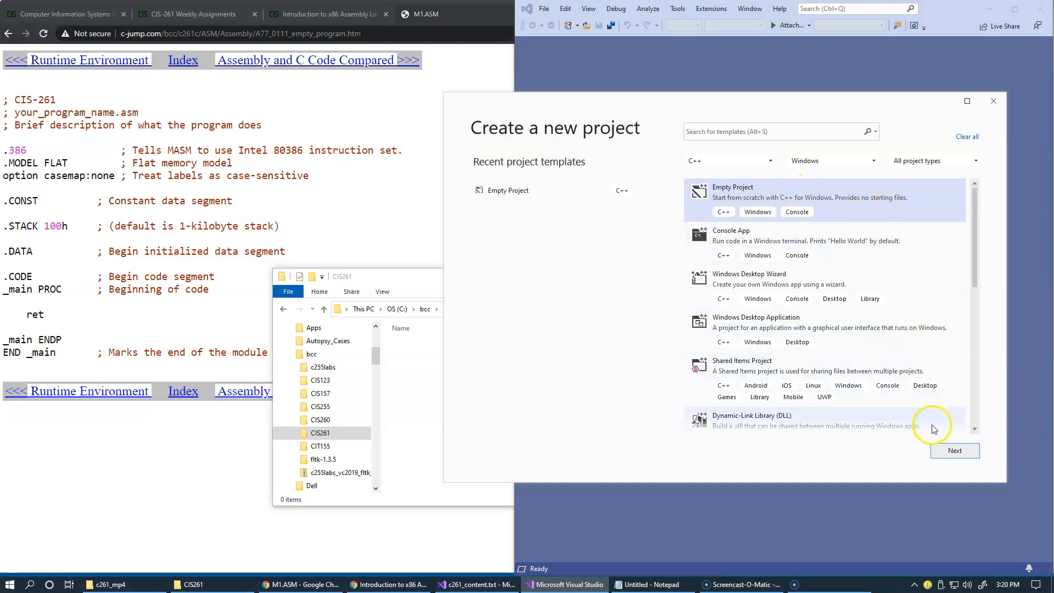
Step: Name the empty project Week05, set its location to C:\bcc\CIS261, and create it
left_click(954, 450)
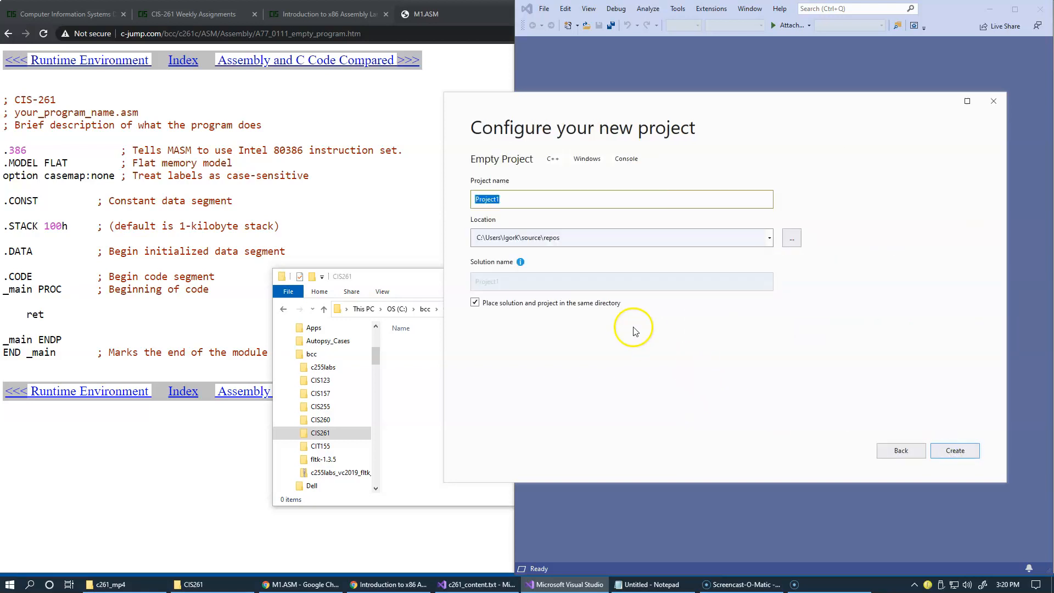
mouse_move(625, 321)
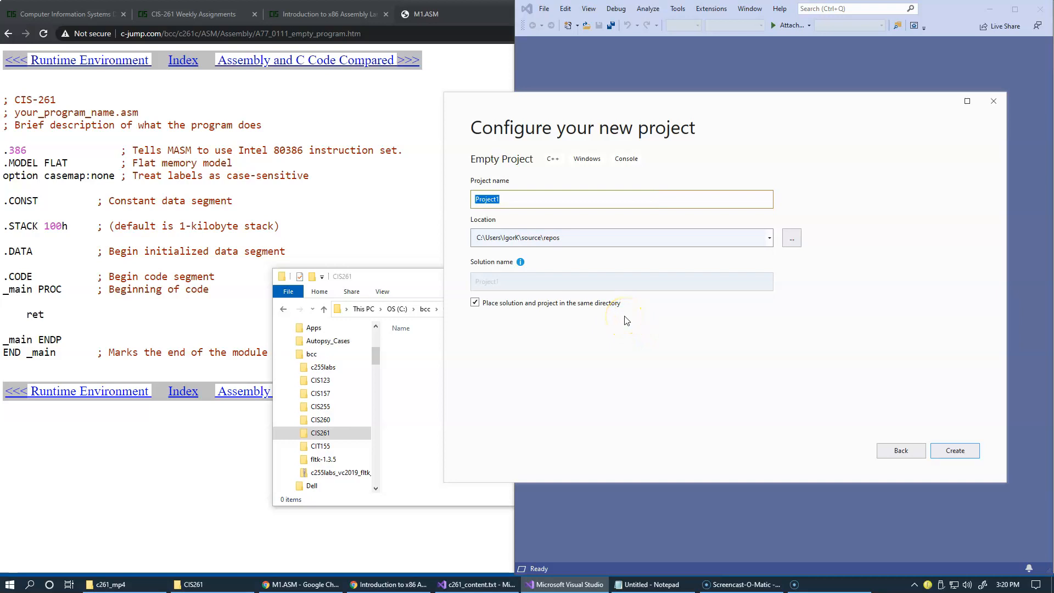
type("W")
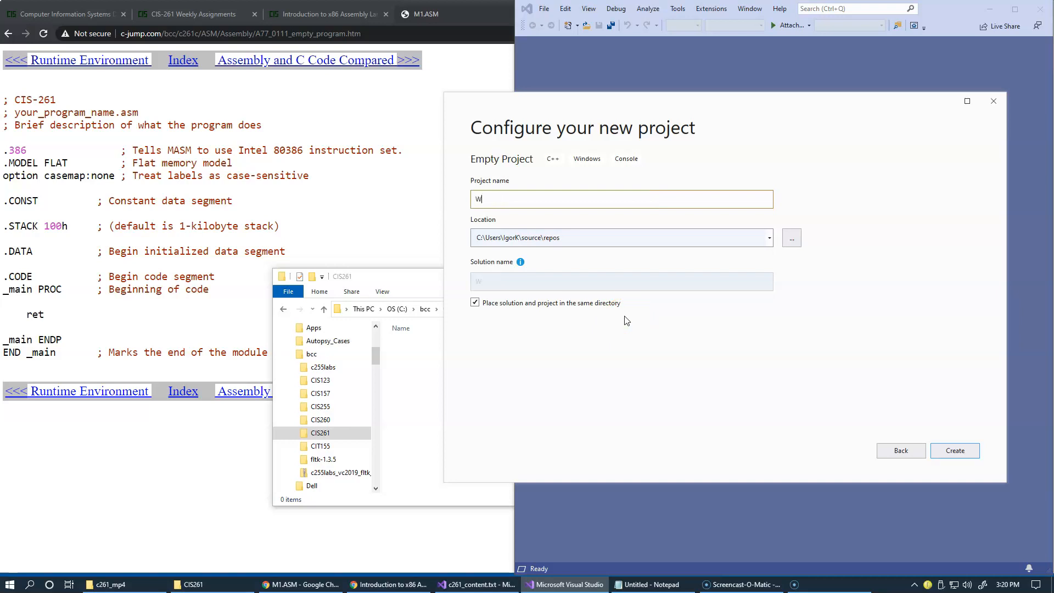
type("ekk")
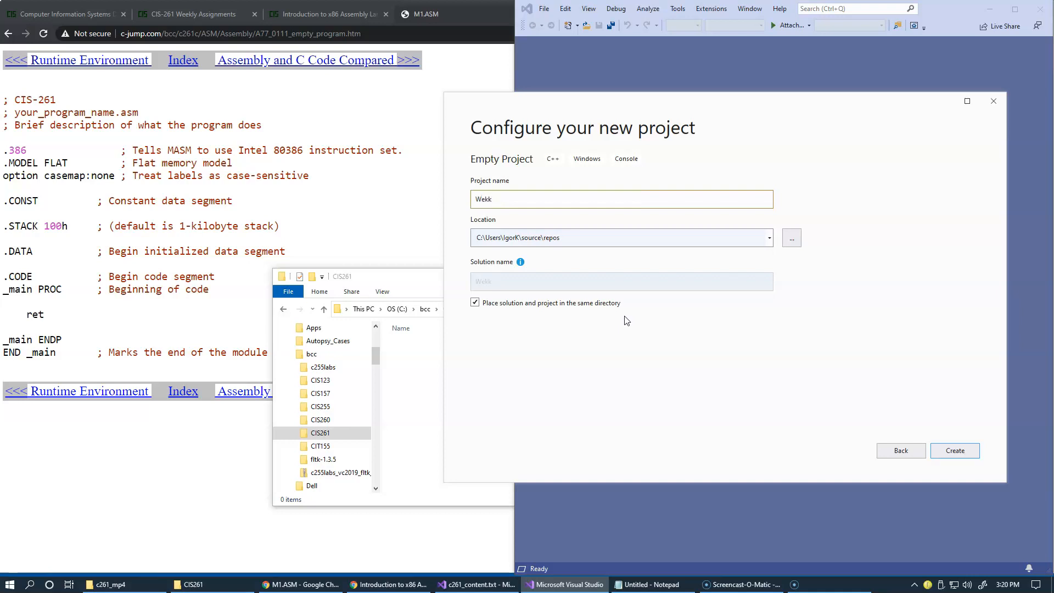
type("05")
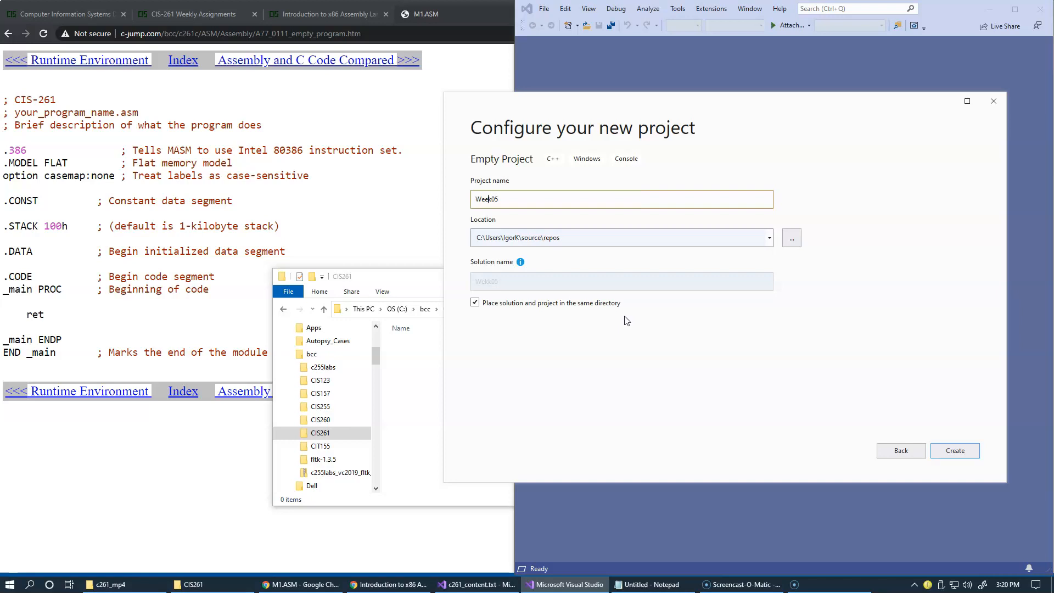
left_click(605, 237)
type("C:\\bcc\\CIS261")
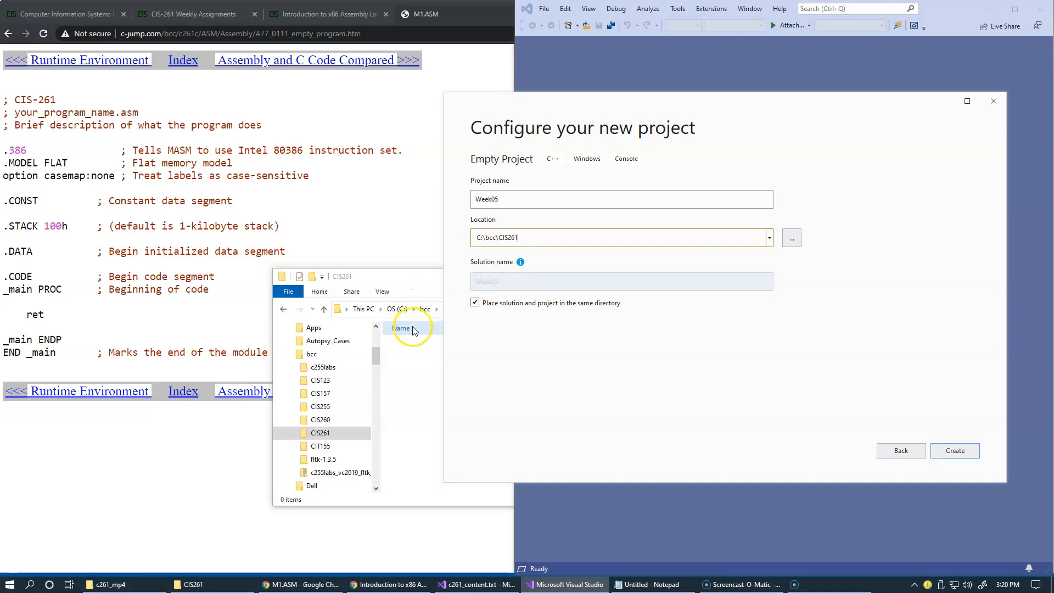
mouse_move(504, 296)
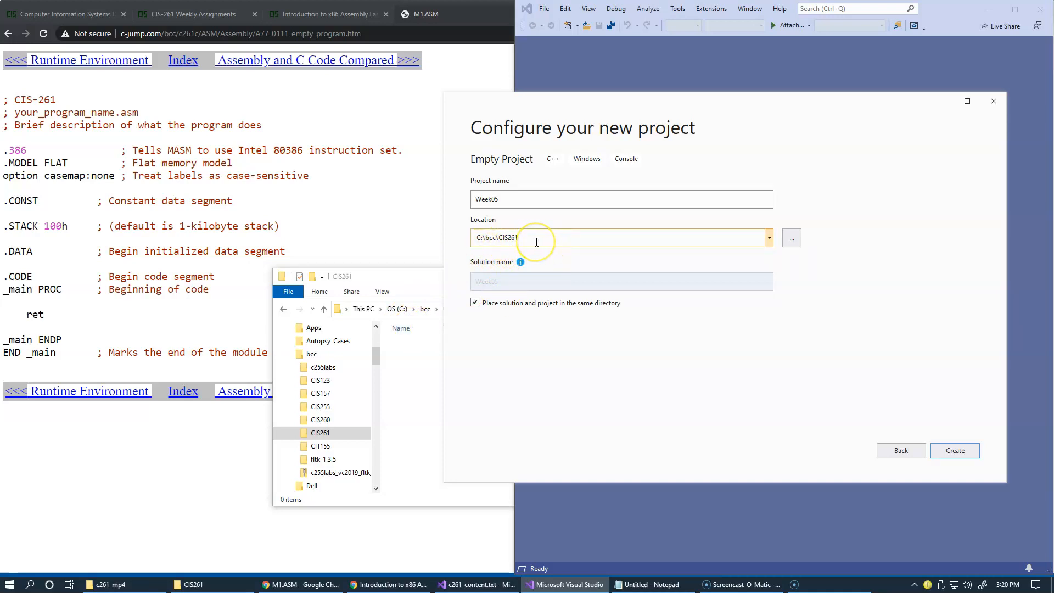
mouse_move(527, 248)
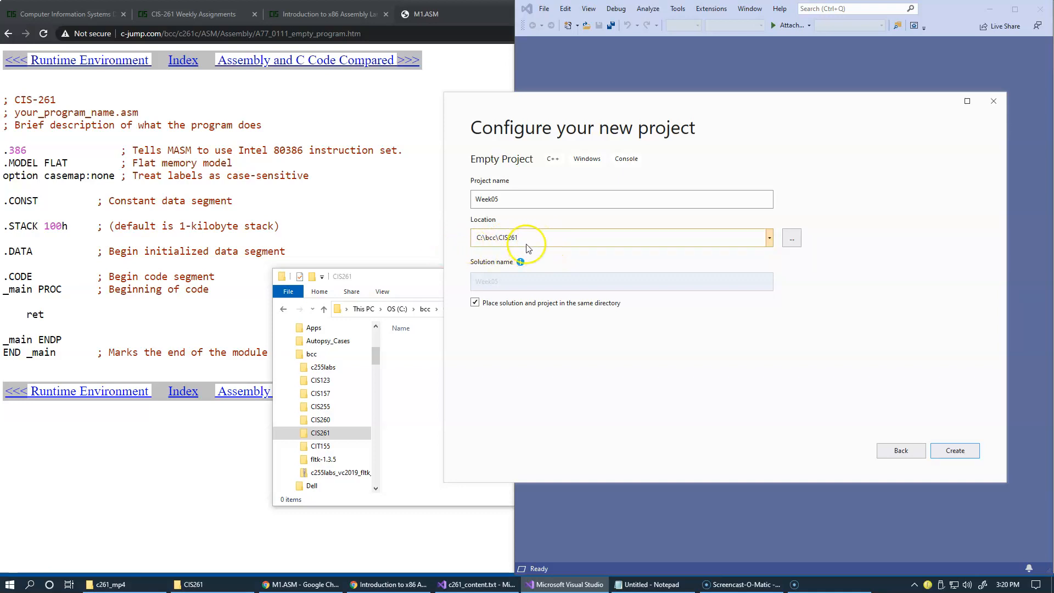
mouse_move(551, 247)
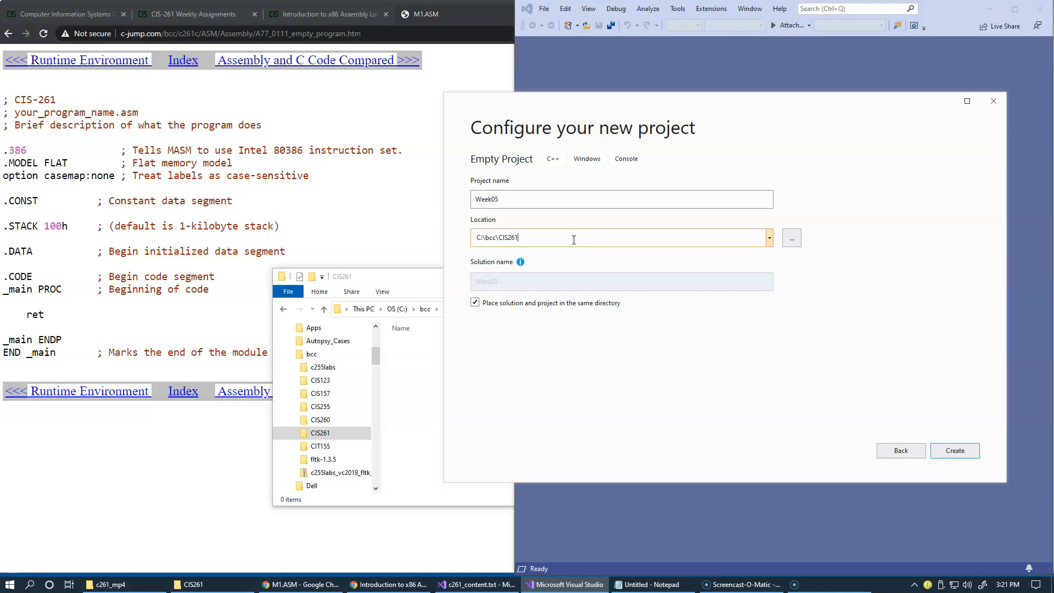
mouse_move(497, 309)
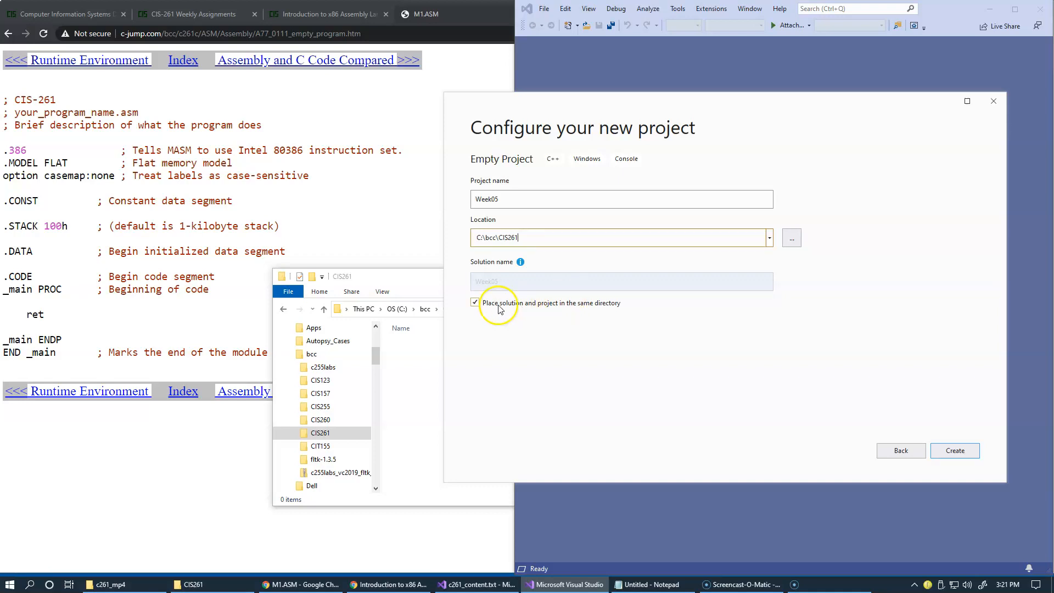
mouse_move(582, 311)
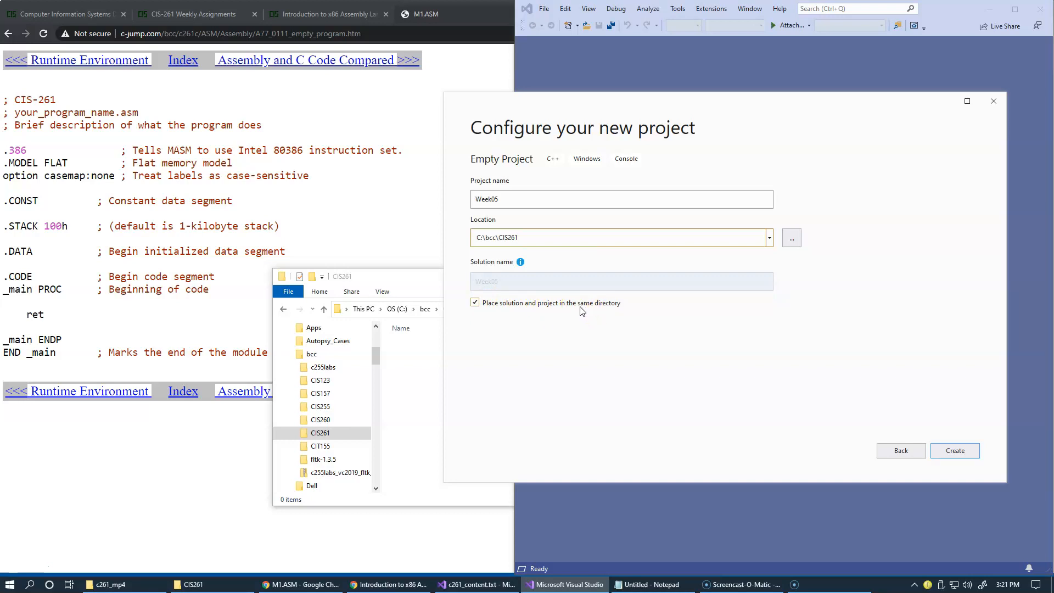
mouse_move(392, 295)
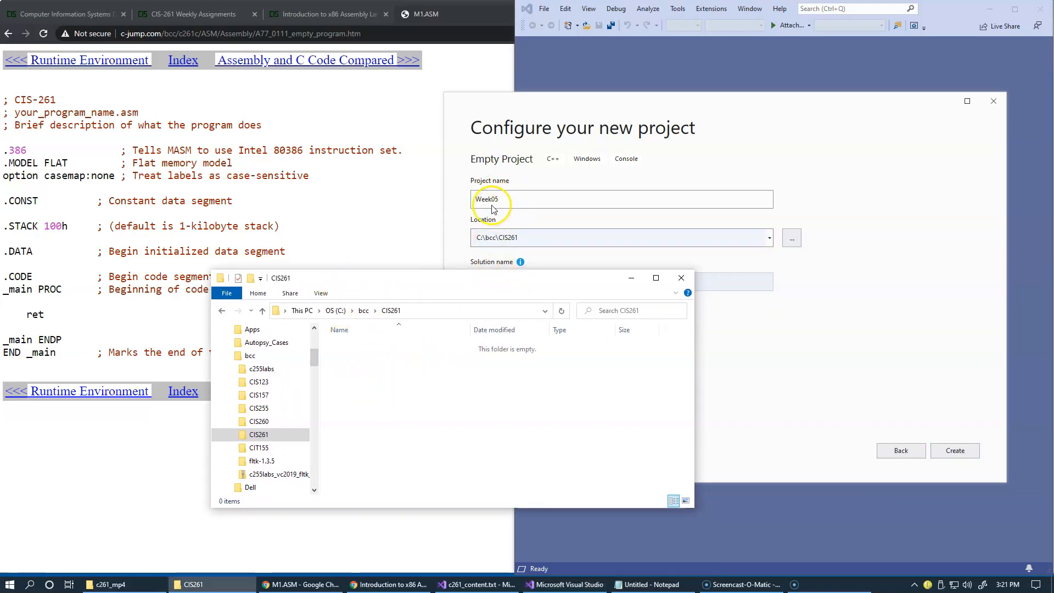
mouse_move(846, 395)
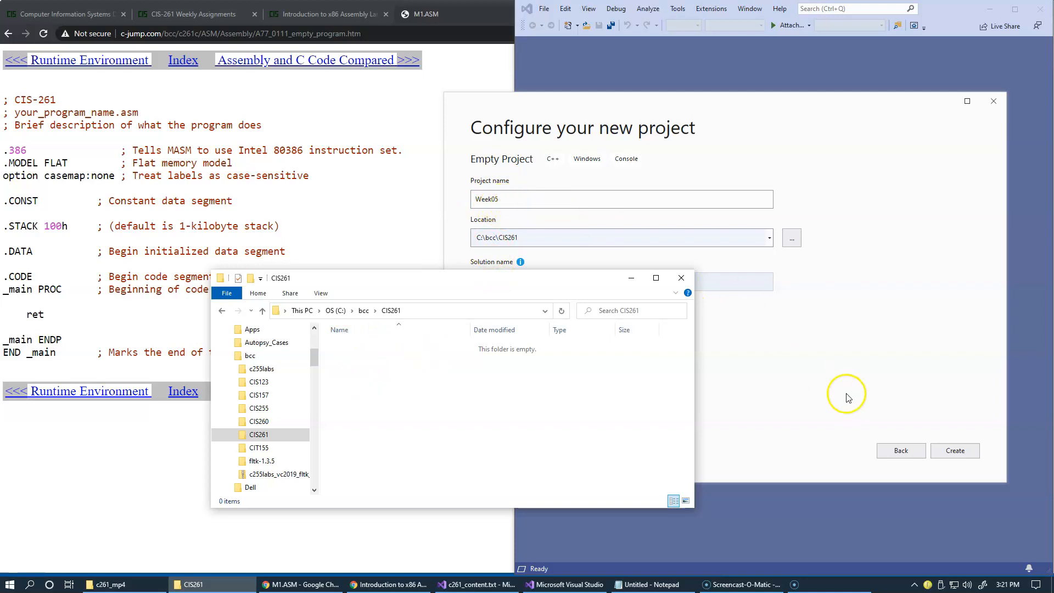
left_click(954, 450)
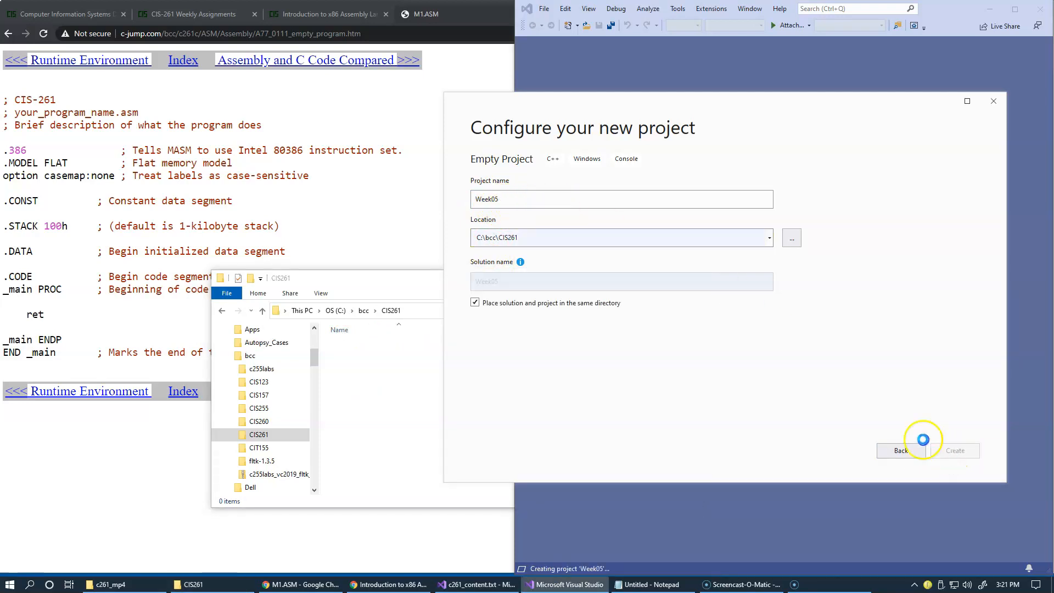
Step: Open the Week05 folder in CIS261 to see Week05.sln and the vcxproj files
left_click(954, 450)
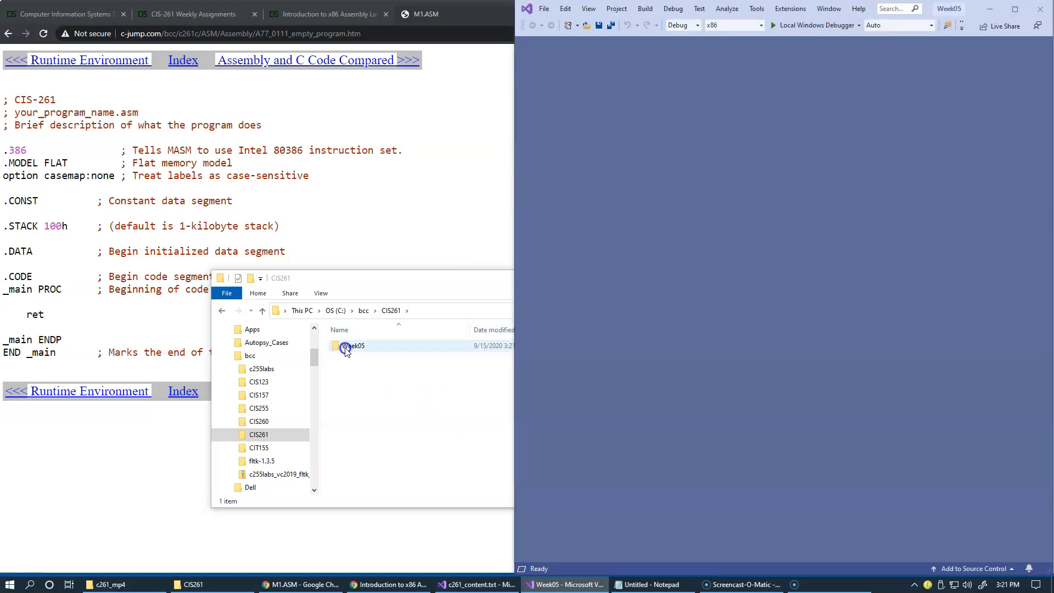
double_click(353, 345)
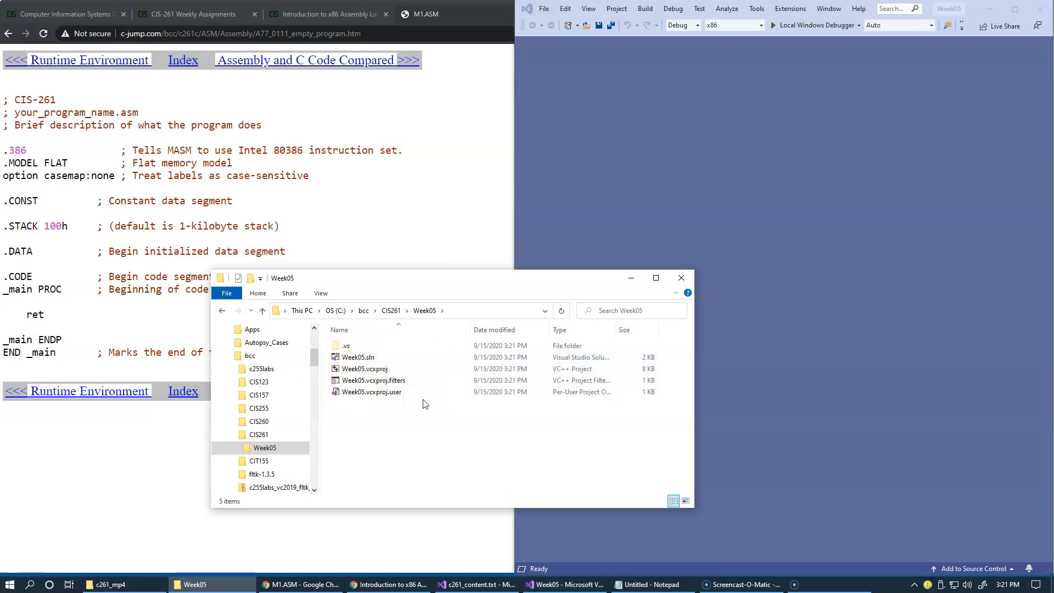
left_click(358, 356)
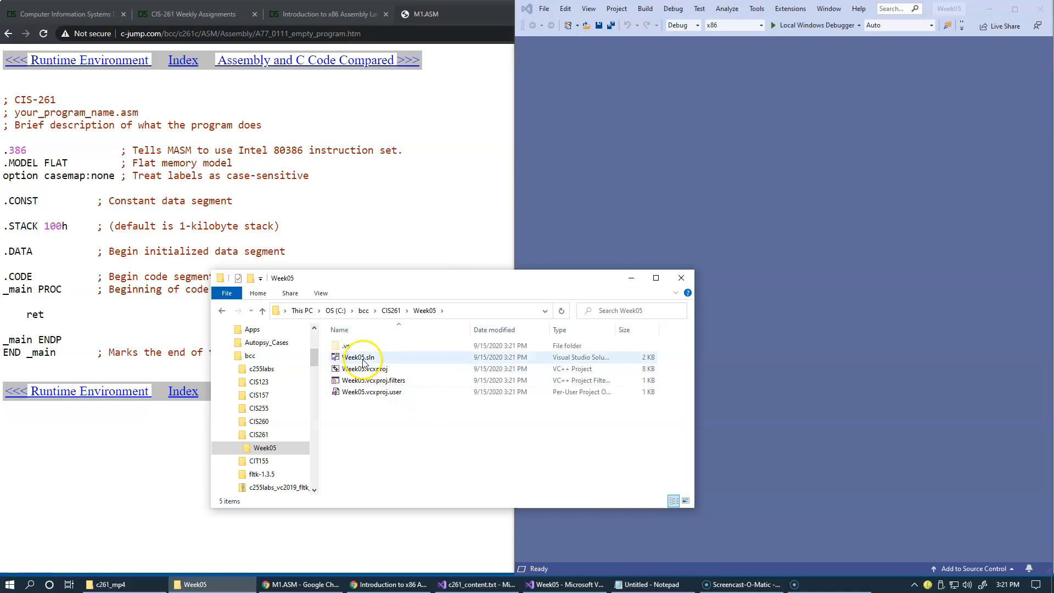
left_click(455, 414)
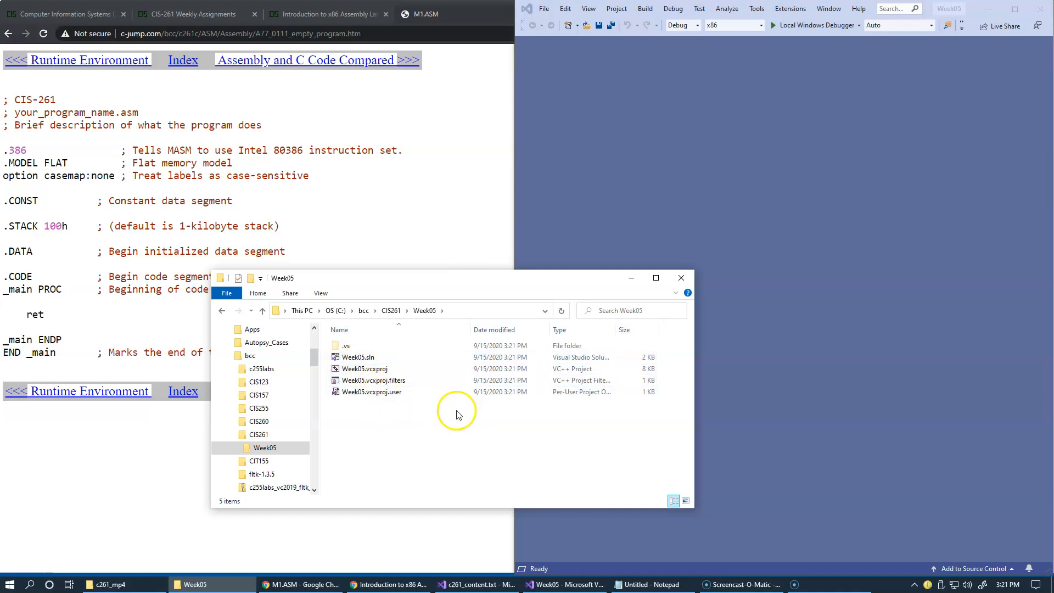
mouse_move(608, 200)
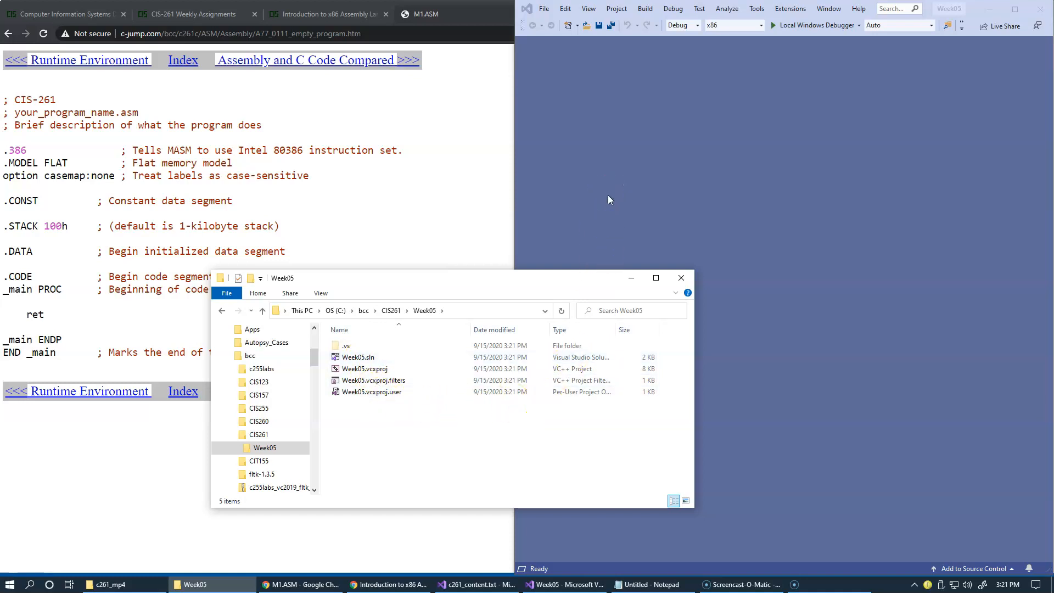
left_click(626, 180)
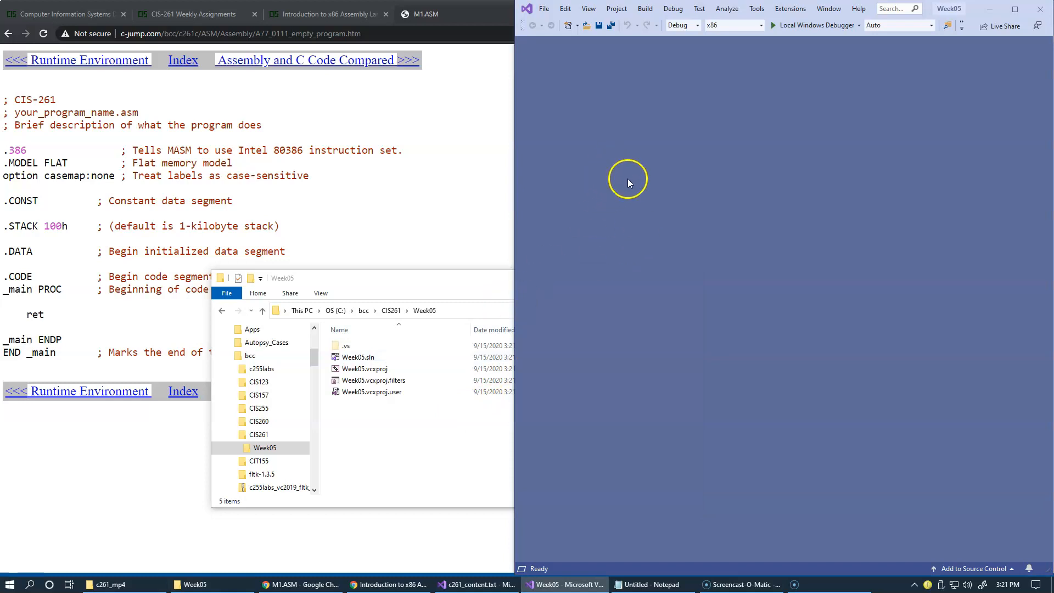
mouse_move(115, 142)
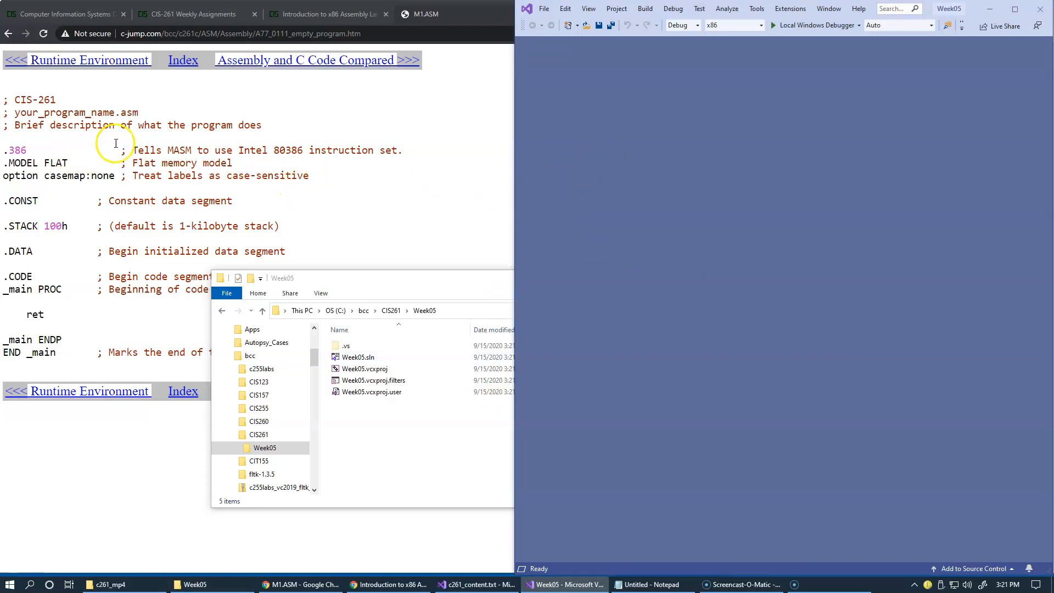
mouse_move(96, 317)
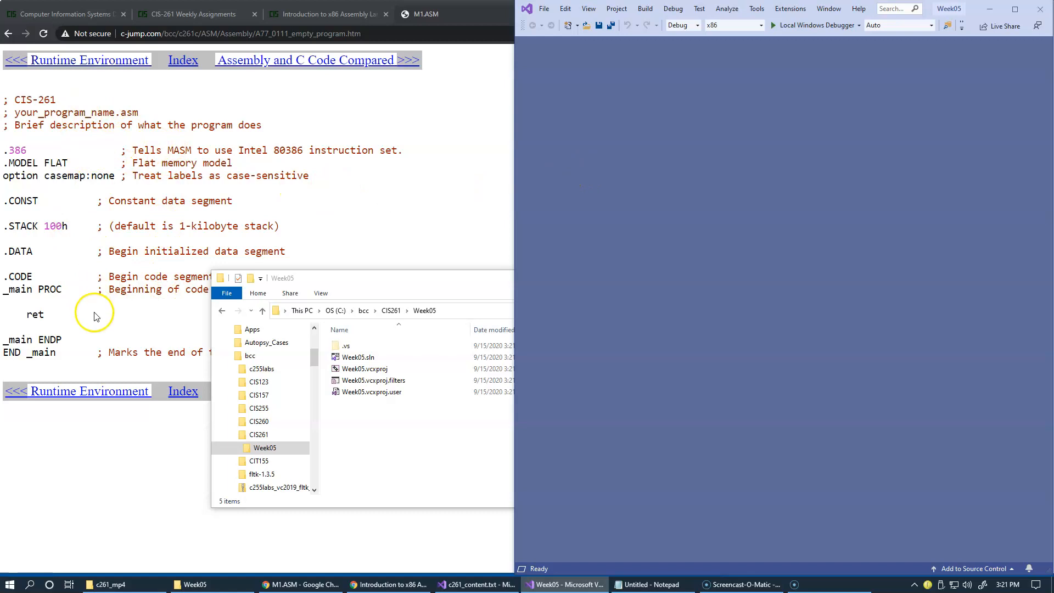
mouse_move(154, 314)
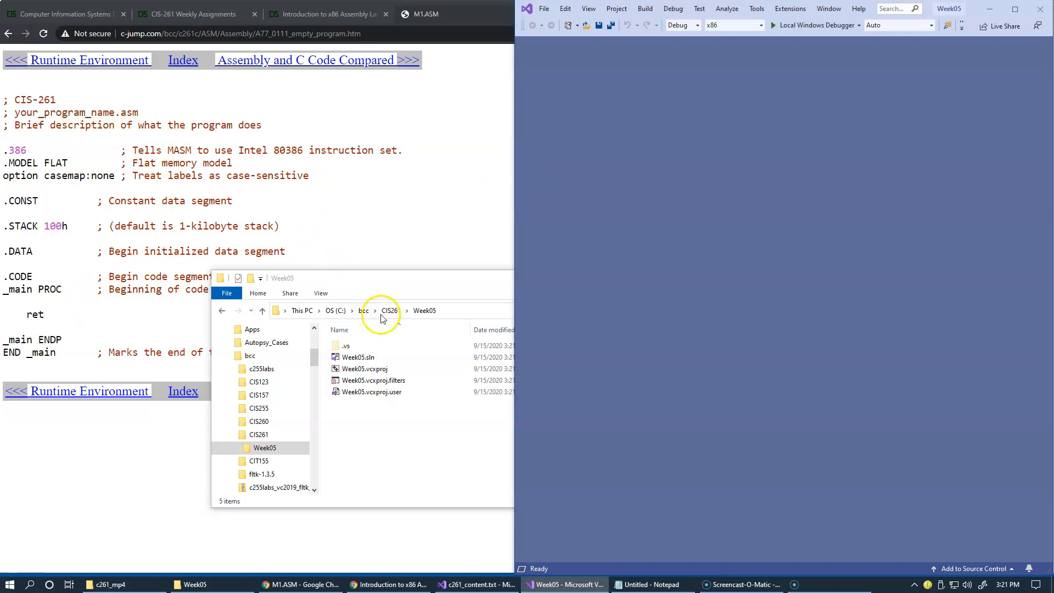
mouse_move(354, 425)
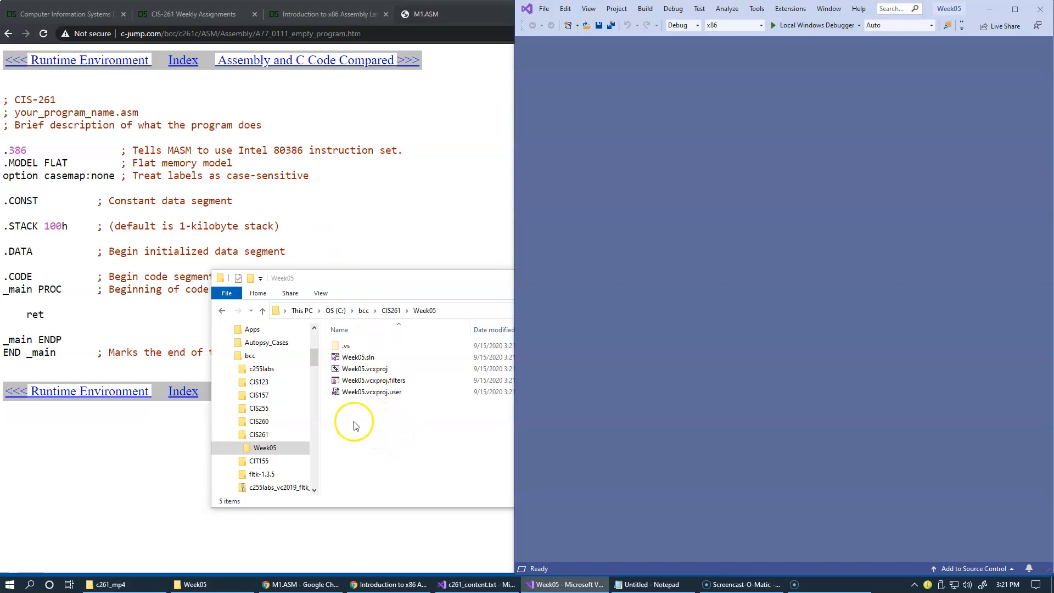
Step: Create a folder named src inside Week05 and open it
right_click(354, 423)
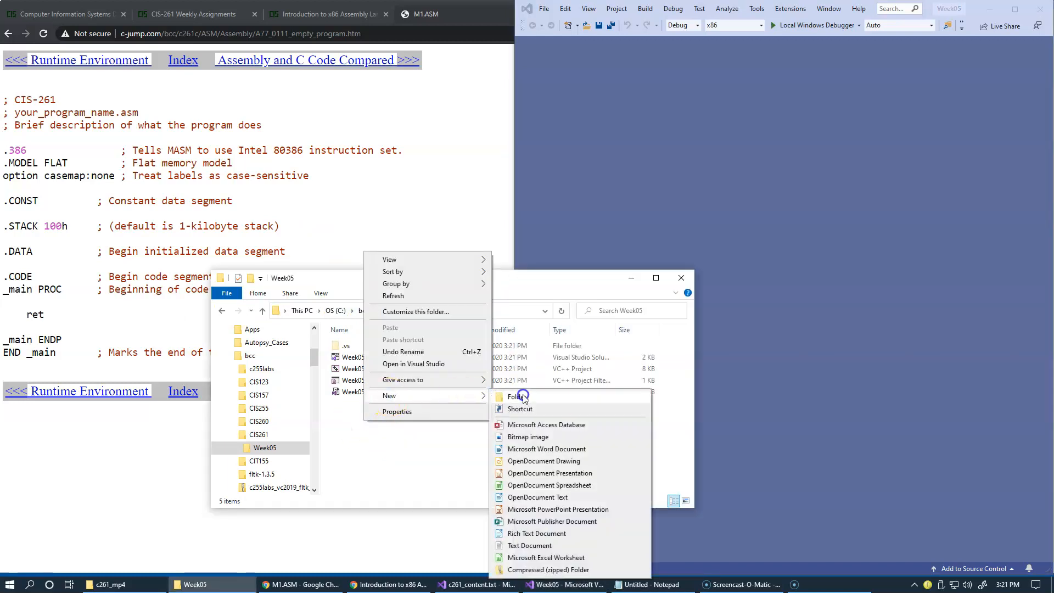
left_click(518, 396)
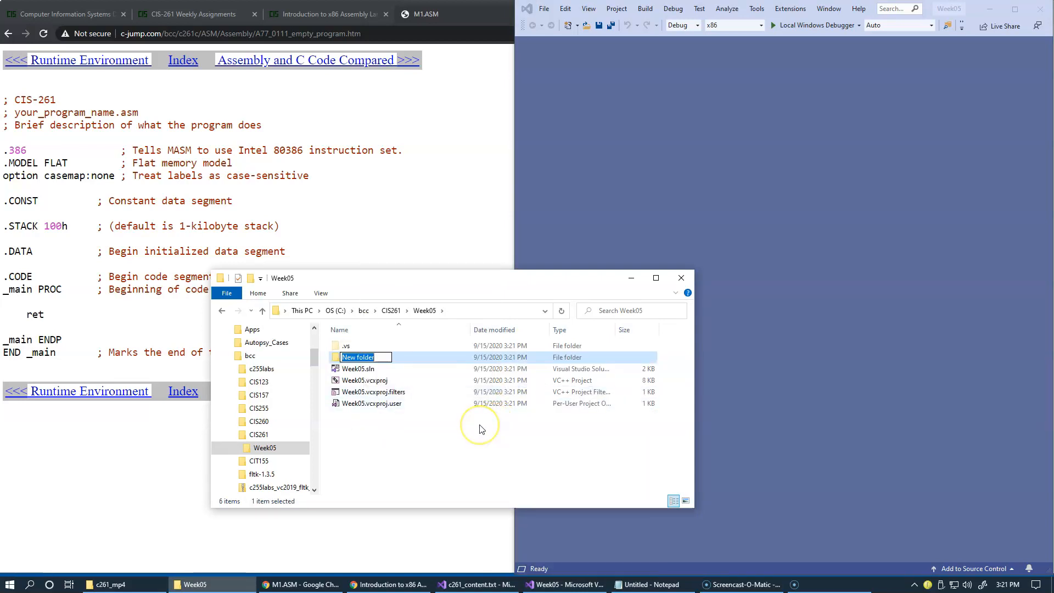
type("src")
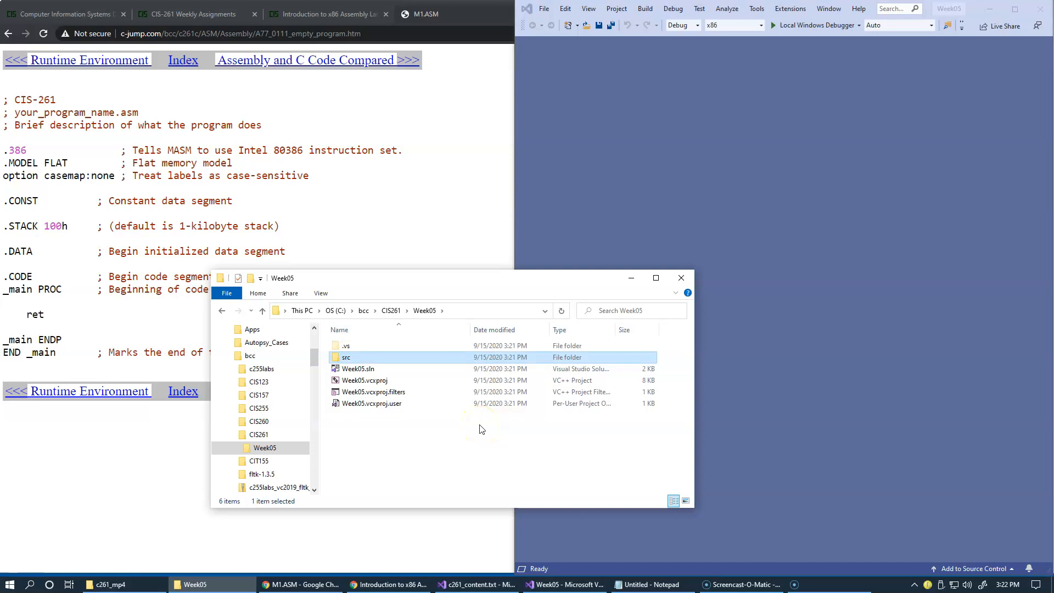
double_click(347, 357)
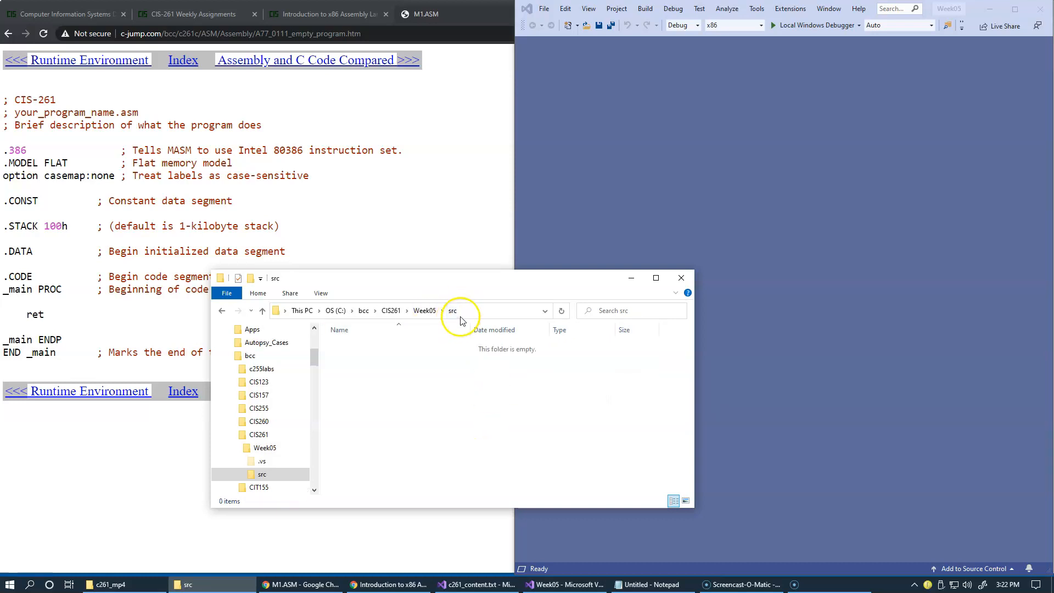
Step: Create a new text document in src and rename it Week05.asm, confirming the extension change
left_click(457, 311)
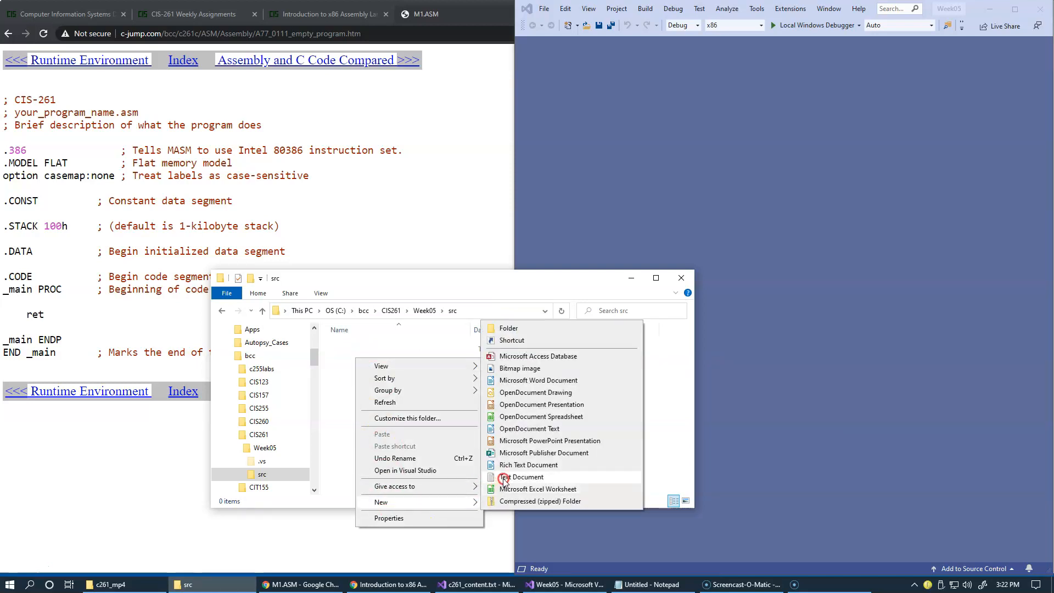
left_click(525, 476)
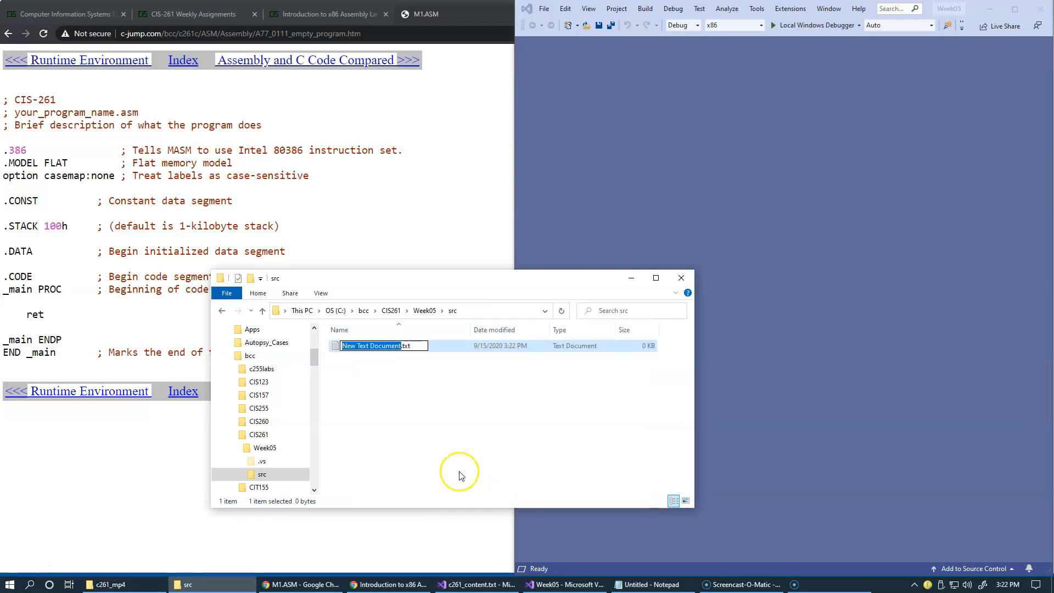
type("Week05.txt")
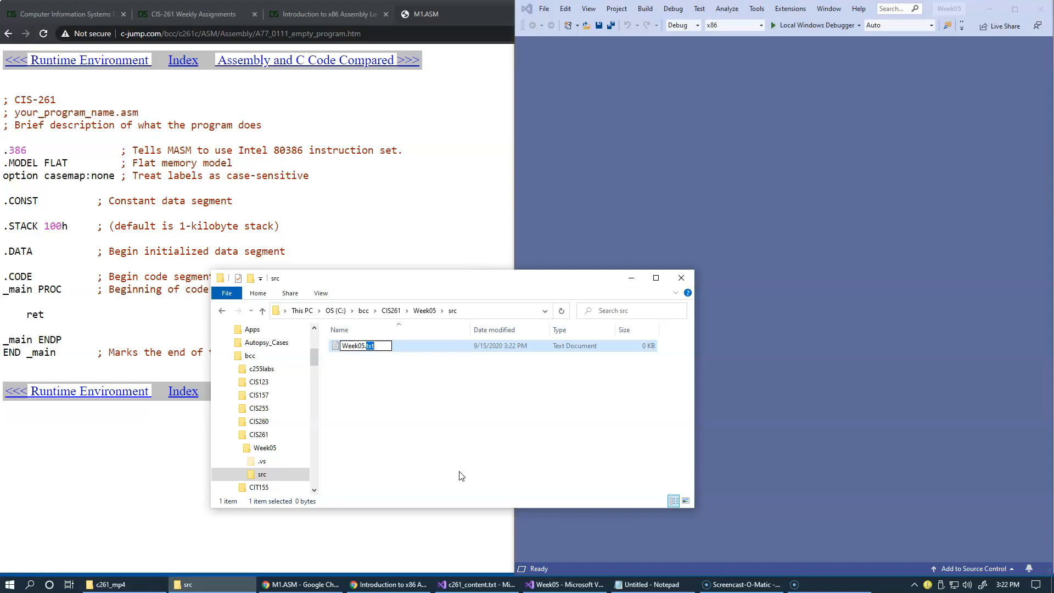
type("asm")
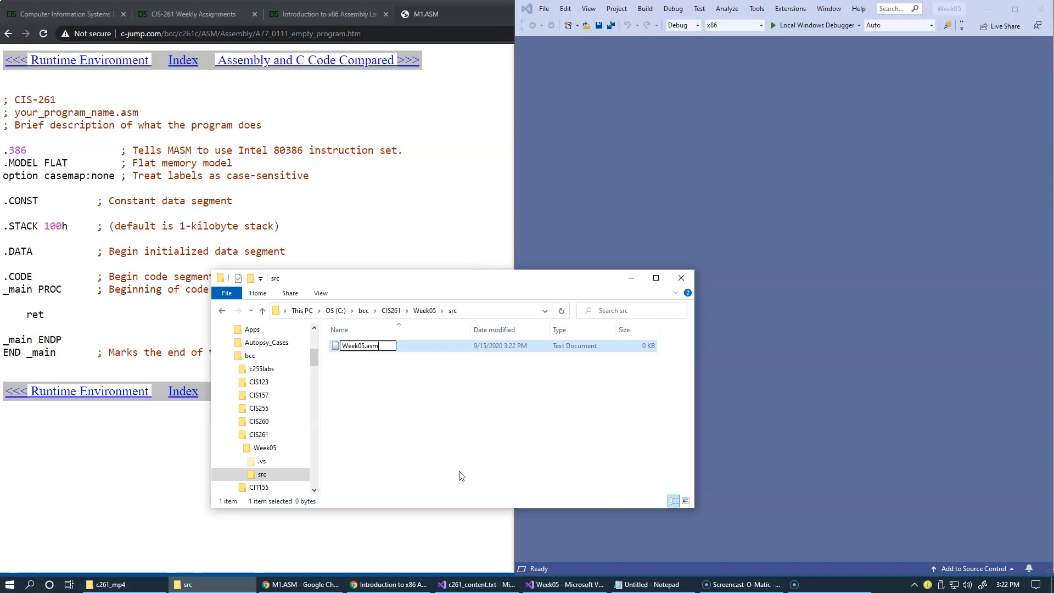
mouse_move(76, 144)
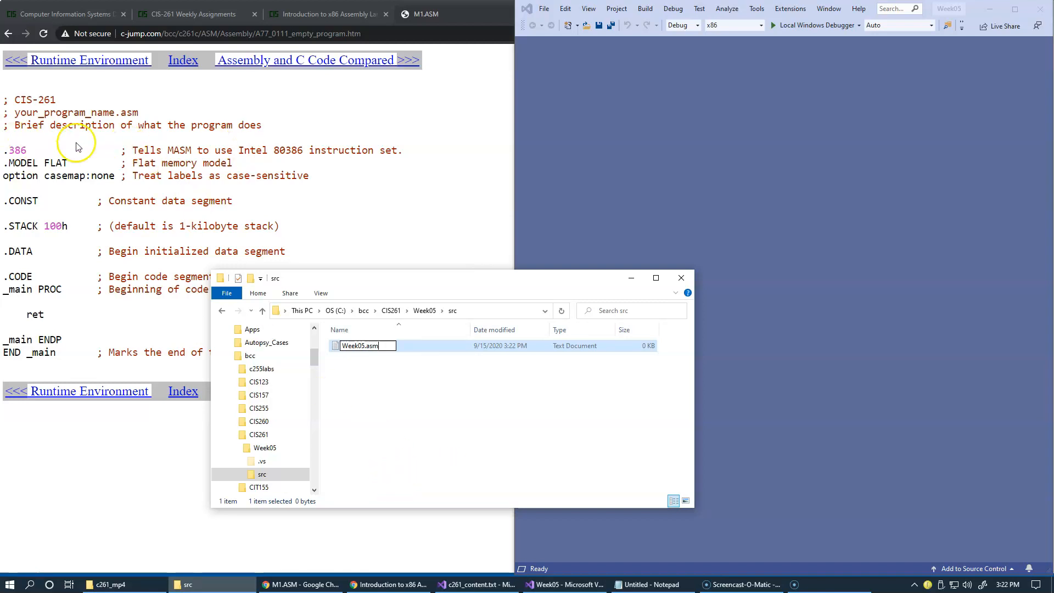
mouse_move(110, 117)
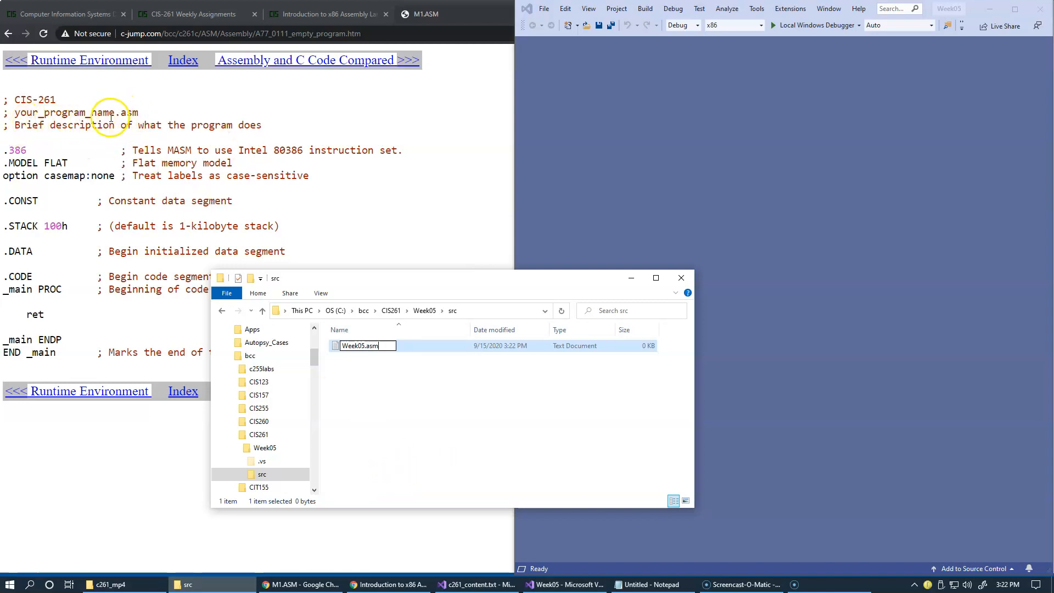
mouse_move(131, 112)
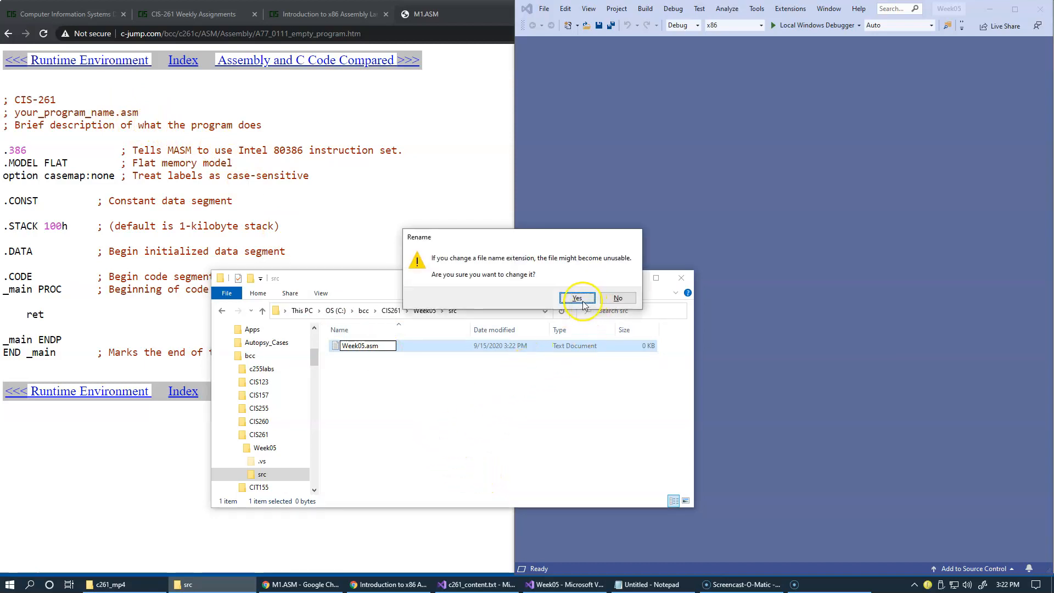
left_click(576, 297)
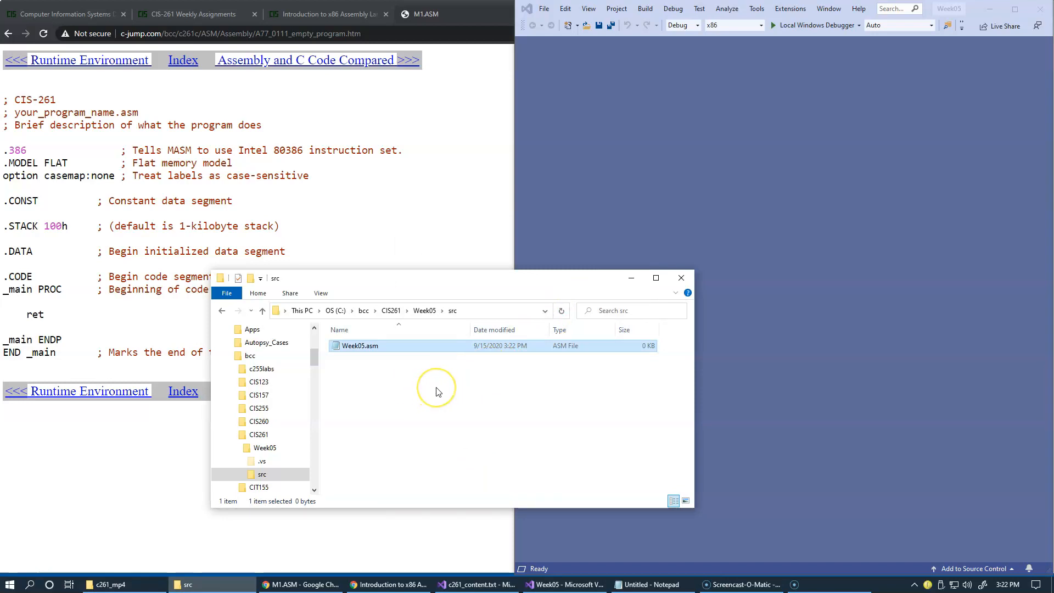
mouse_move(320, 297)
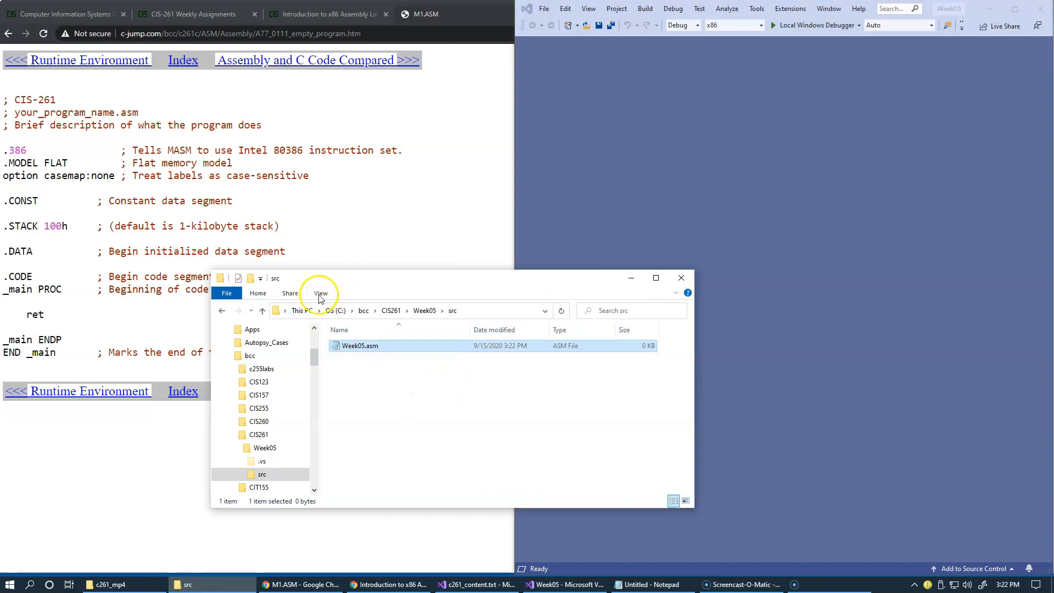
left_click(321, 293)
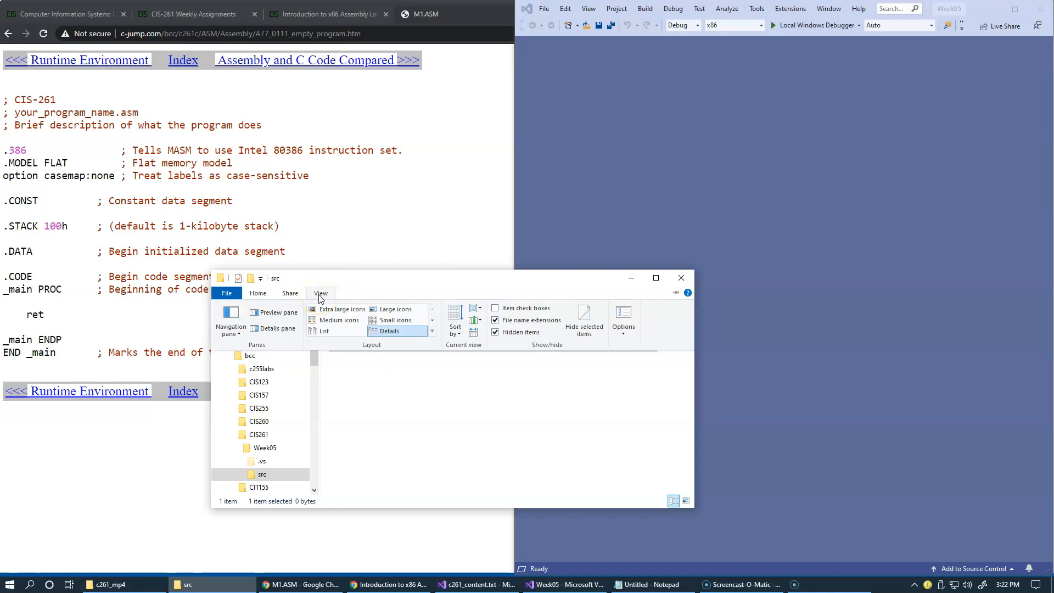
mouse_move(446, 394)
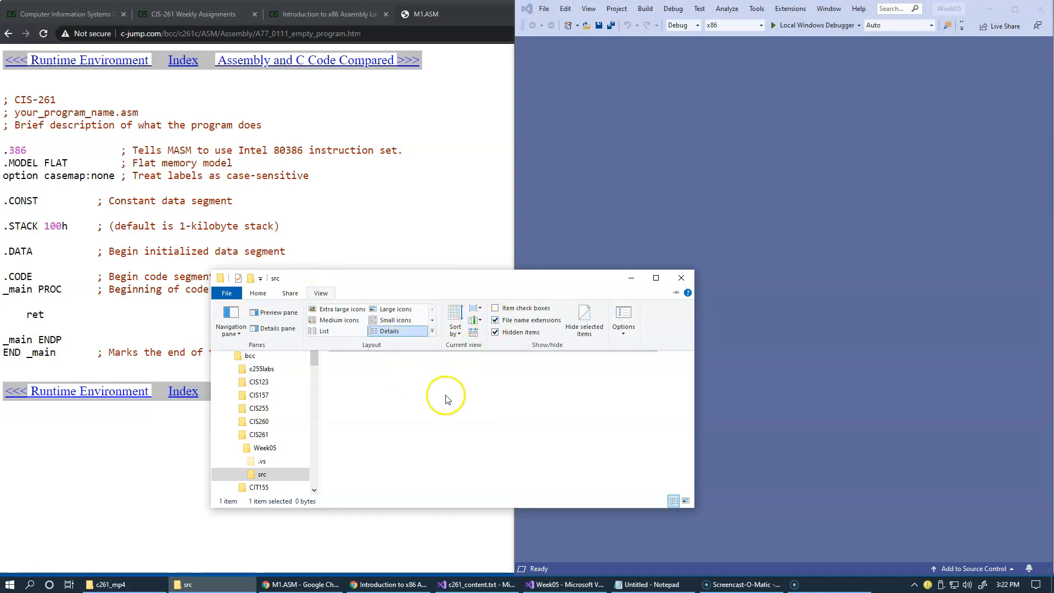
mouse_move(523, 320)
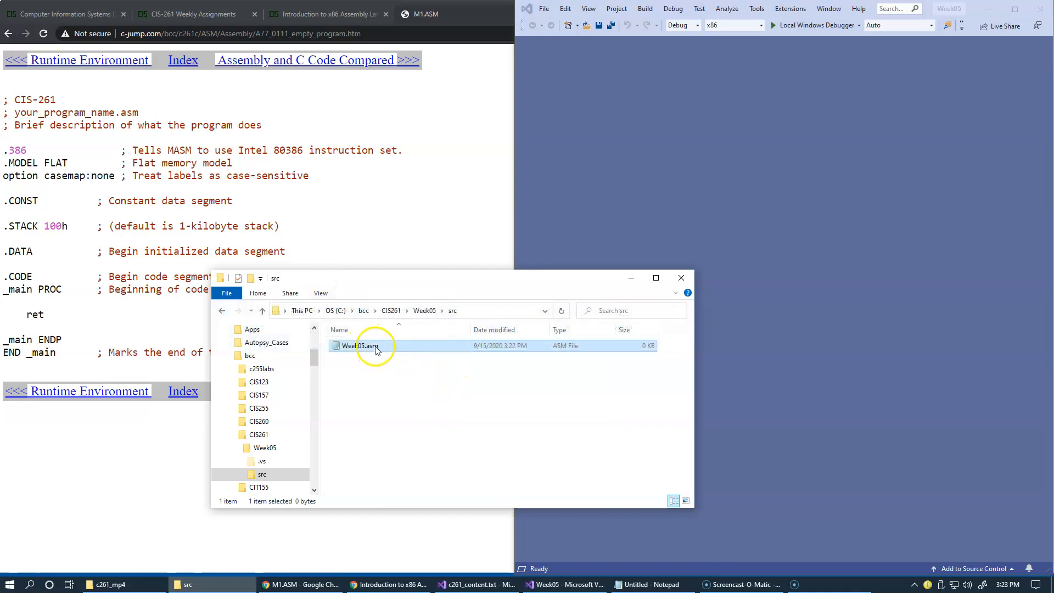
mouse_move(359, 345)
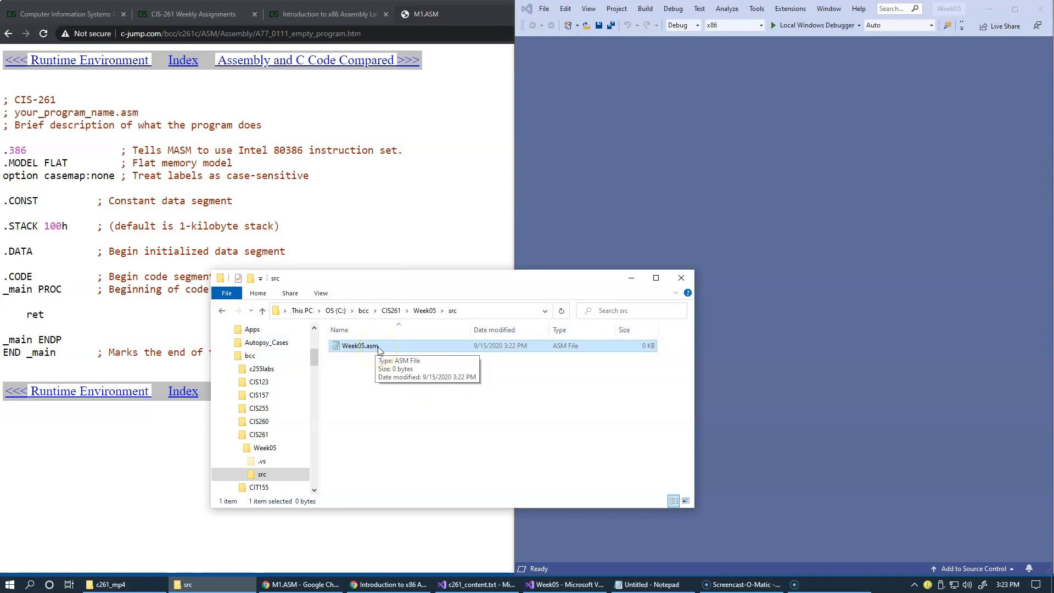
mouse_move(396, 358)
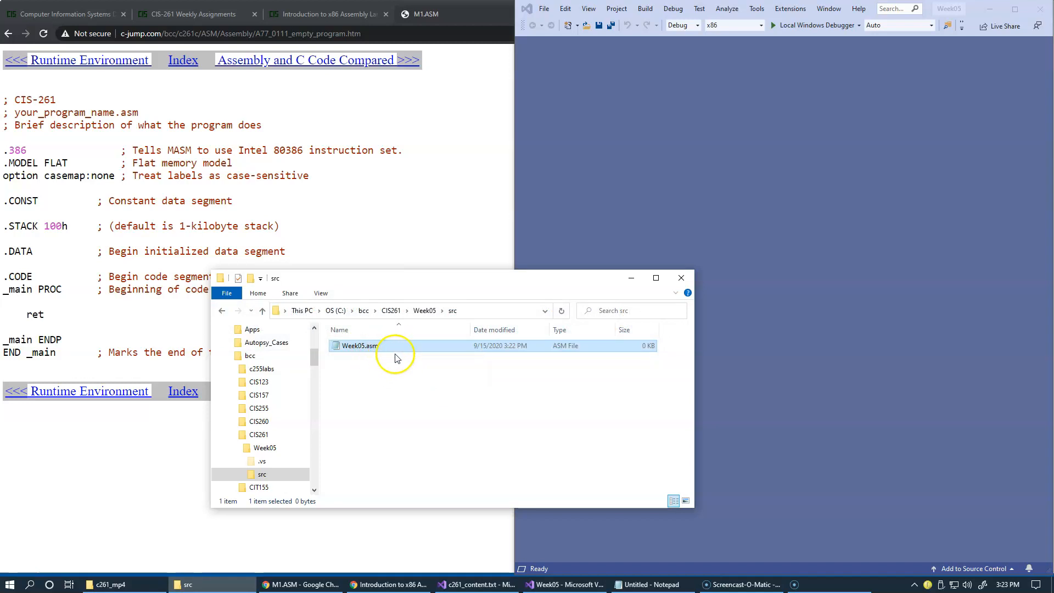
mouse_move(403, 350)
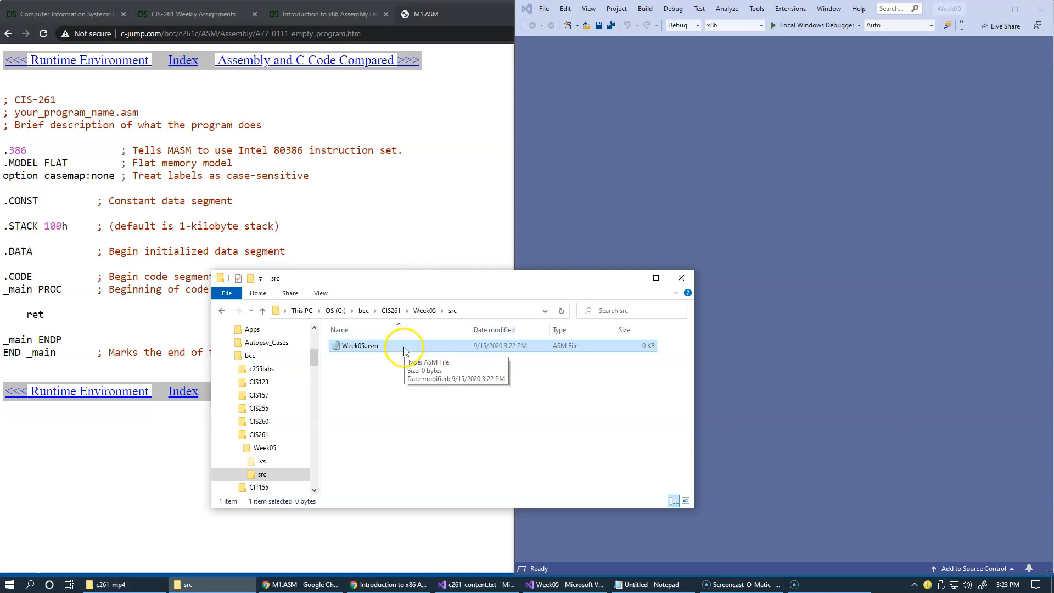
left_click(321, 293)
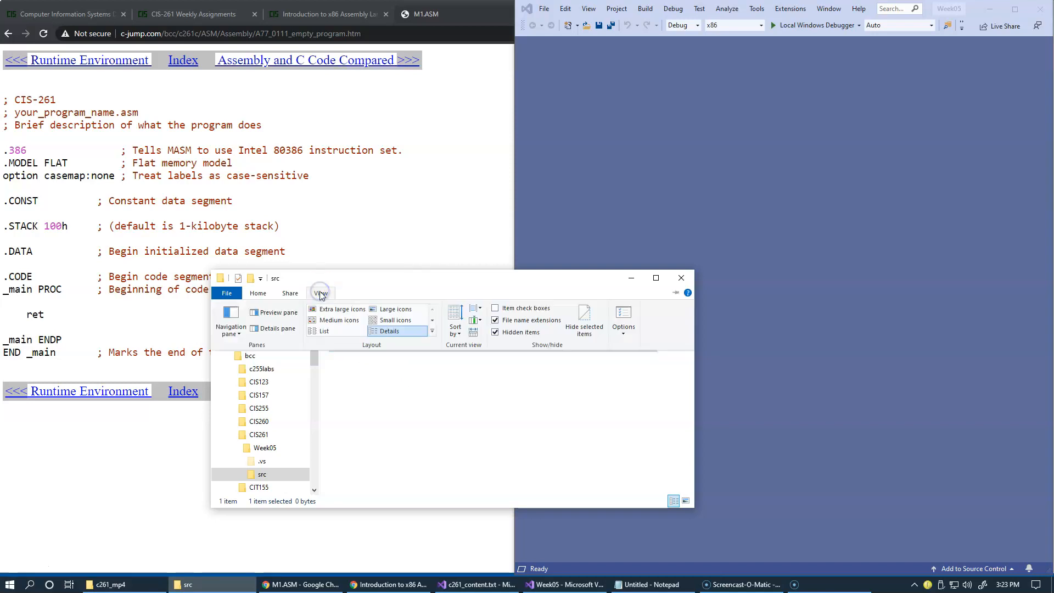
mouse_move(531, 320)
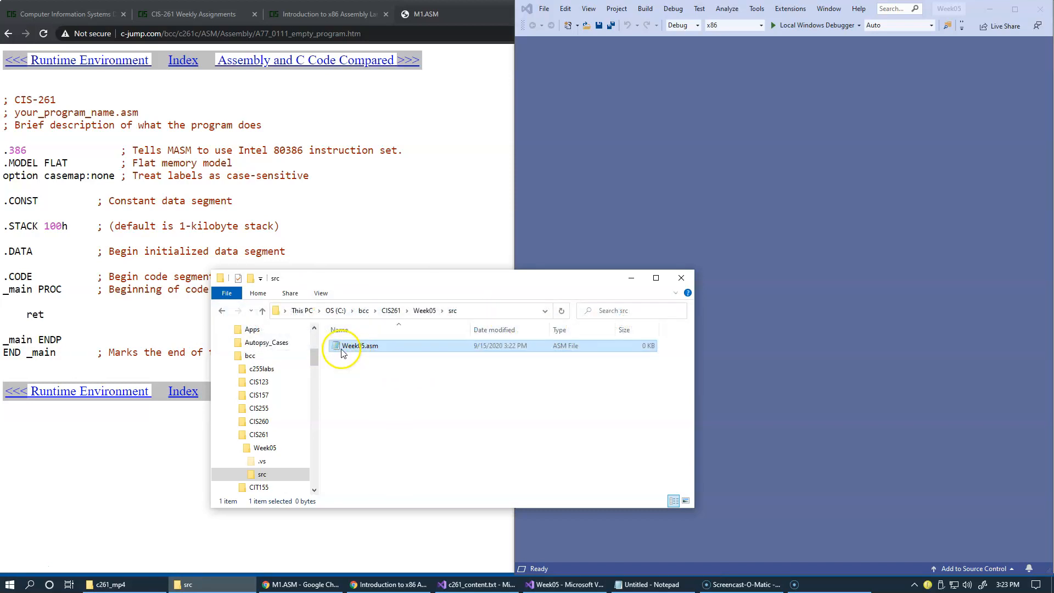
mouse_move(360, 345)
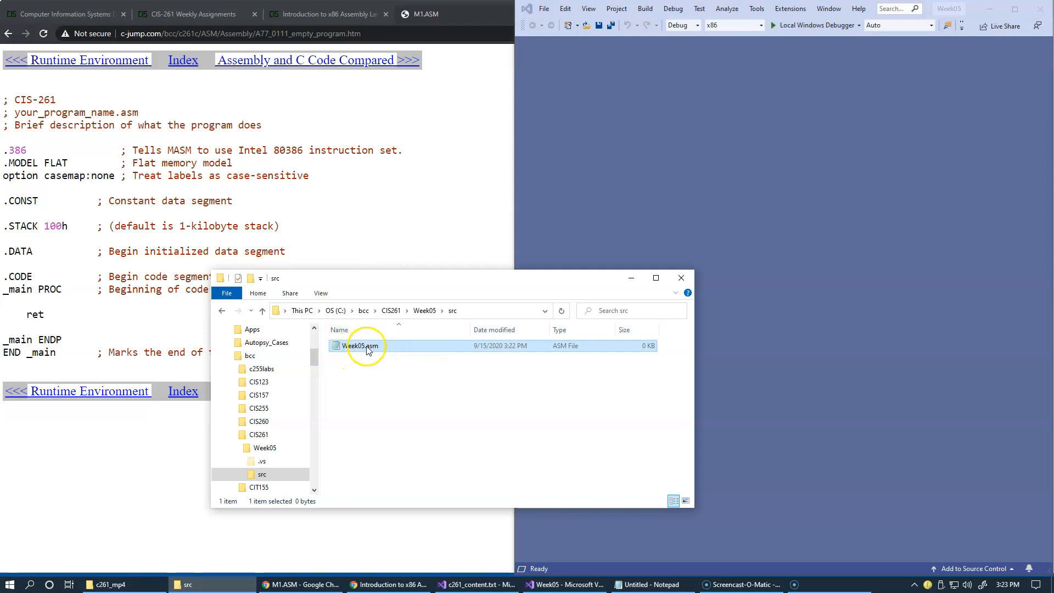
mouse_move(719, 216)
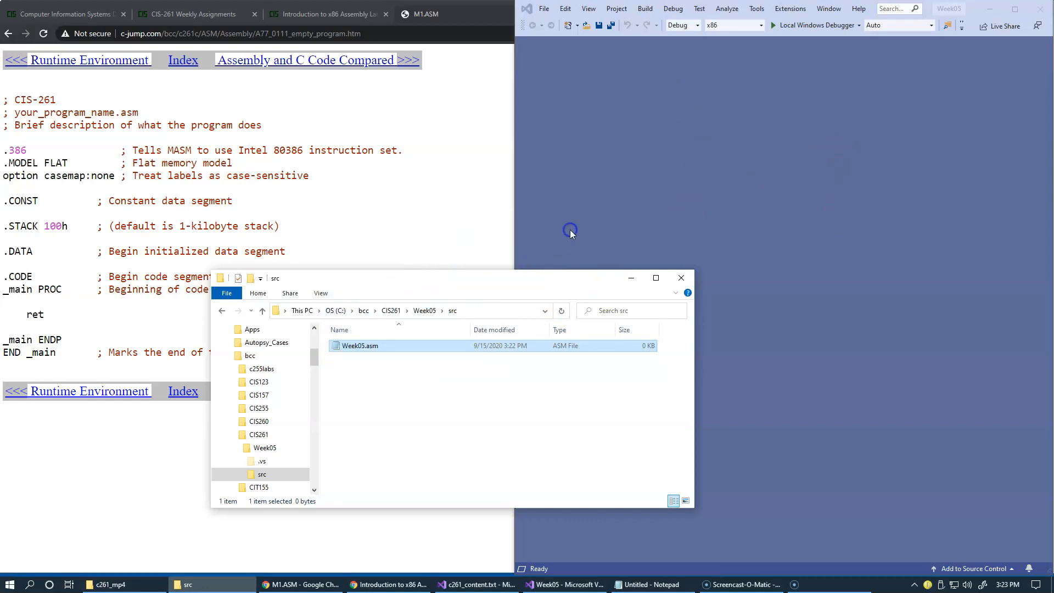
Step: Open Week05.asm and add it to Source Files as an existing item via Solution Explorer
double_click(360, 345)
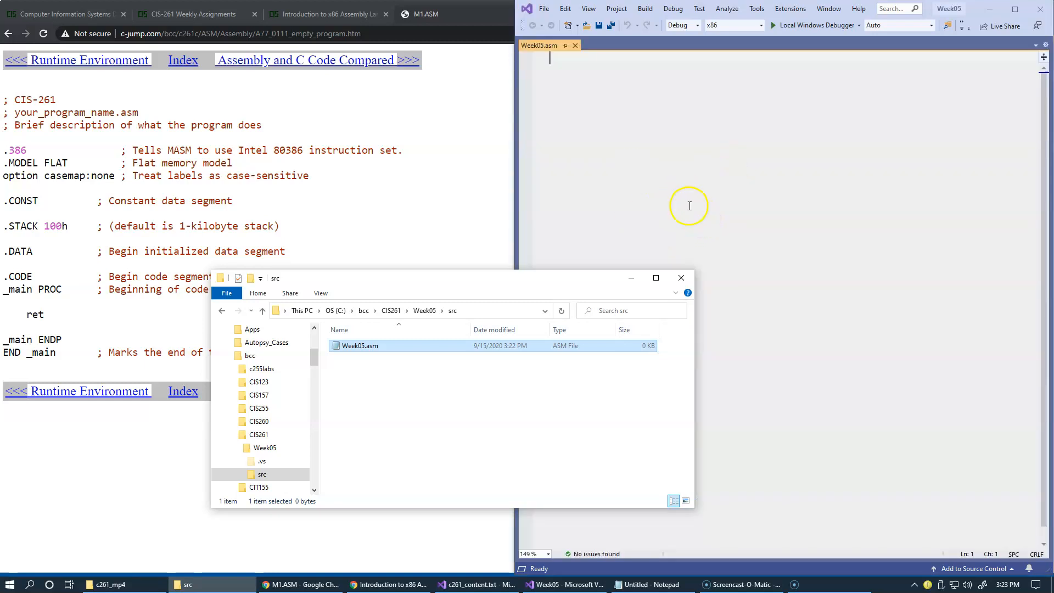
mouse_move(698, 197)
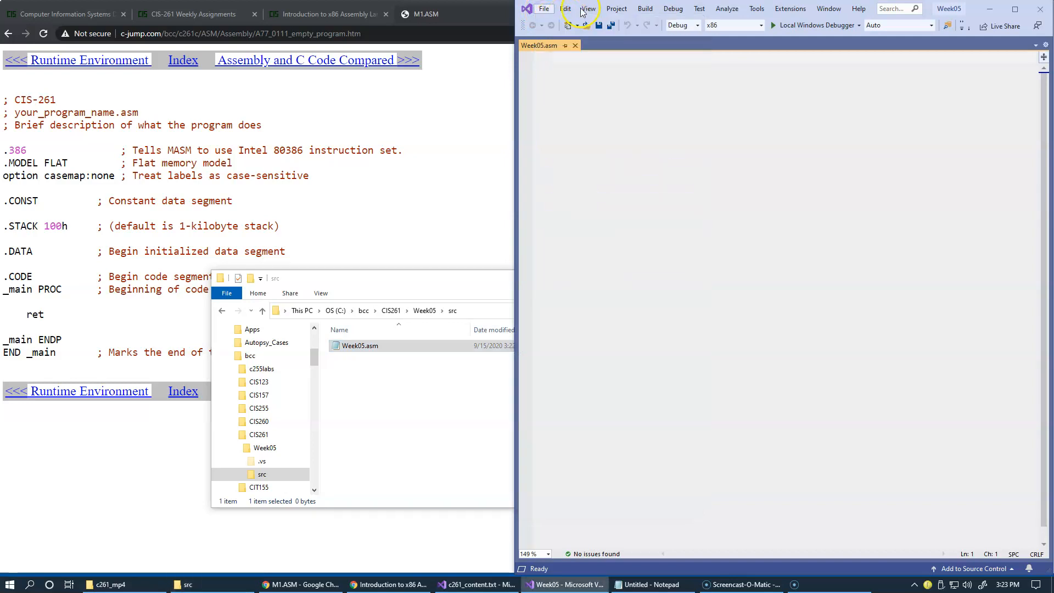
left_click(587, 8)
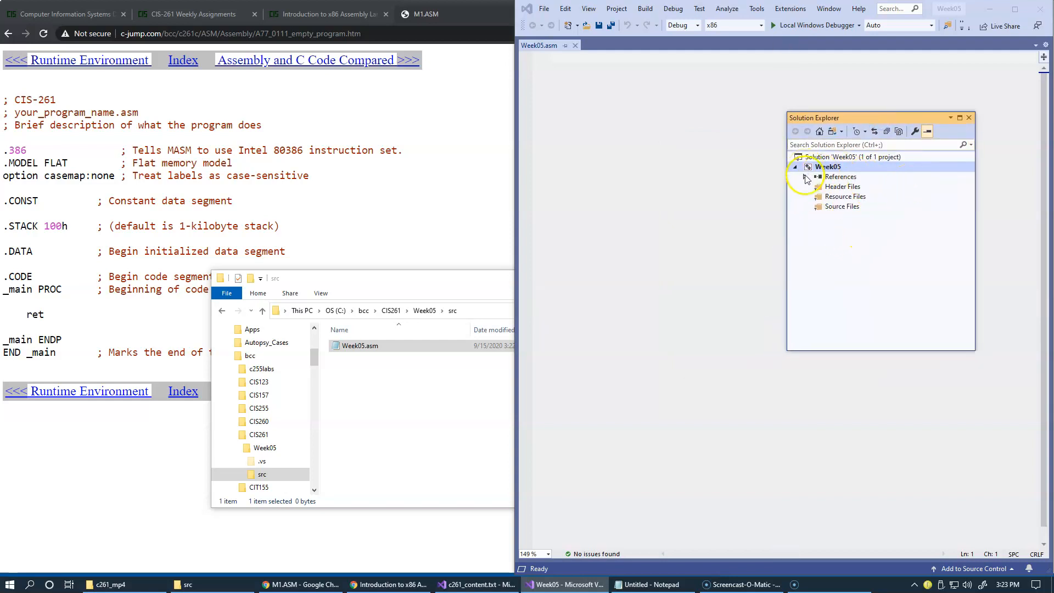
mouse_move(825, 214)
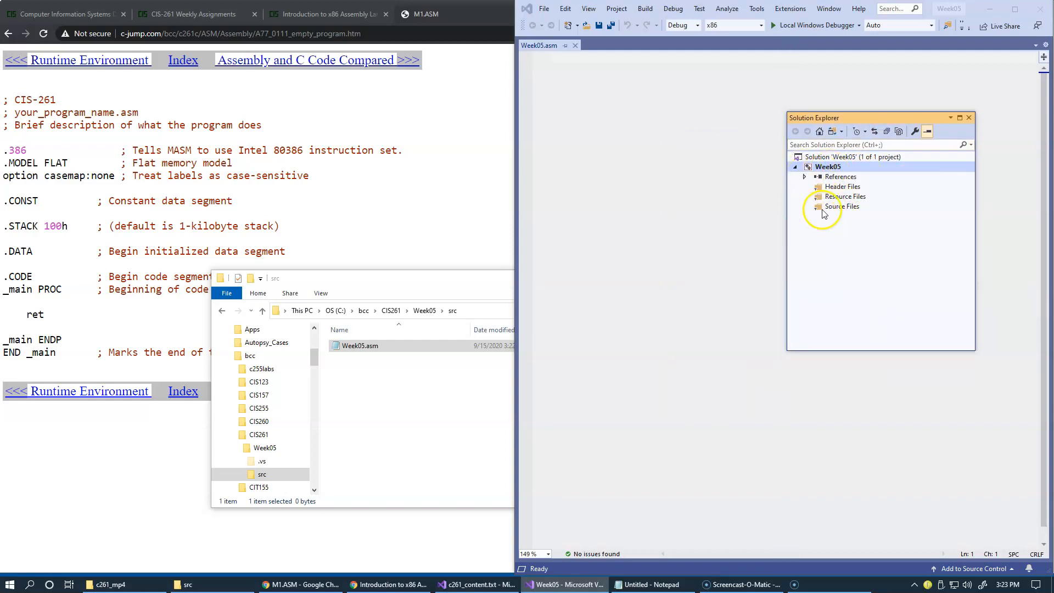
right_click(843, 206)
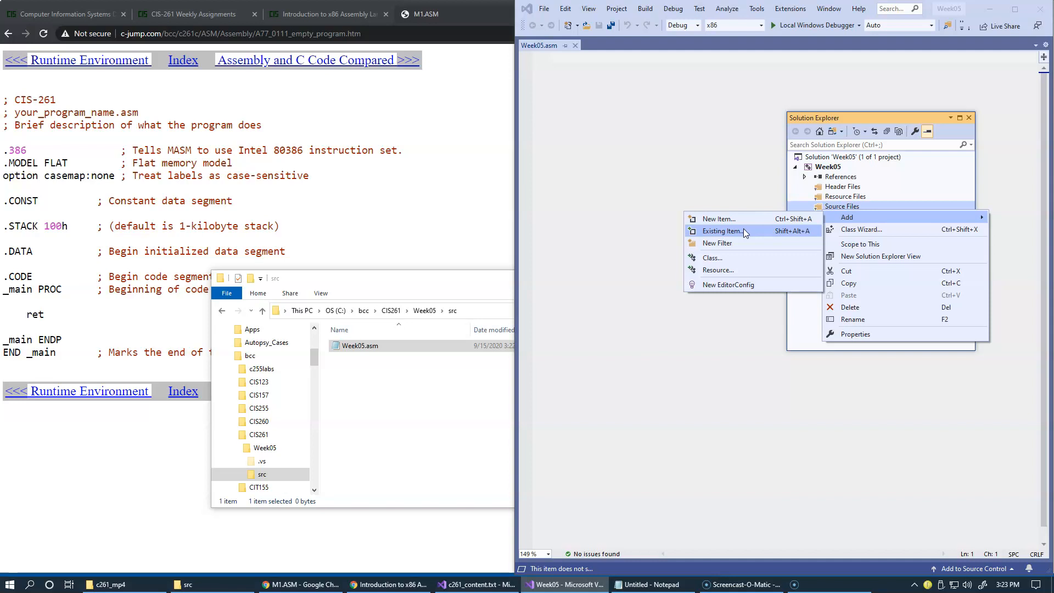
left_click(722, 231)
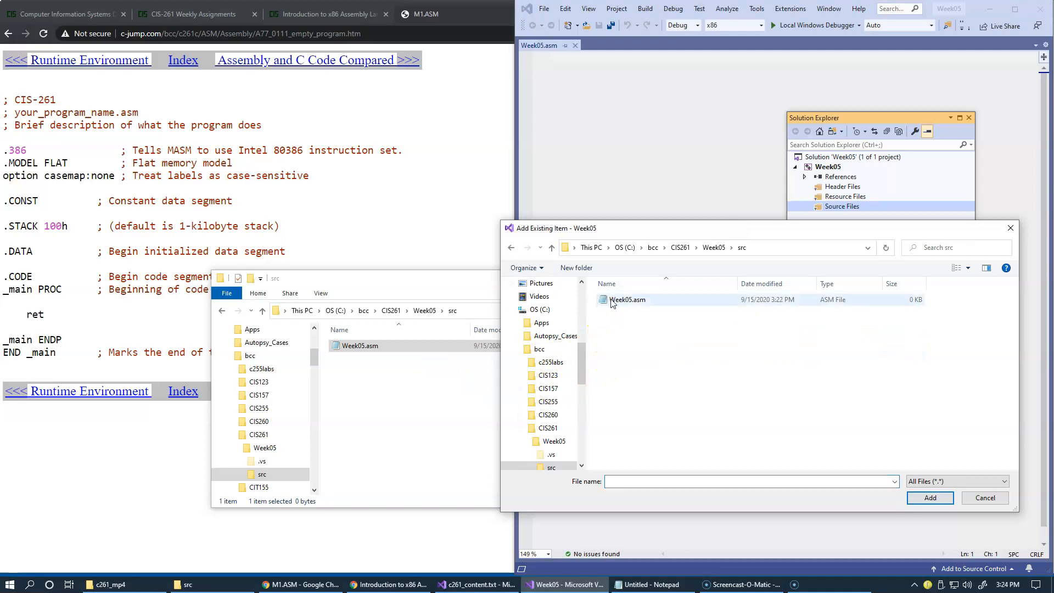
left_click(929, 498)
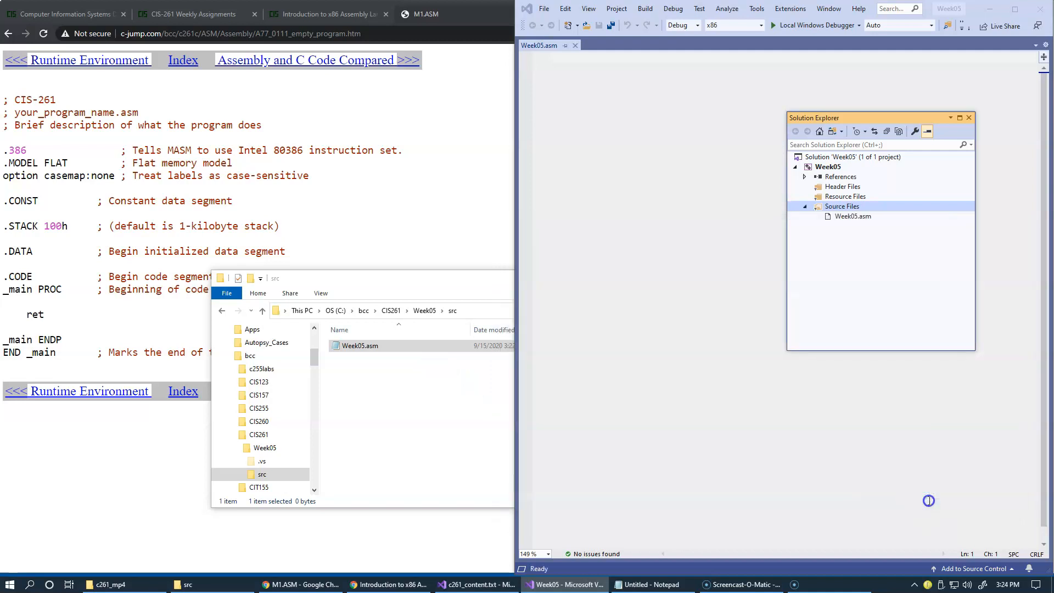
mouse_move(876, 345)
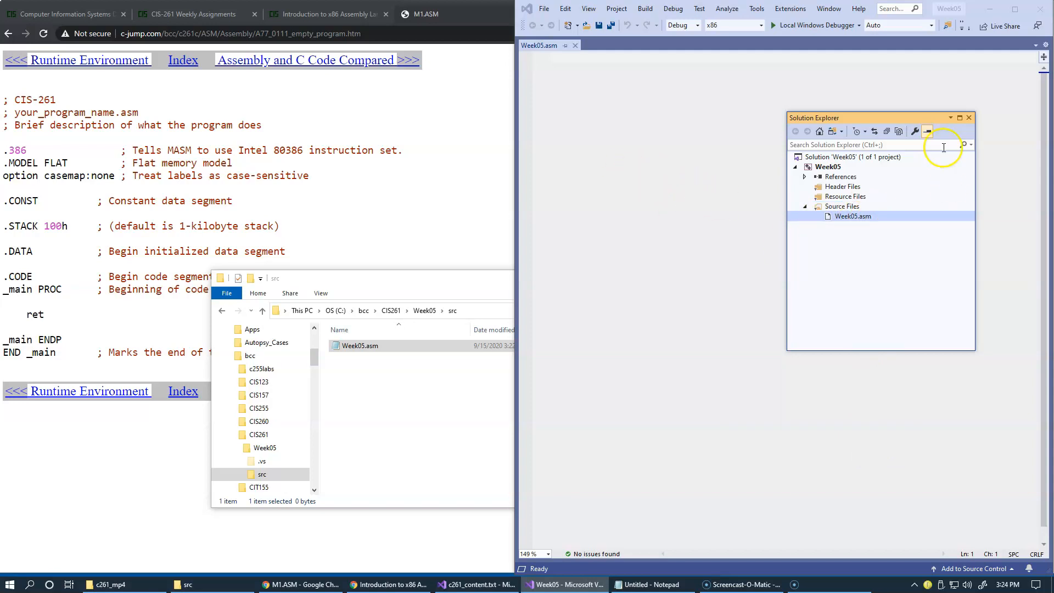
mouse_move(966, 116)
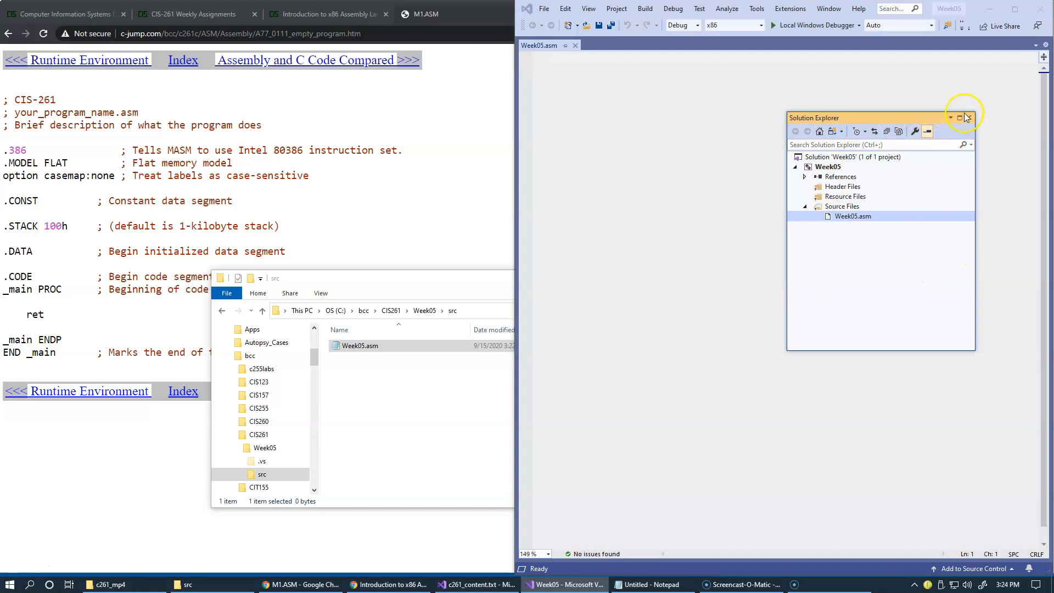
left_click(967, 118)
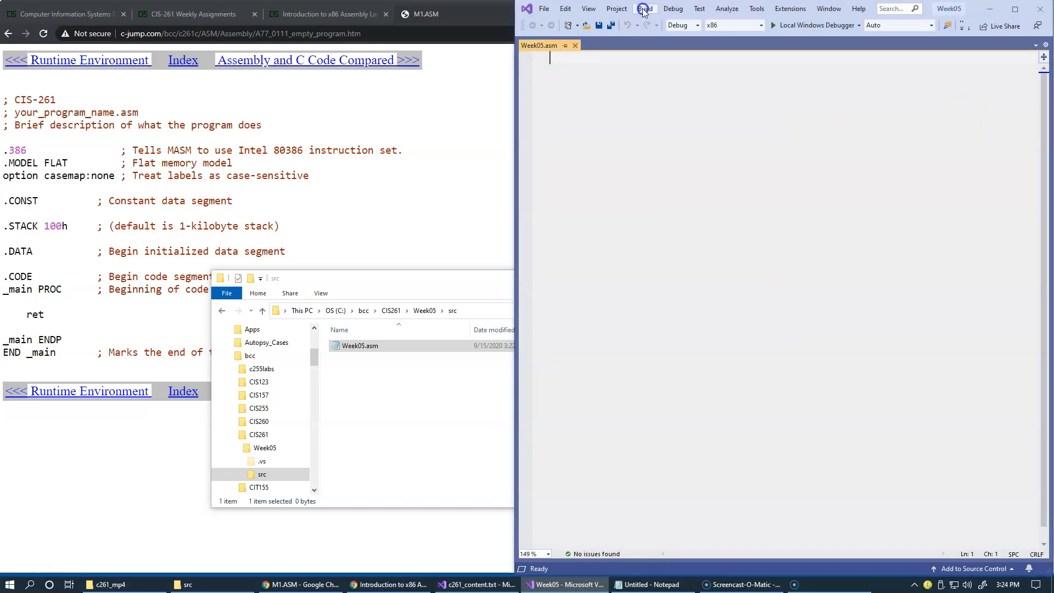
left_click(644, 8)
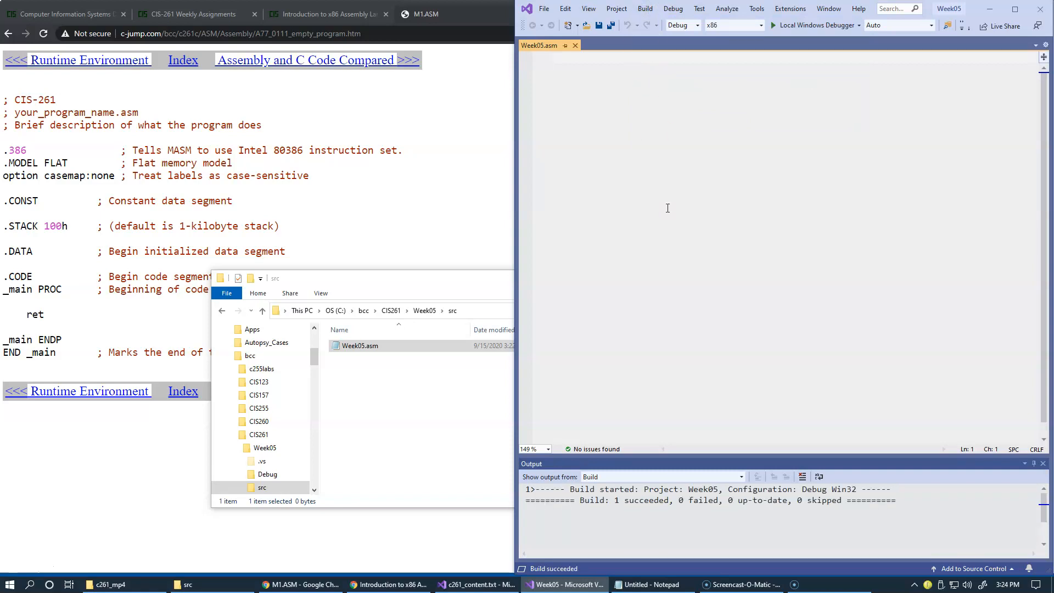
mouse_move(650, 356)
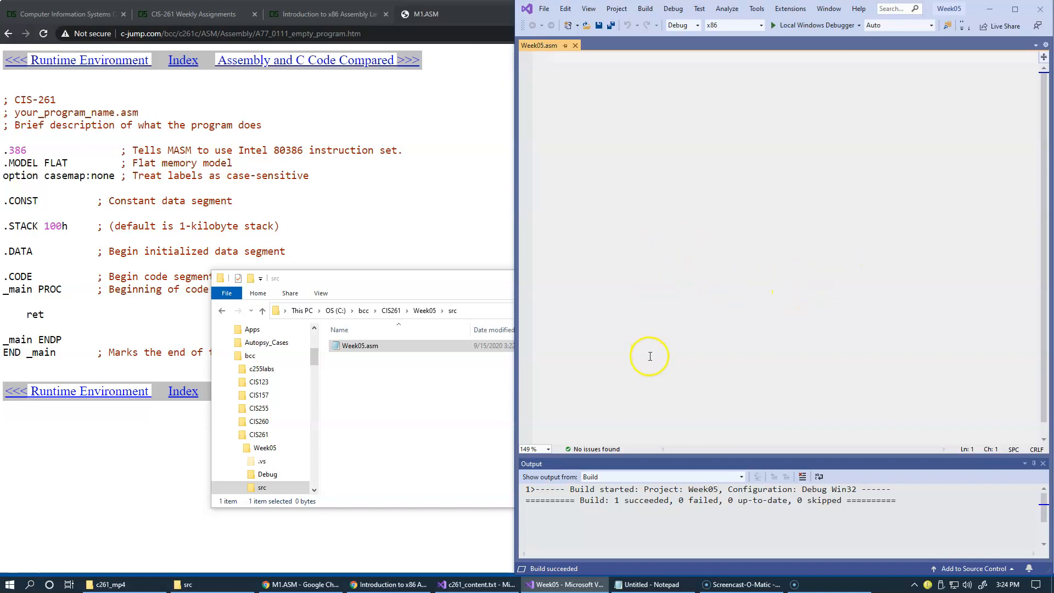
mouse_move(782, 364)
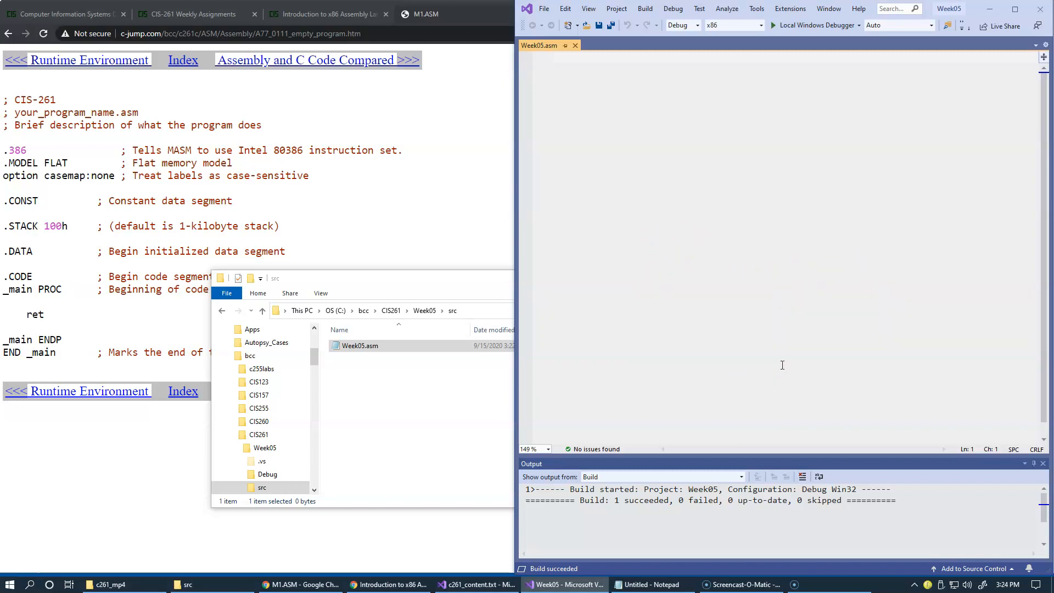
mouse_move(775, 361)
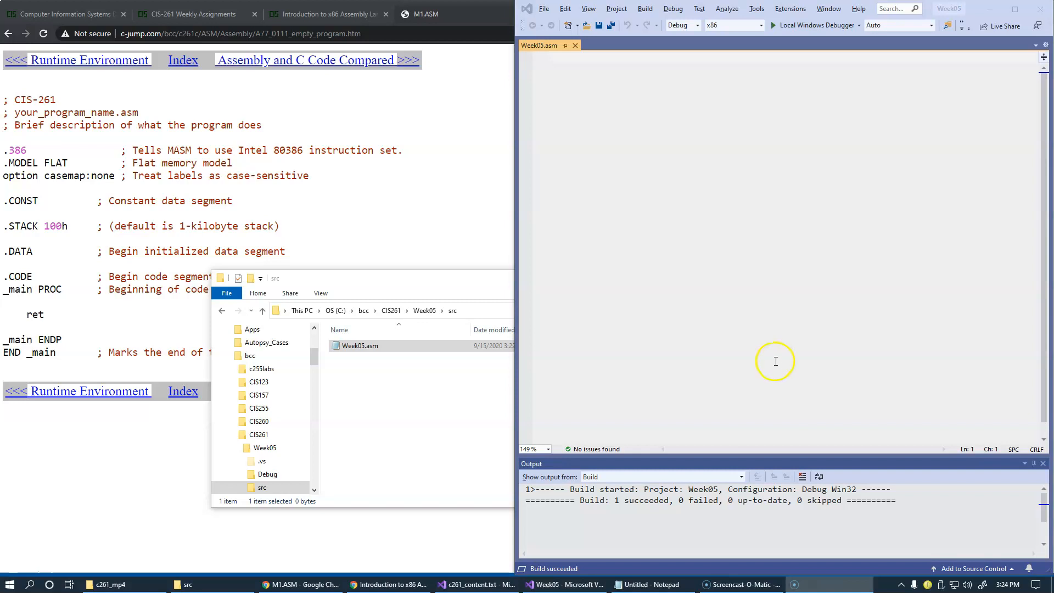
mouse_move(691, 38)
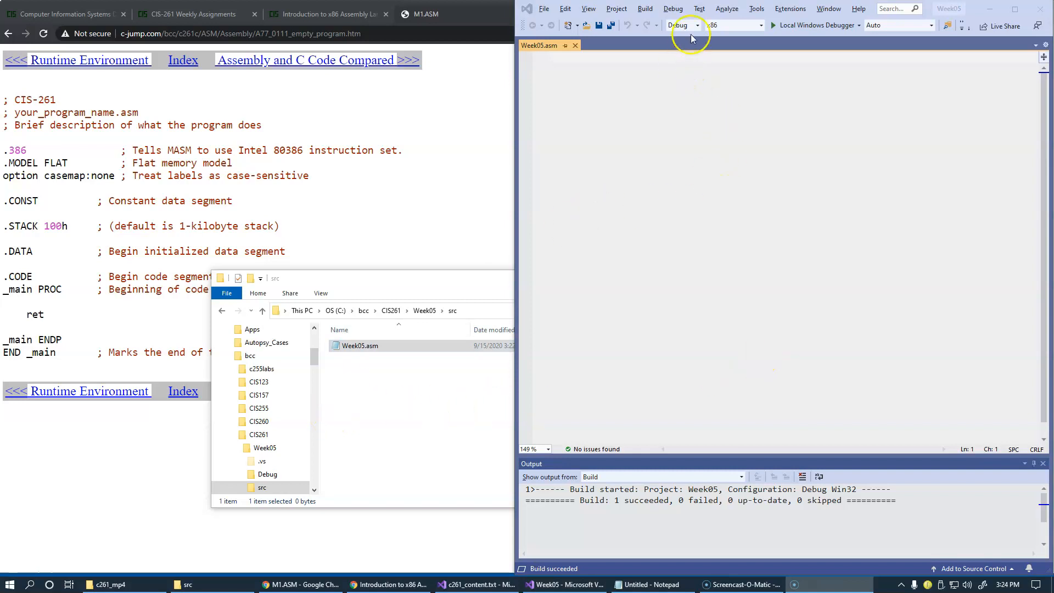
mouse_move(733, 24)
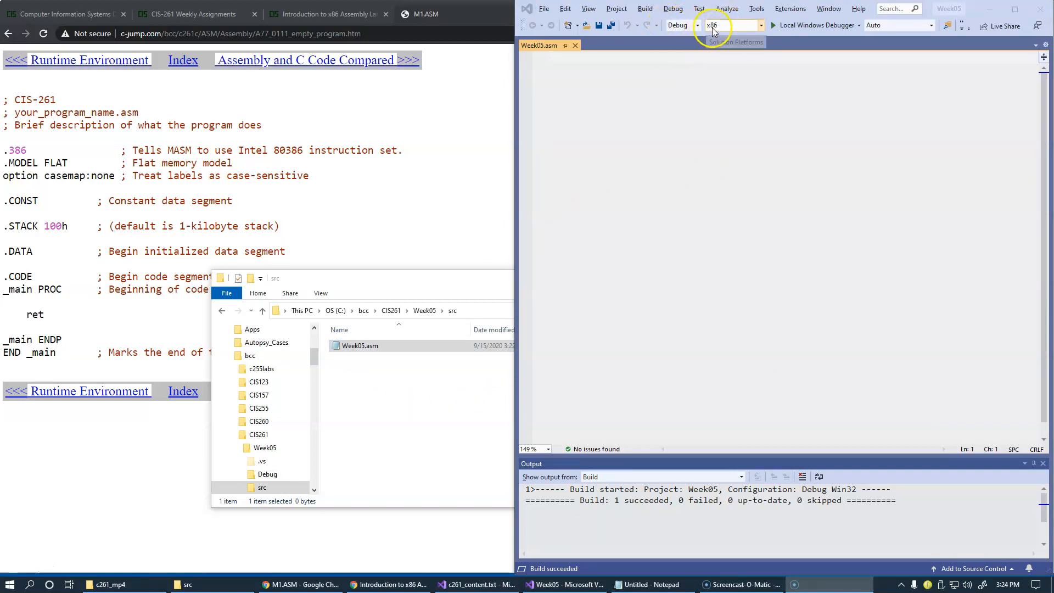
left_click(264, 448)
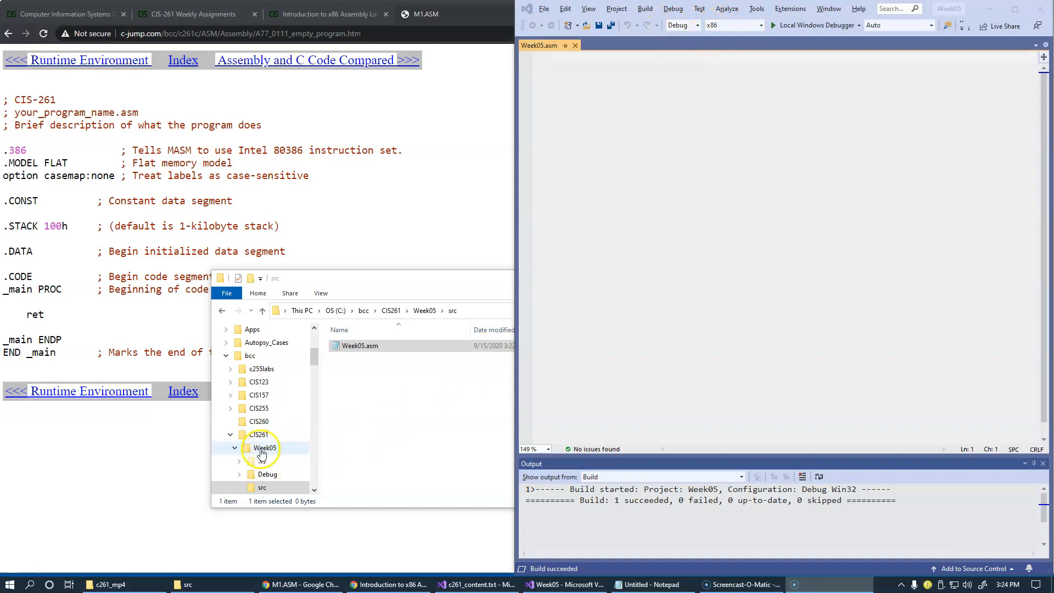
Step: Browse to Week05's Debug folder holding Week05.tlog, Week05.exe.recipe and Week05.log
left_click(266, 473)
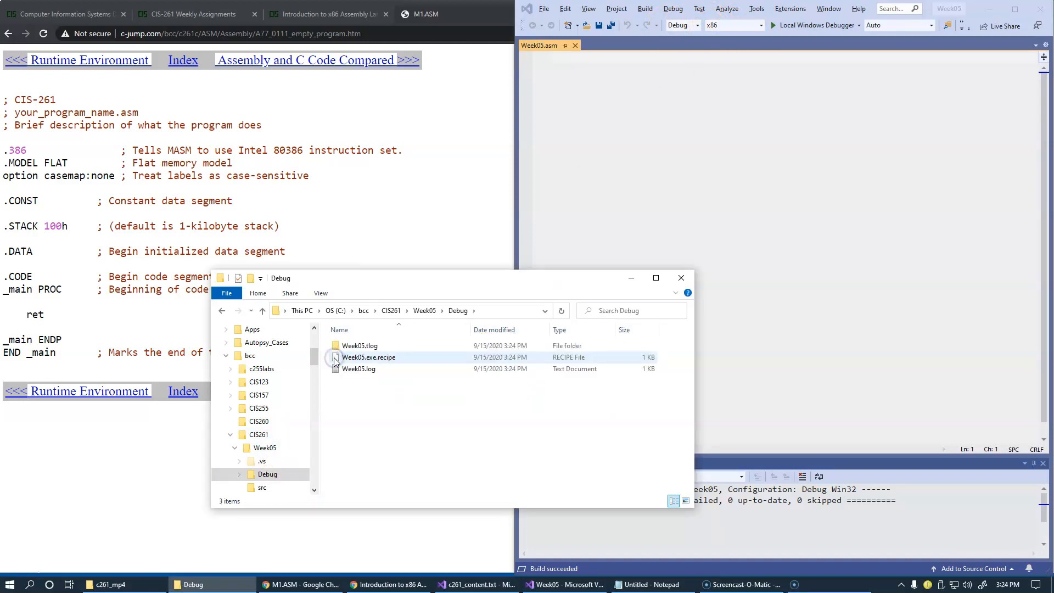
left_click(359, 344)
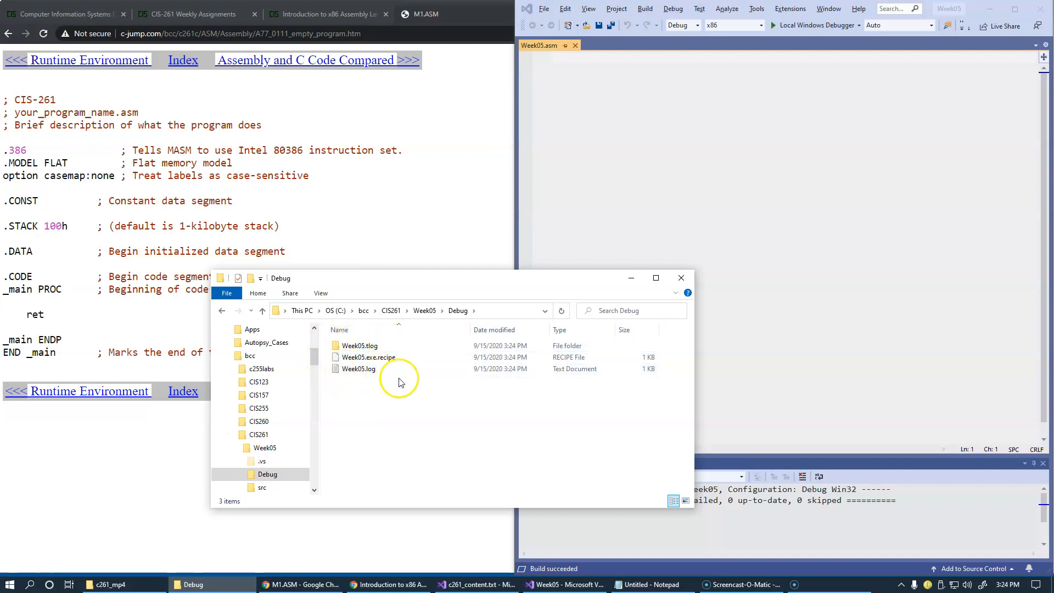
mouse_move(374, 382)
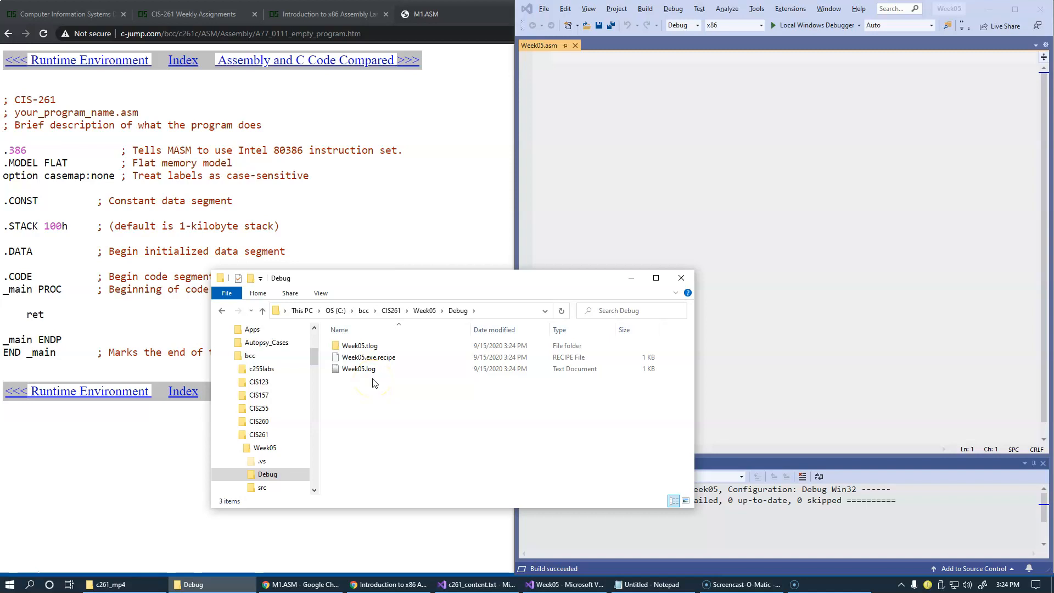
mouse_move(730, 336)
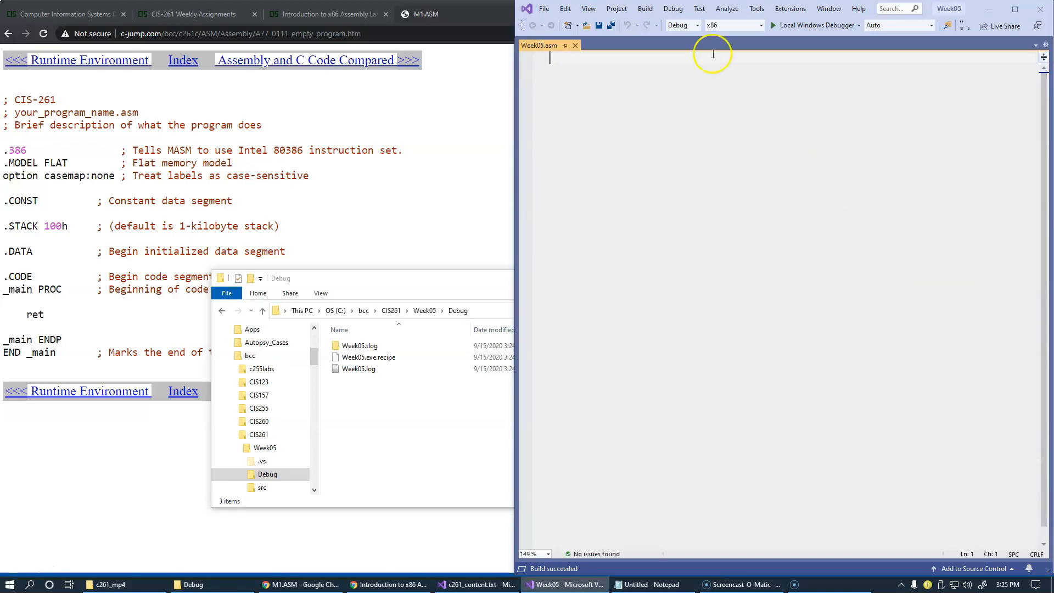
Step: Show Solution Explorer, confirm Week05.asm's Item Type doesn't build, then select the Week05 project
left_click(587, 8)
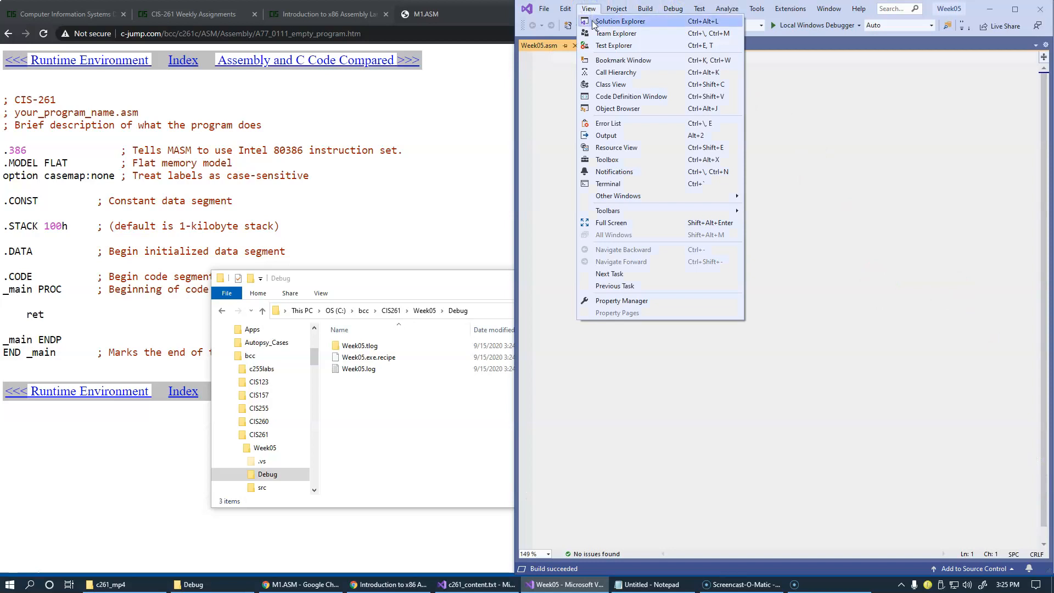
left_click(619, 20)
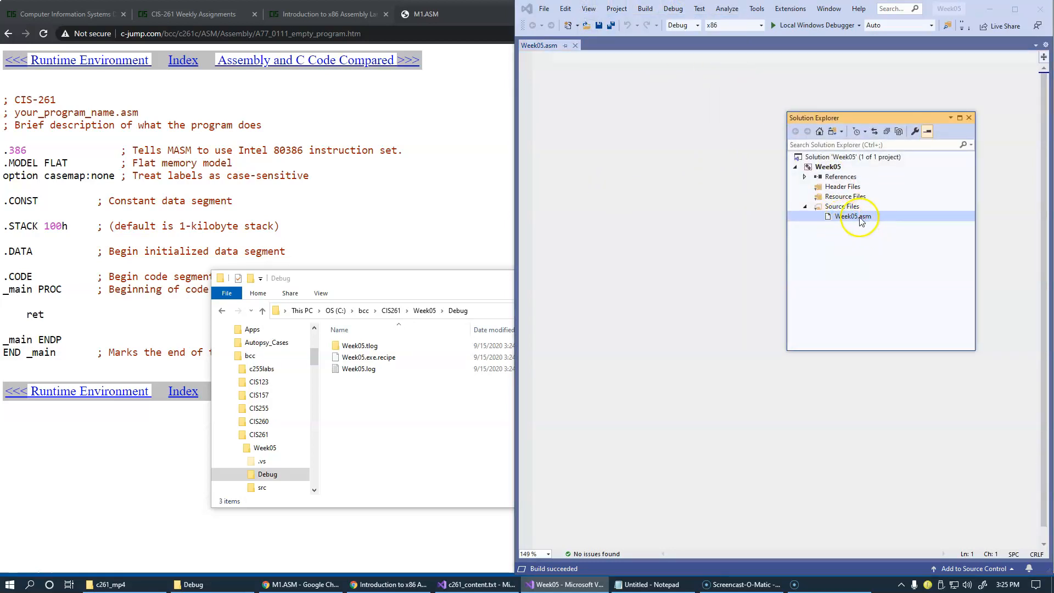
right_click(854, 215)
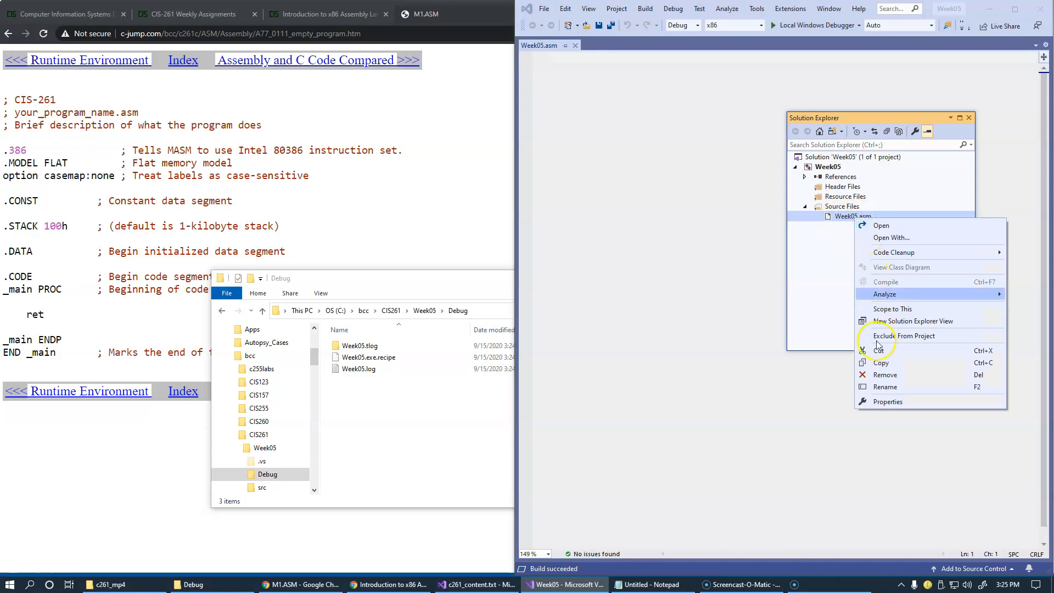
left_click(887, 401)
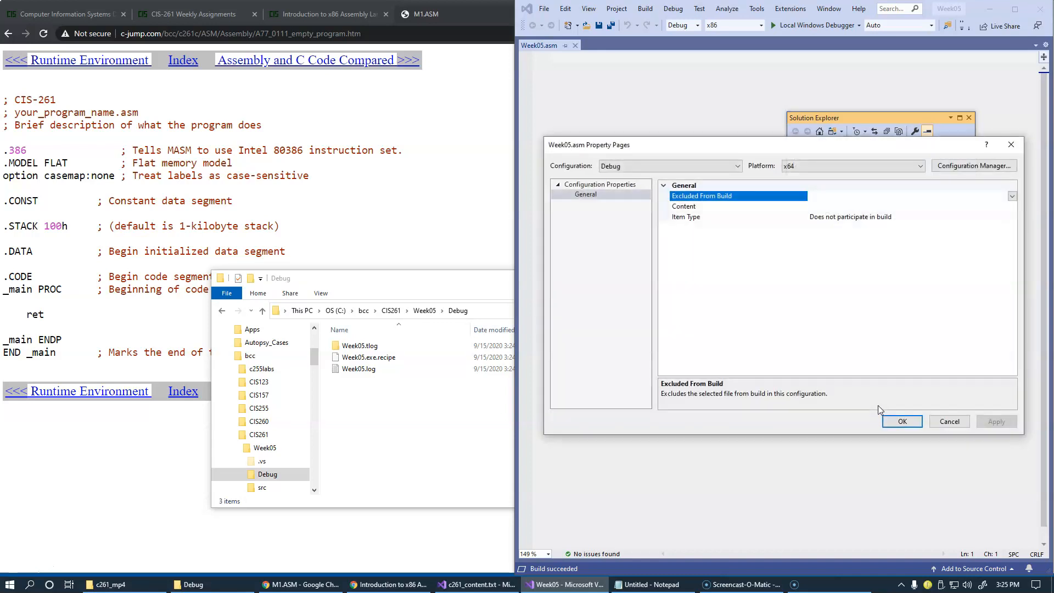
mouse_move(709, 225)
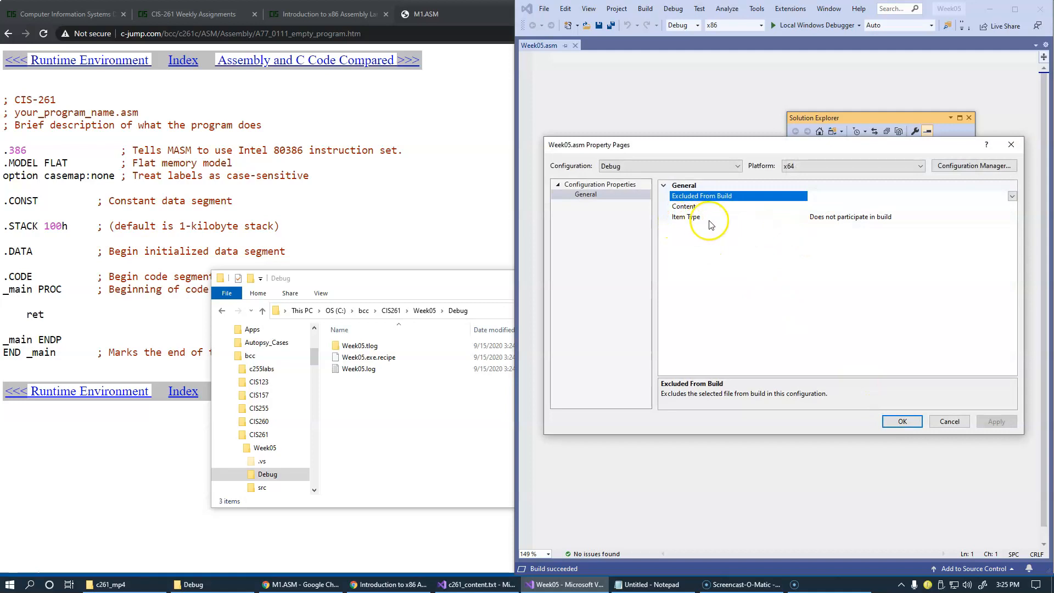
mouse_move(817, 223)
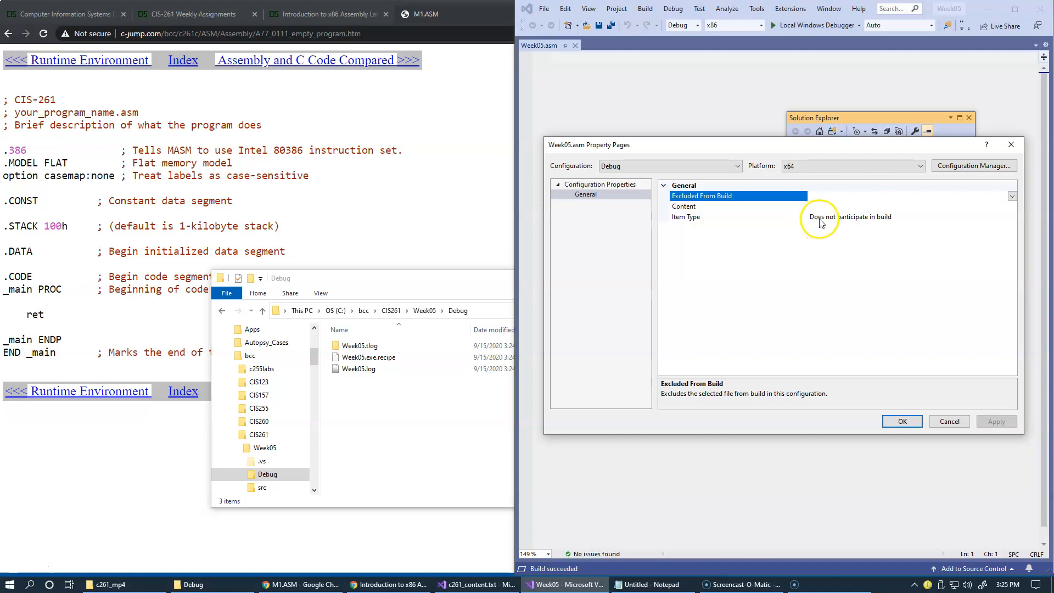
mouse_move(759, 225)
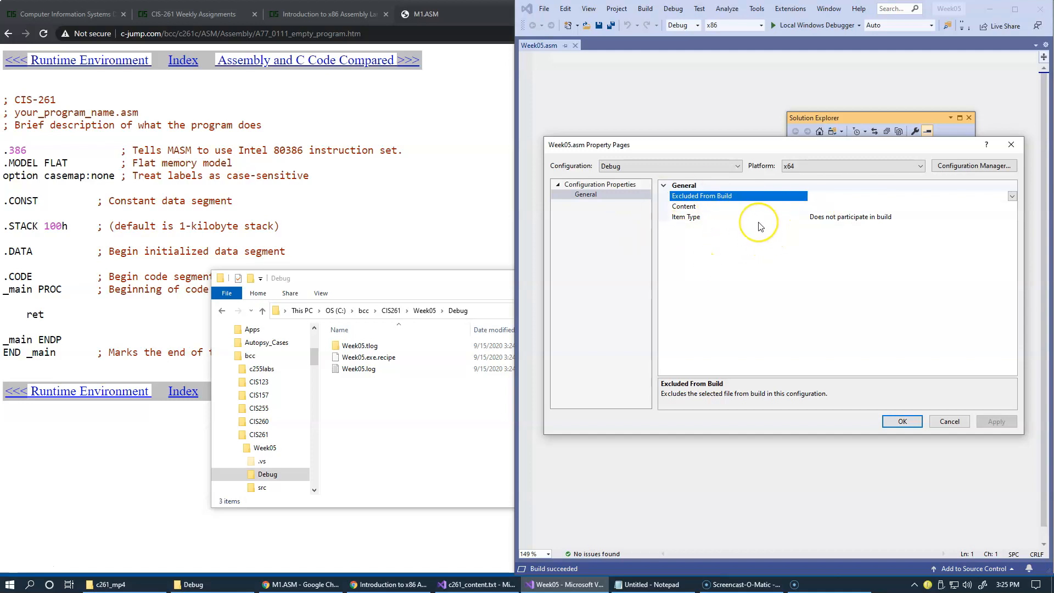
mouse_move(948, 422)
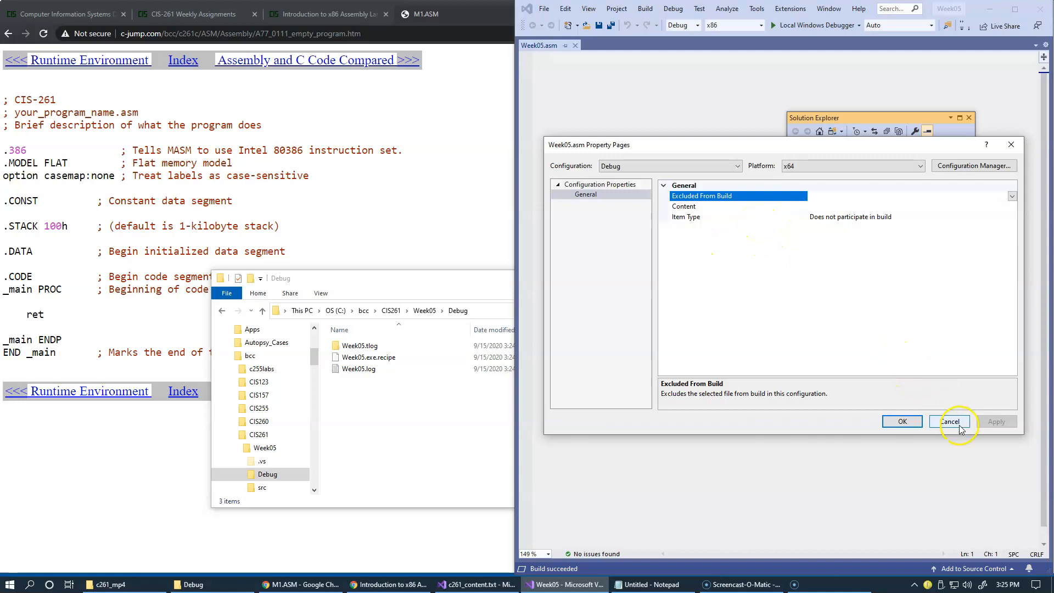
left_click(950, 422)
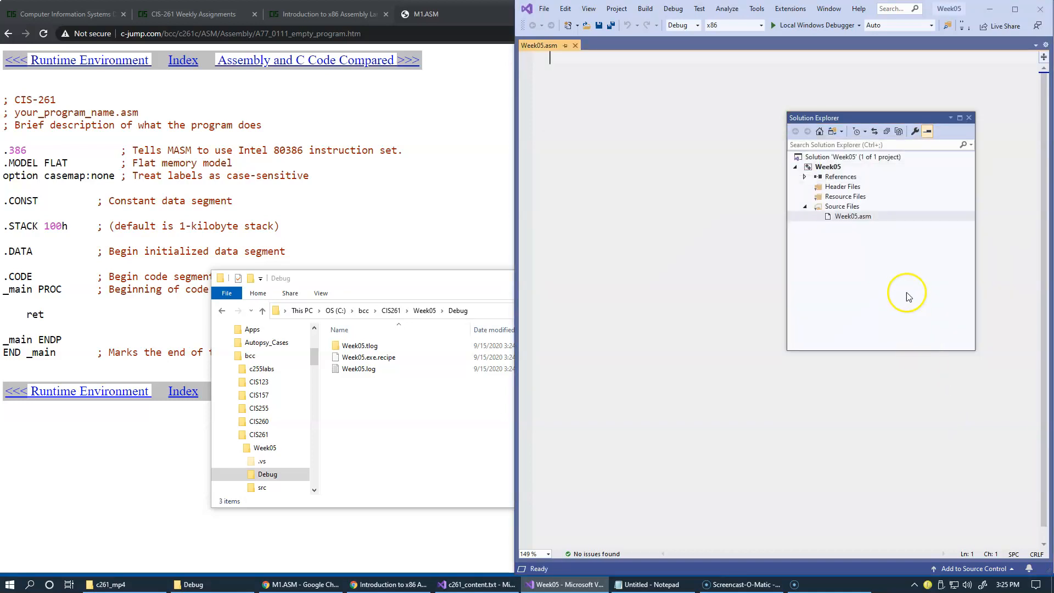
left_click(827, 167)
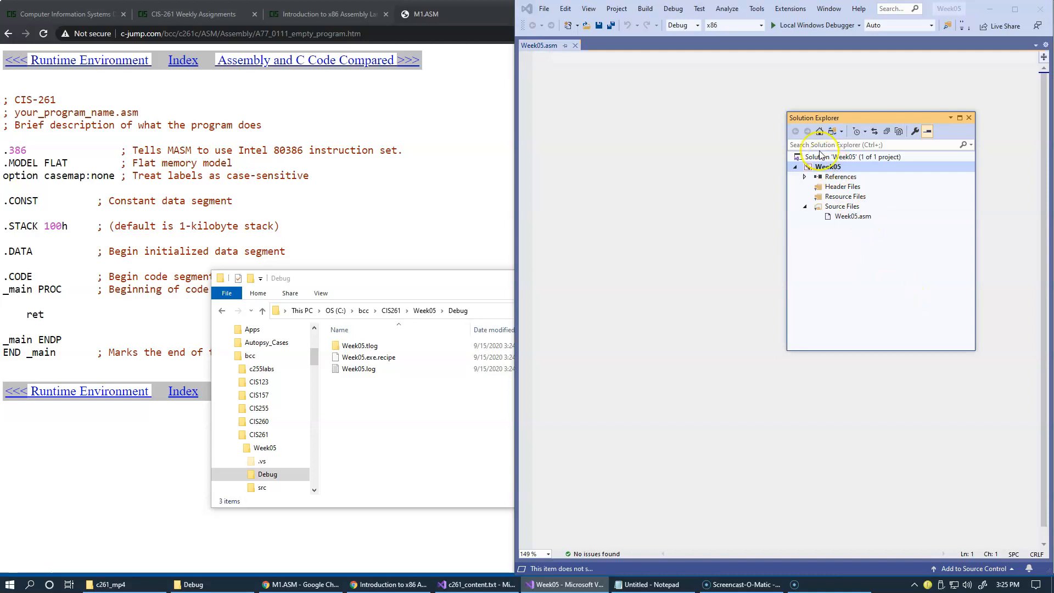
mouse_move(865, 164)
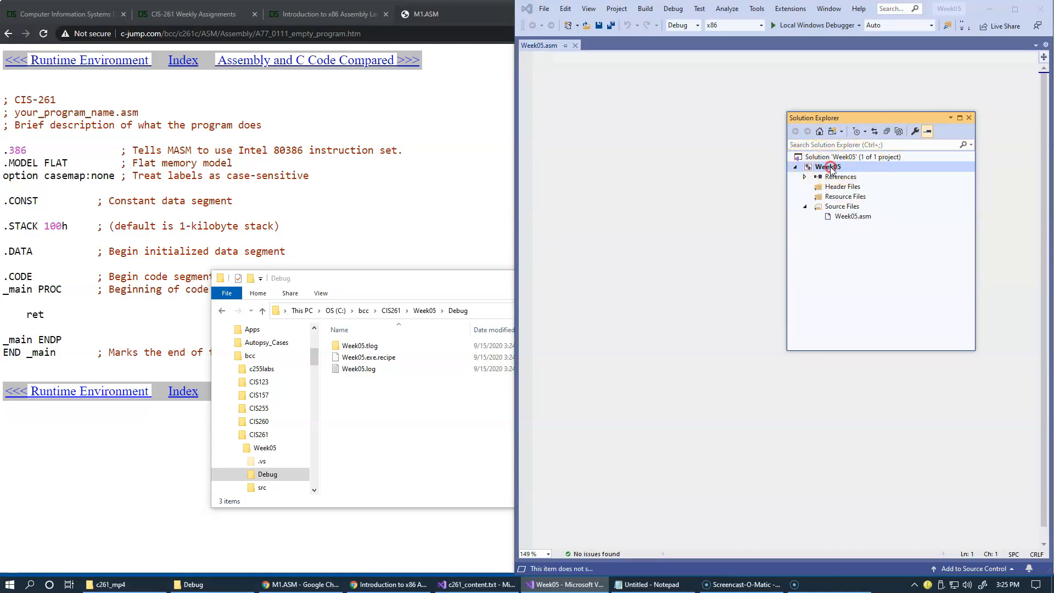
Step: Tick masm(.targets, .props) in the Week05 project's Build Customizations and confirm
right_click(827, 166)
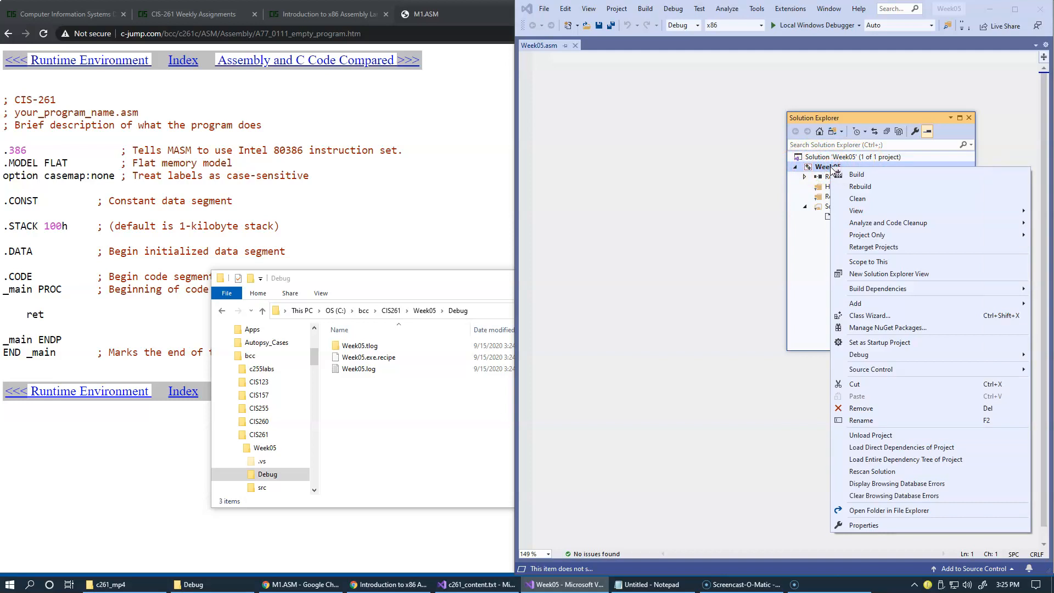
mouse_move(874, 247)
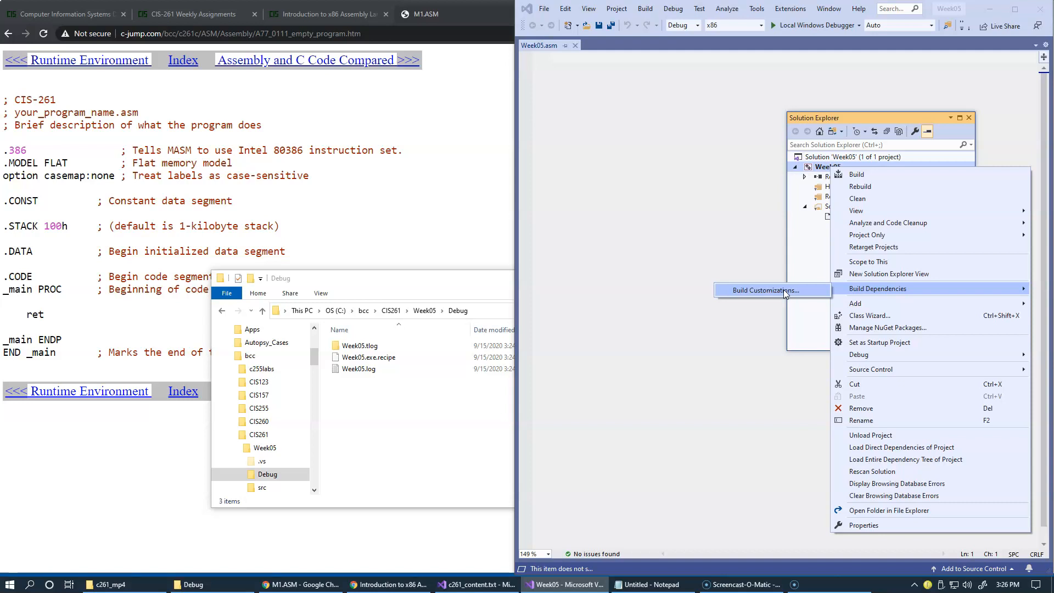
left_click(758, 290)
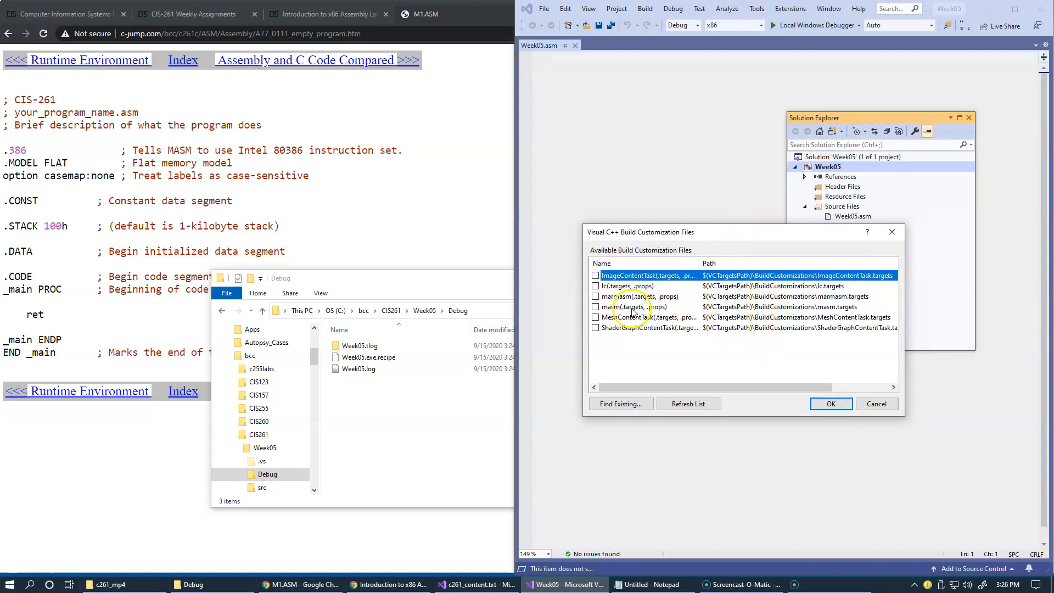
mouse_move(601, 316)
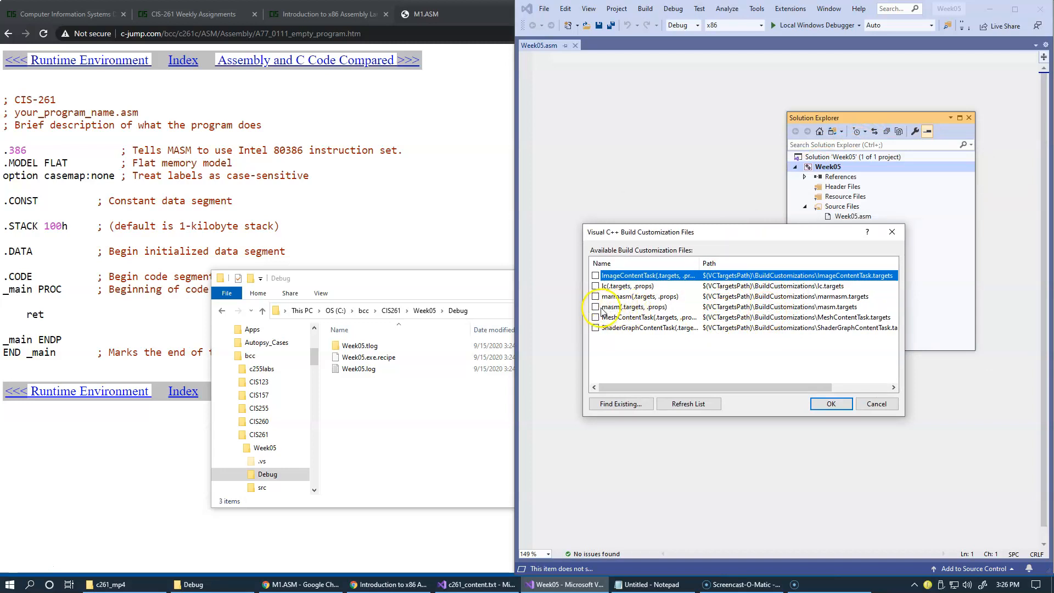
mouse_move(736, 314)
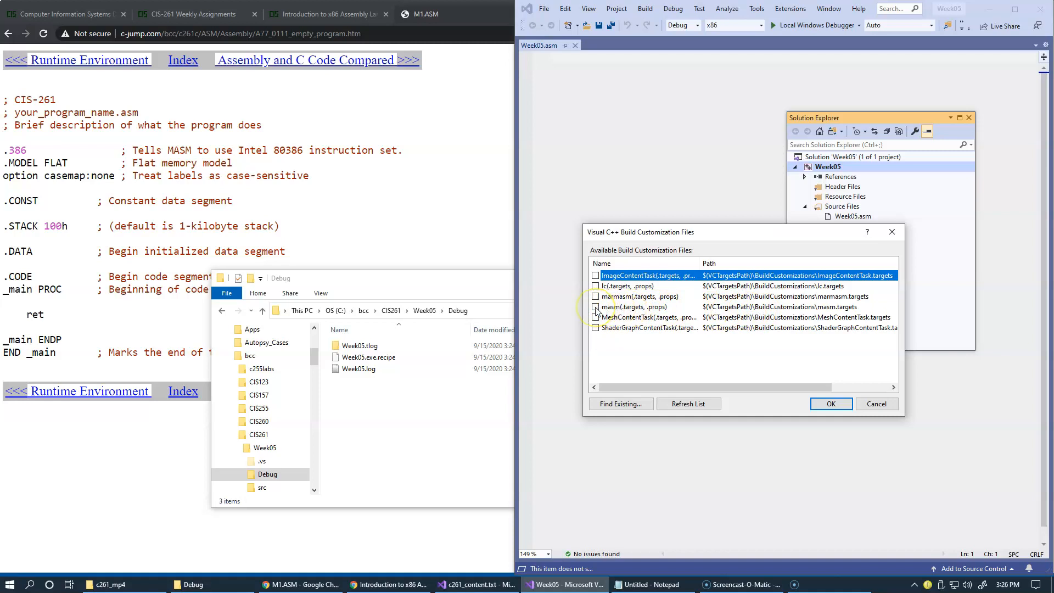
left_click(594, 306)
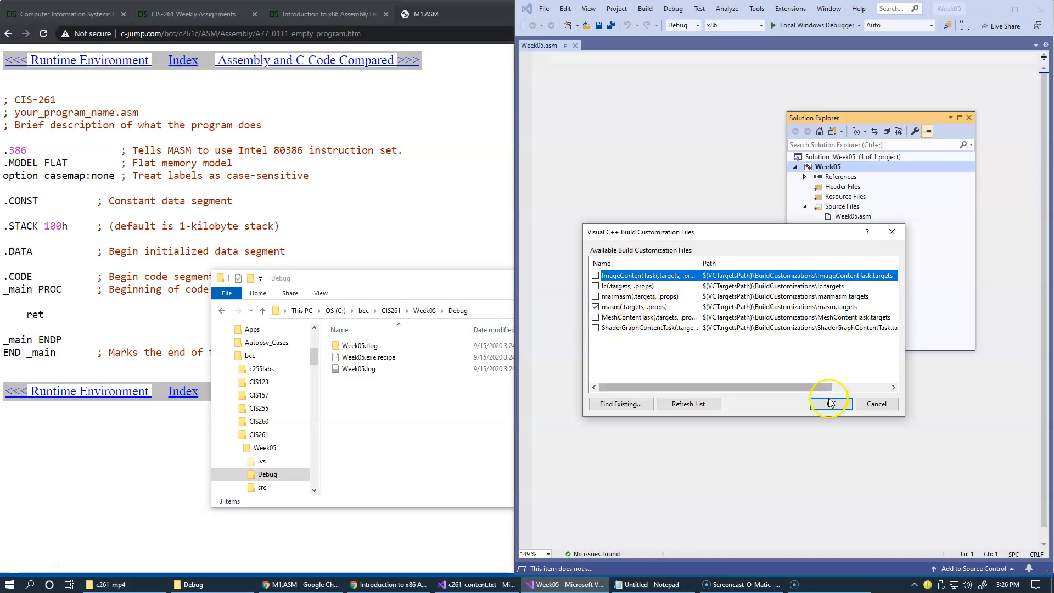
left_click(828, 404)
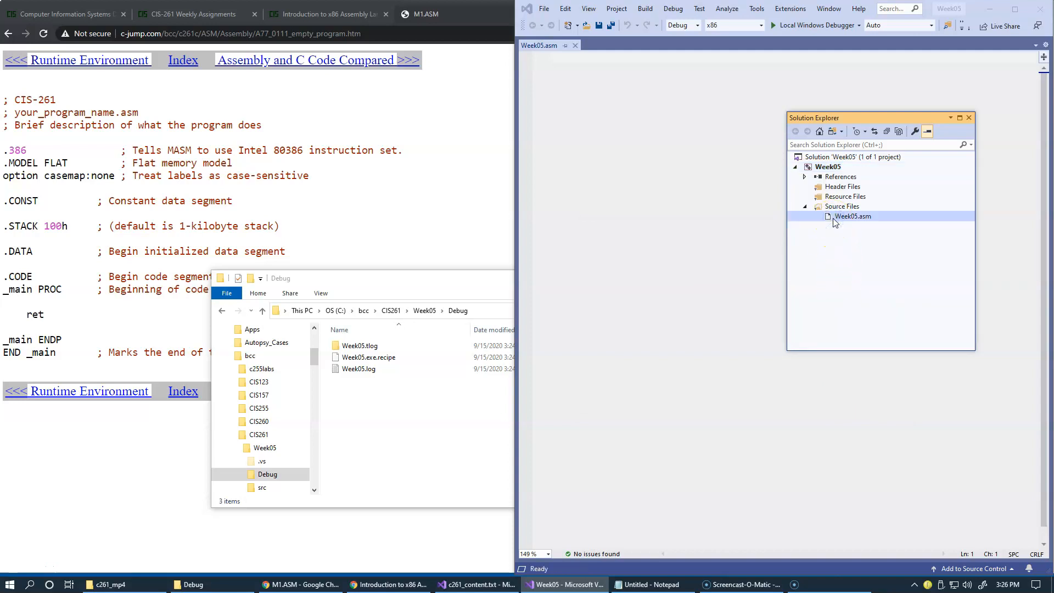
right_click(852, 216)
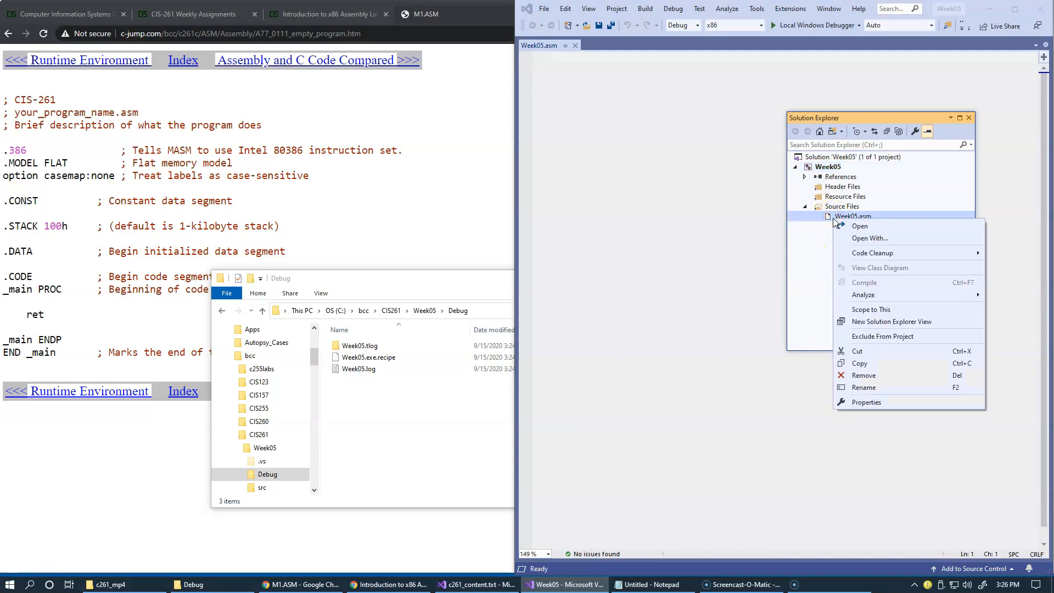
mouse_move(866, 402)
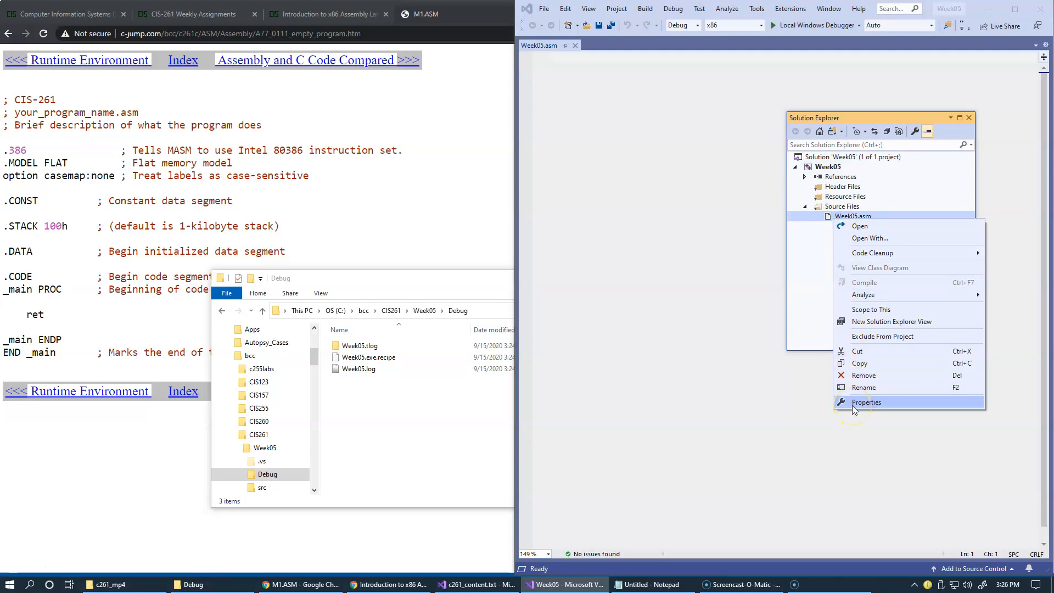
left_click(865, 402)
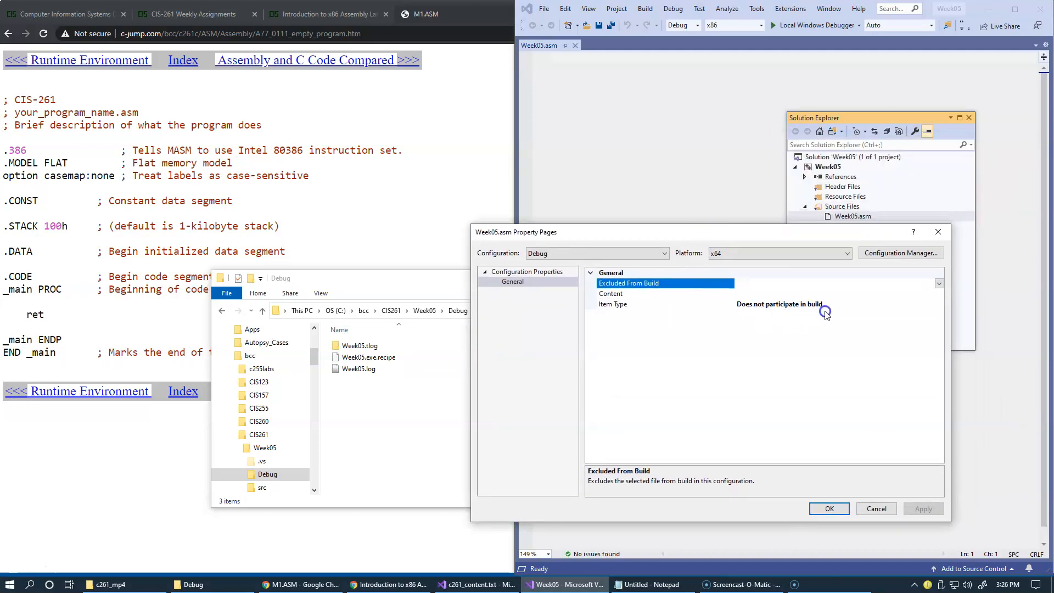
left_click(937, 304)
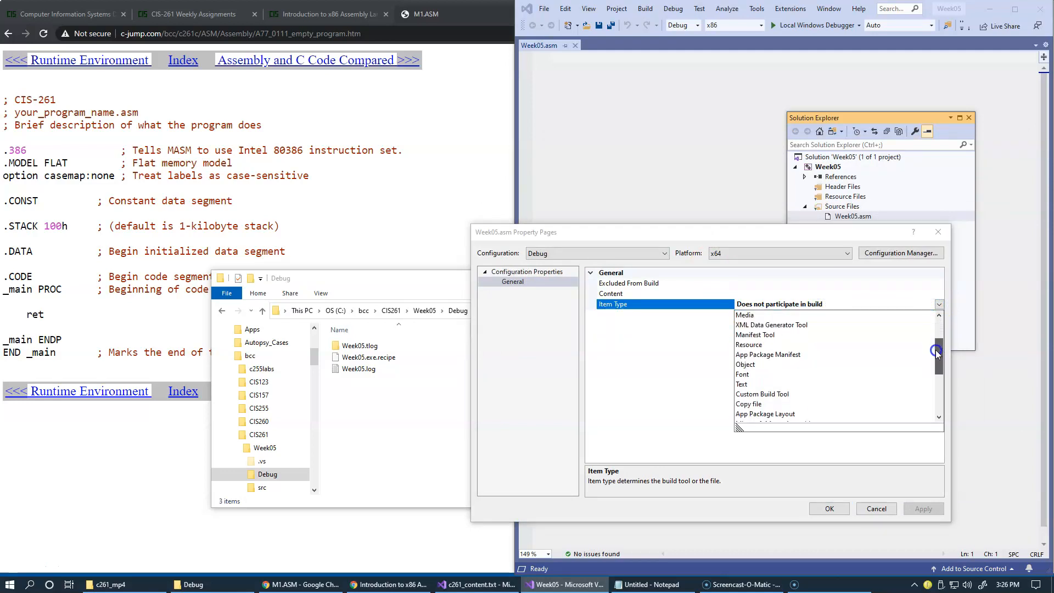
scroll("down", 3)
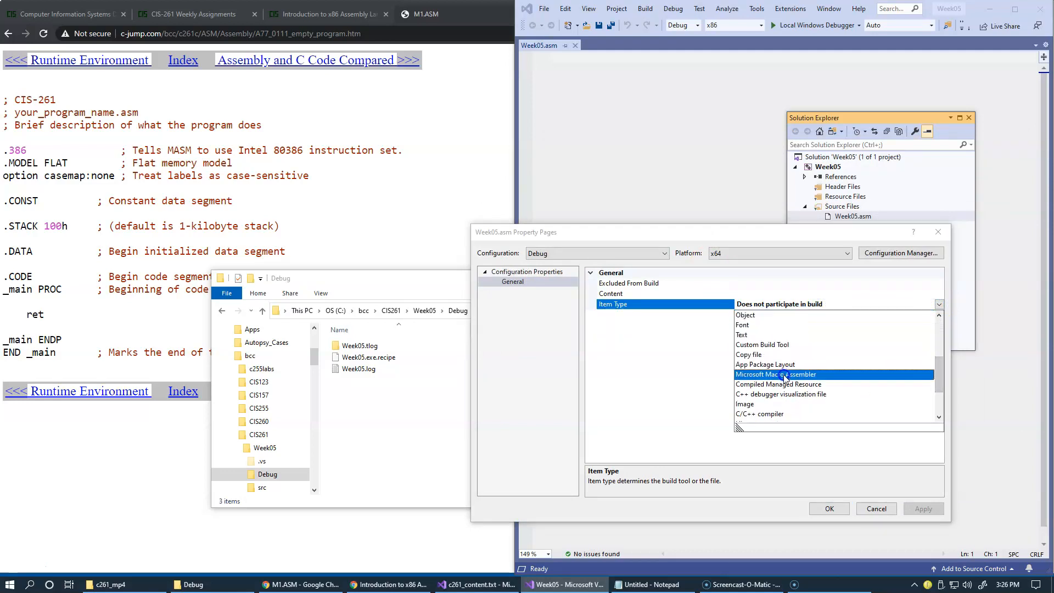
left_click(775, 373)
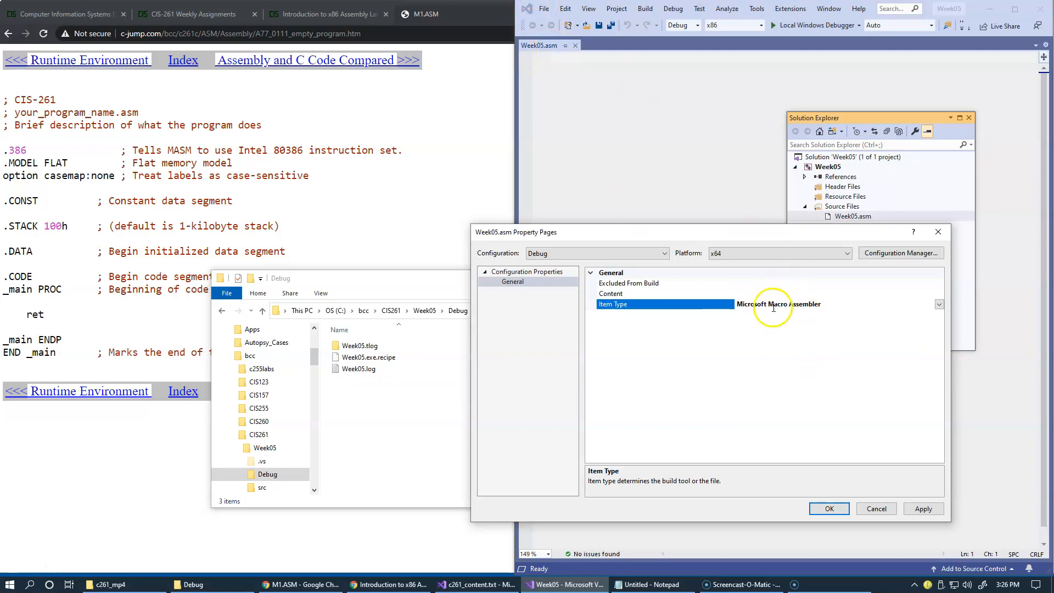
mouse_move(813, 324)
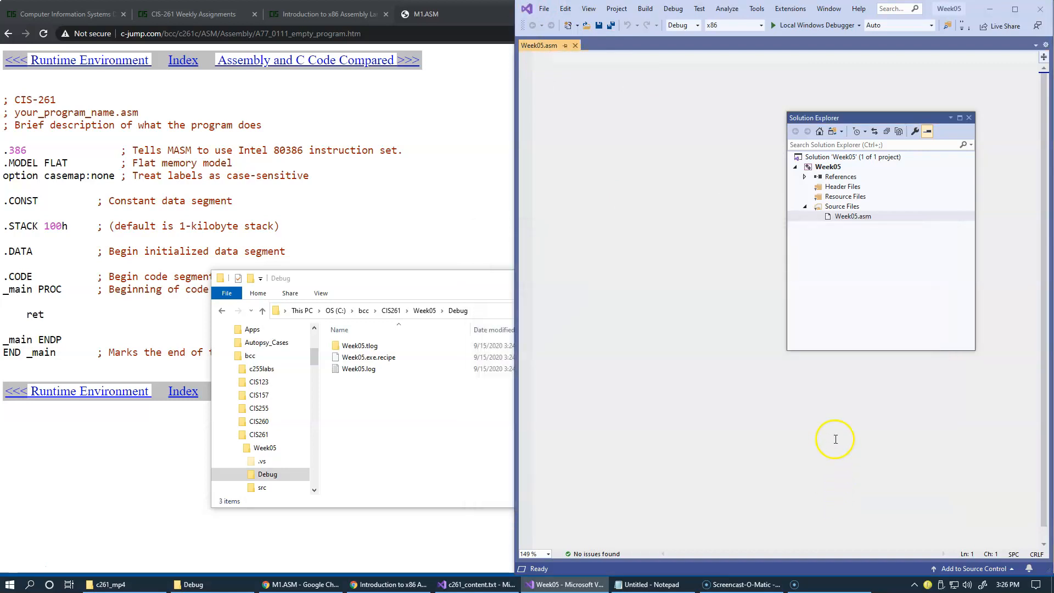
mouse_move(639, 17)
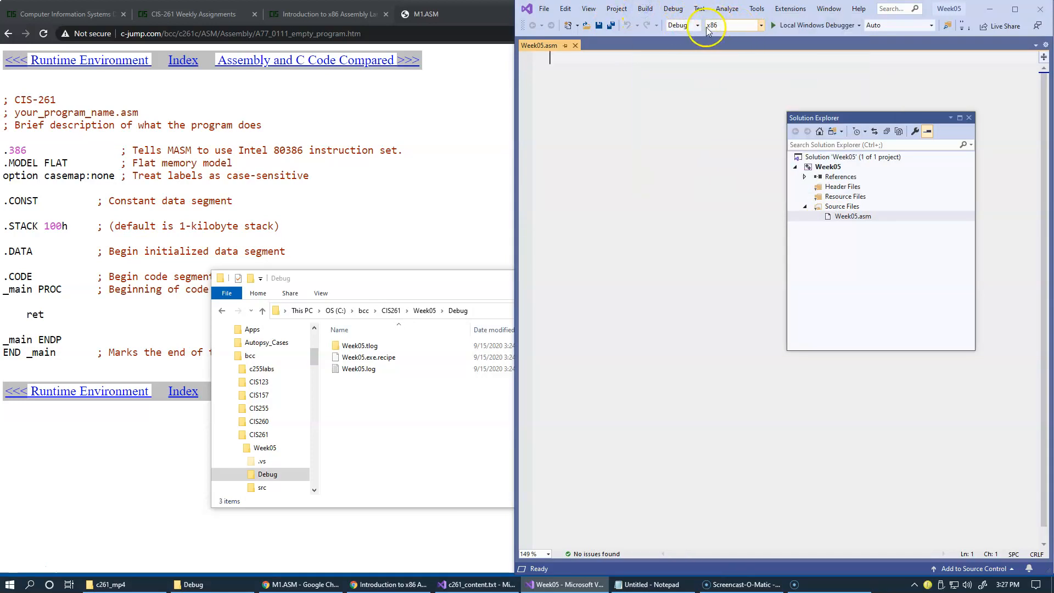
mouse_move(643, 9)
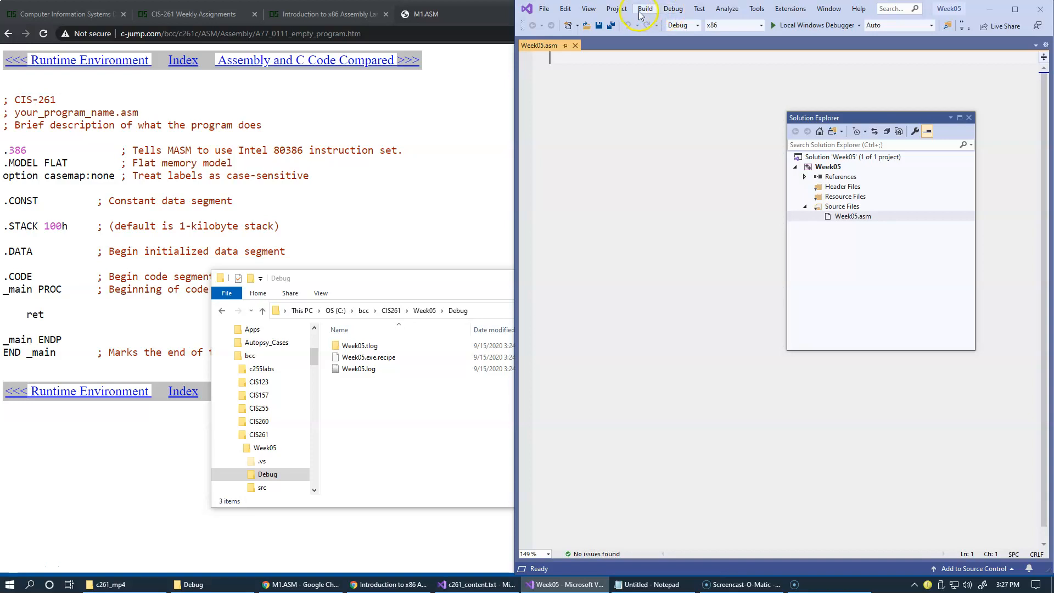
Step: Build the solution and read error A2088 about the missing END directive
left_click(645, 8)
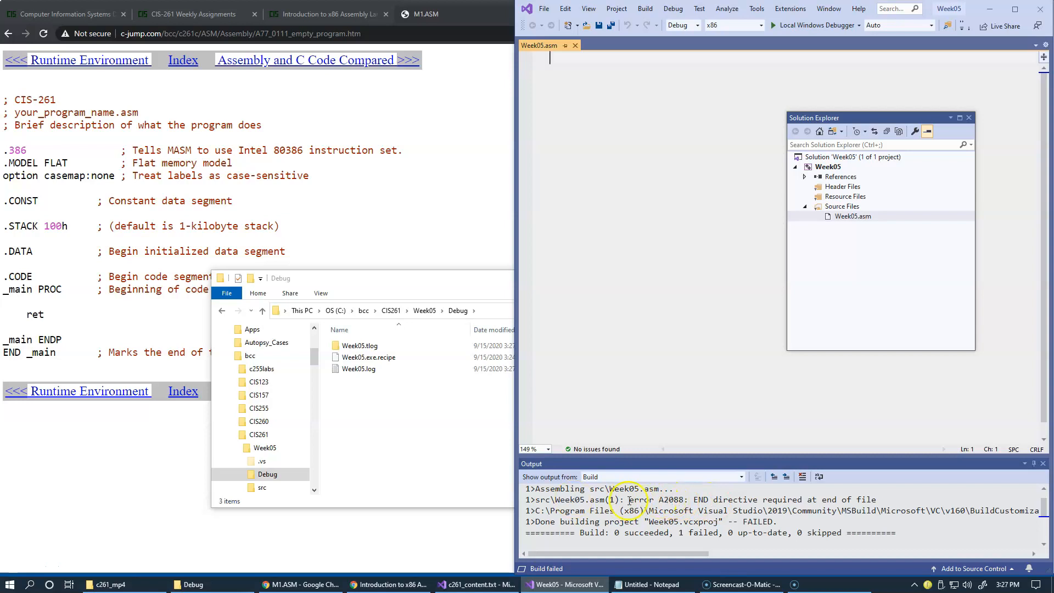
mouse_move(699, 457)
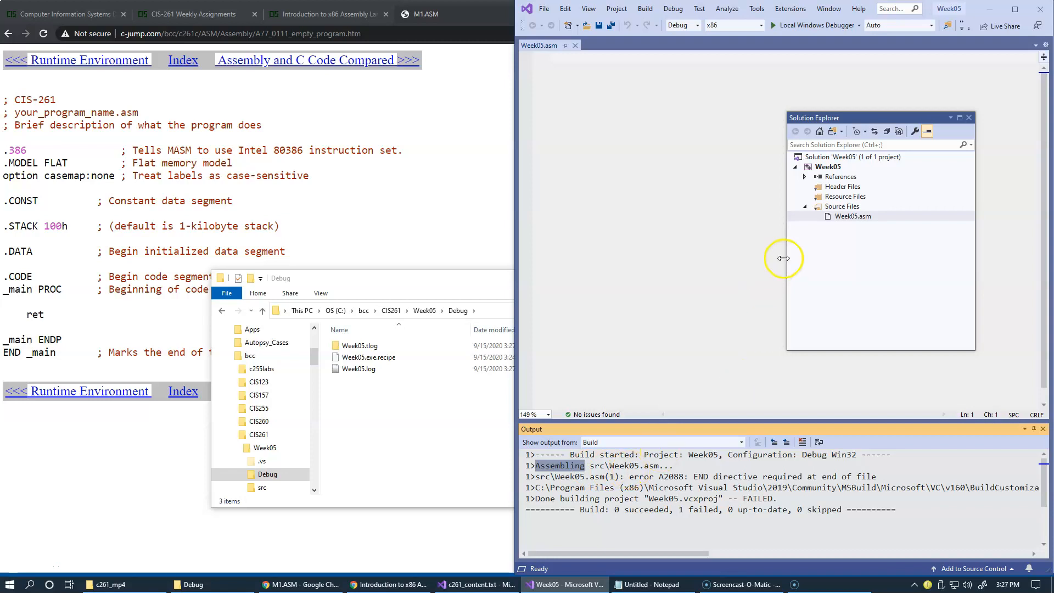
mouse_move(849, 347)
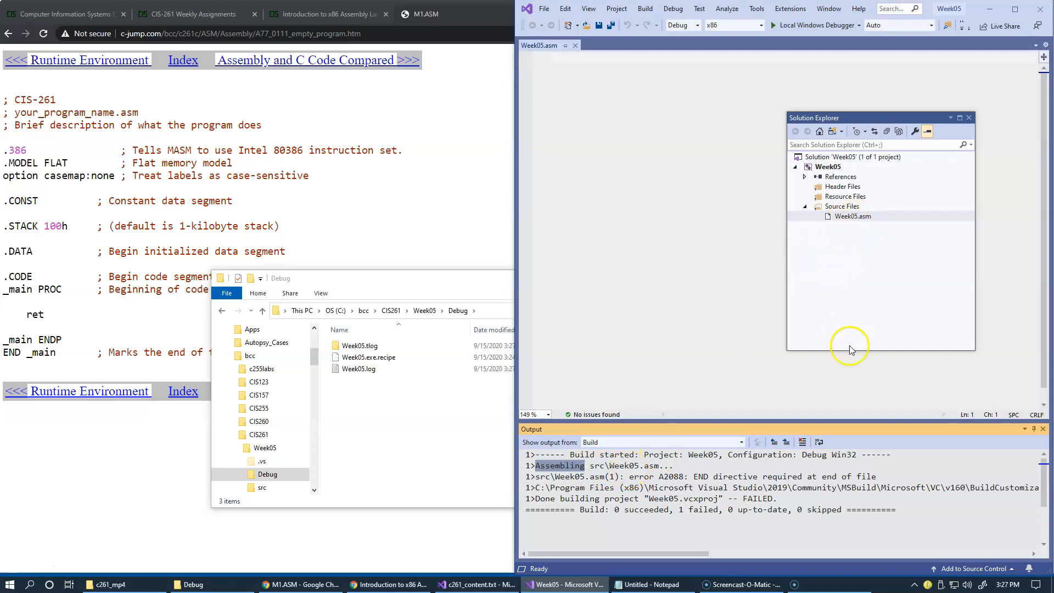
mouse_move(676, 483)
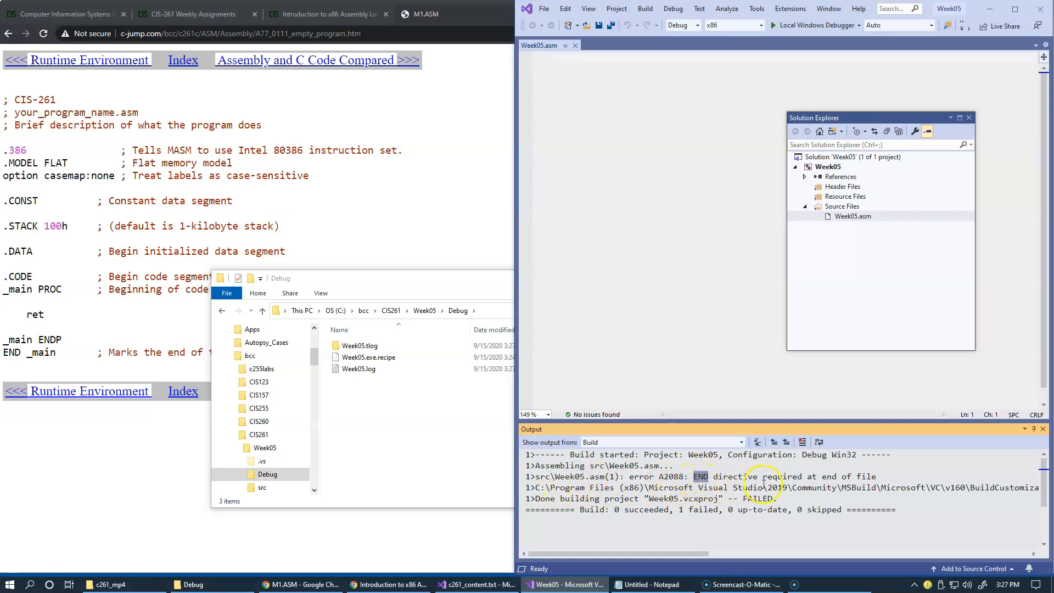
mouse_move(726, 416)
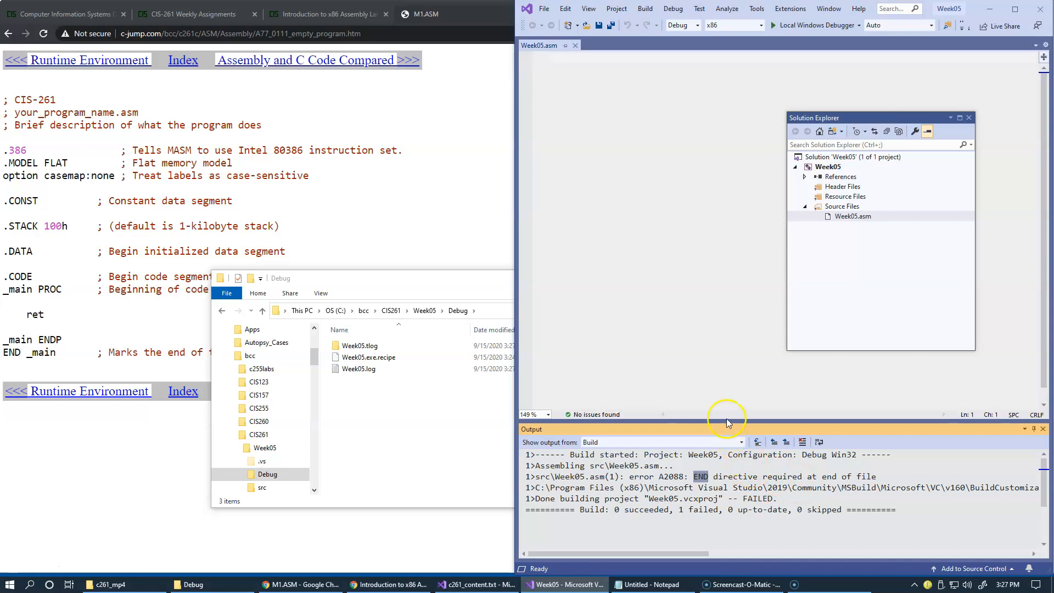
mouse_move(671, 239)
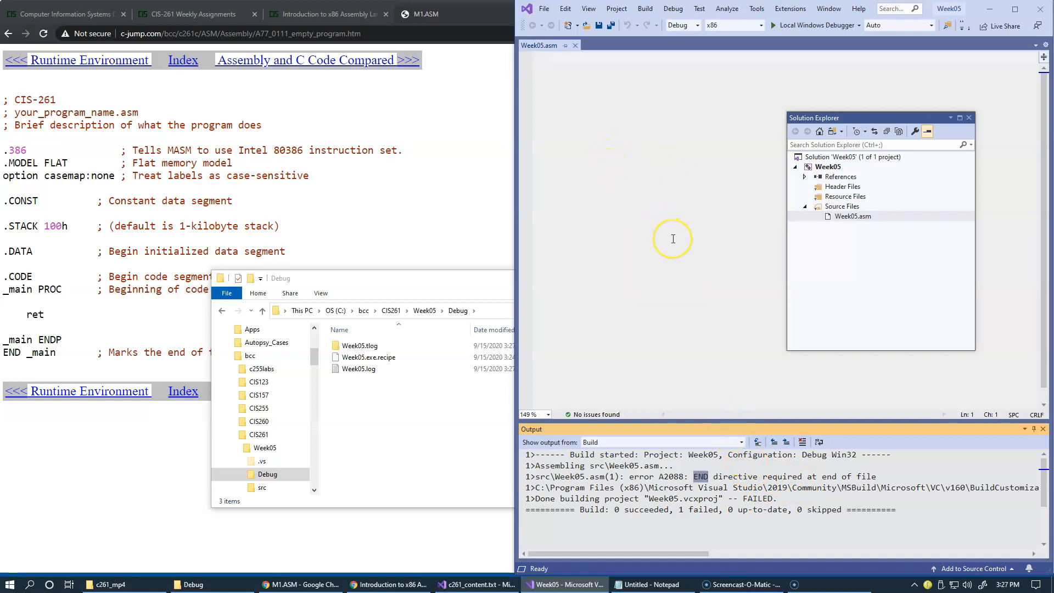
mouse_move(599, 183)
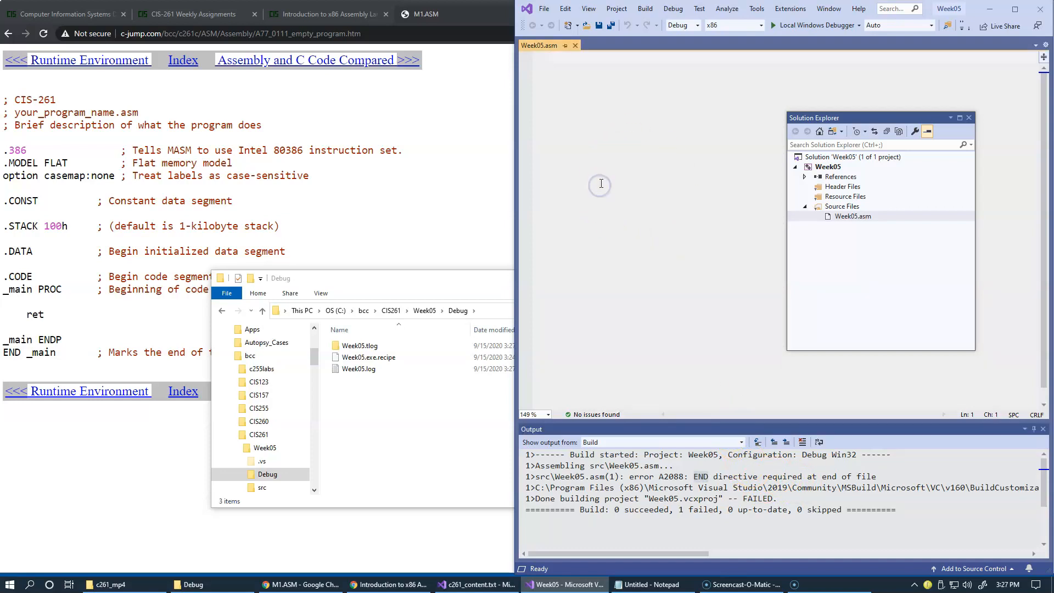
Step: Add END to Week05.asm and rebuild, getting LNK2001 unresolved _mainCRTStartup
type("C:\\bcc\\CIS261")
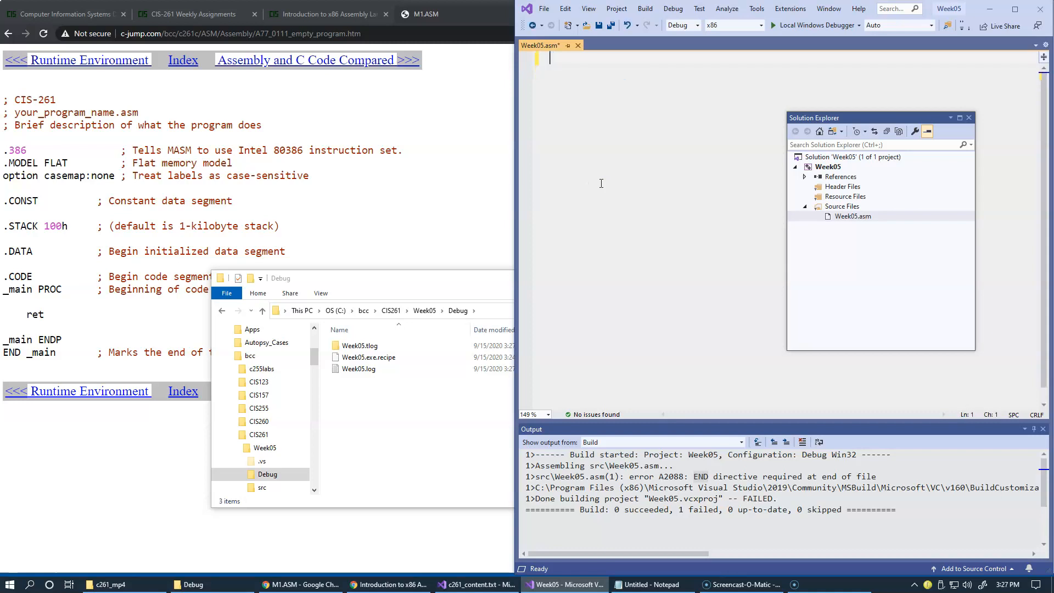
type("E")
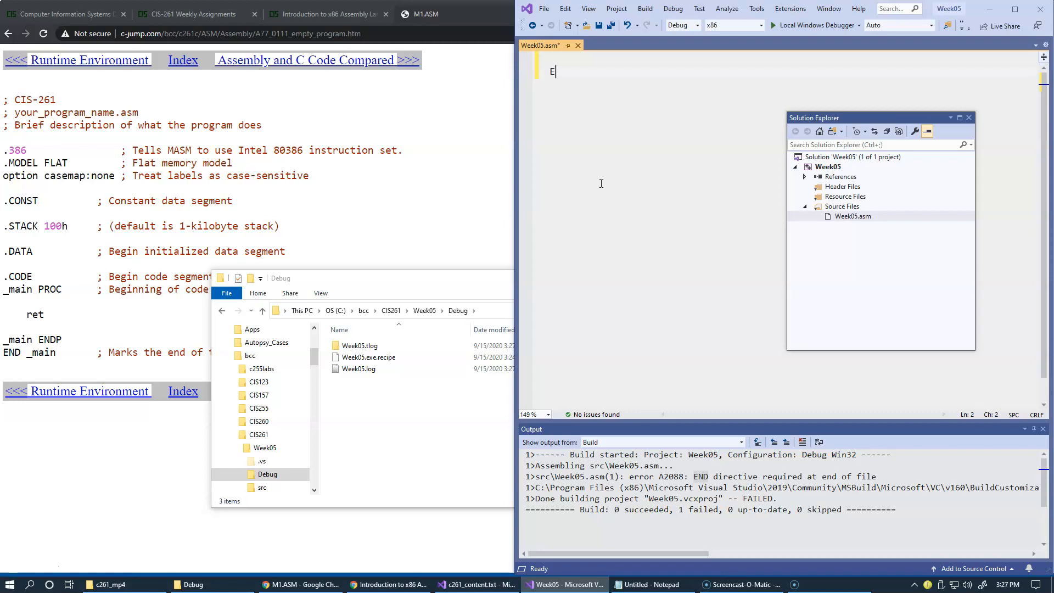
type("ND")
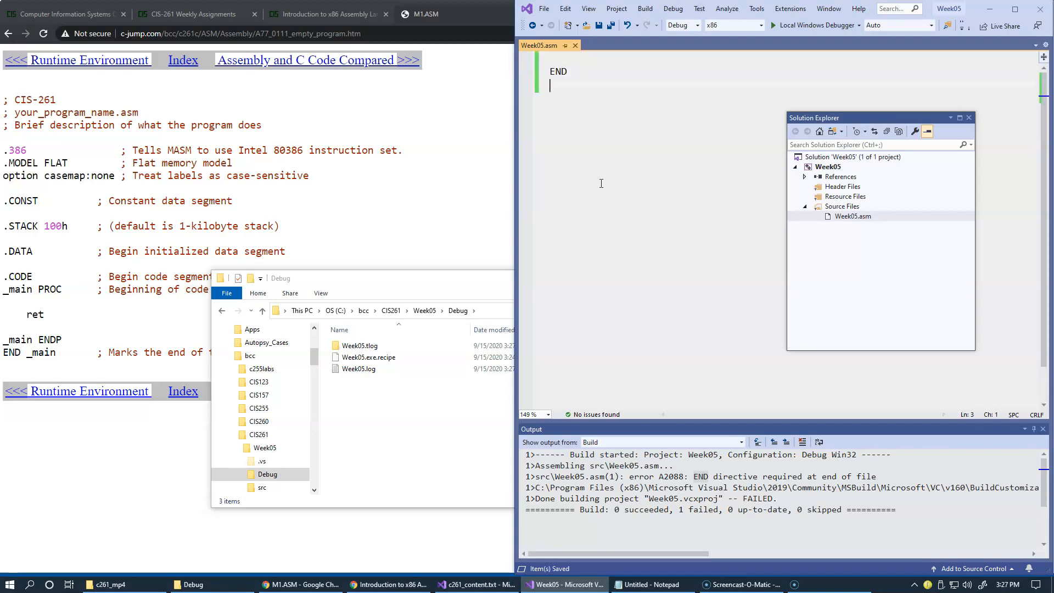
mouse_move(601, 119)
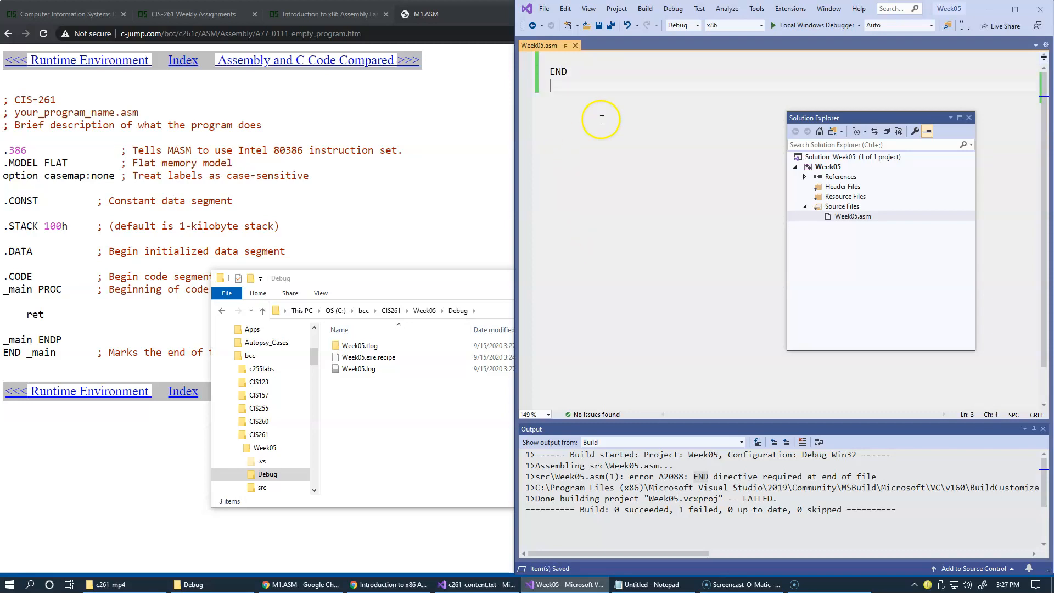
left_click(643, 9)
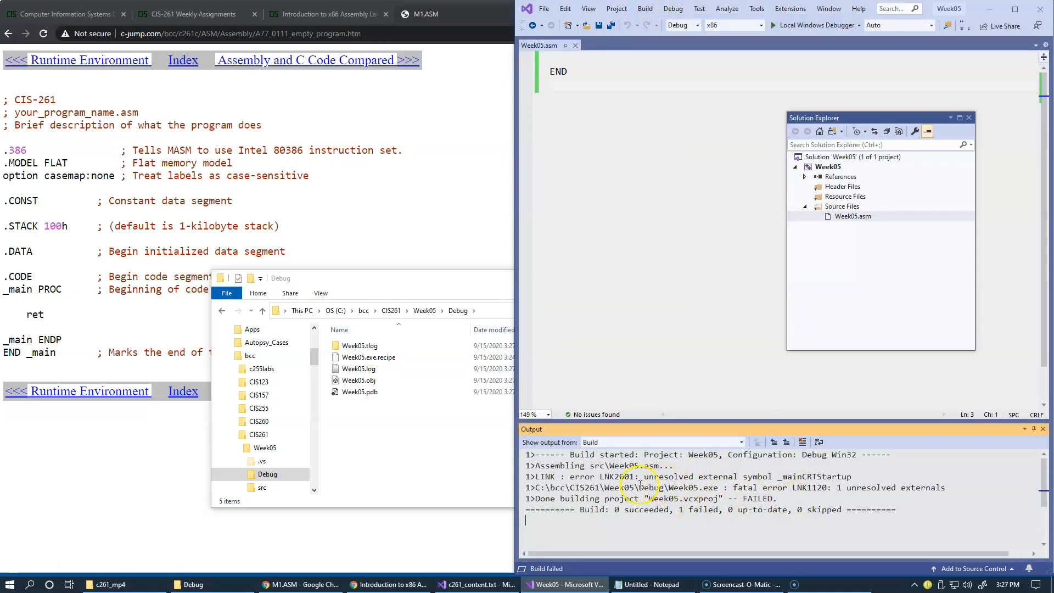
mouse_move(823, 487)
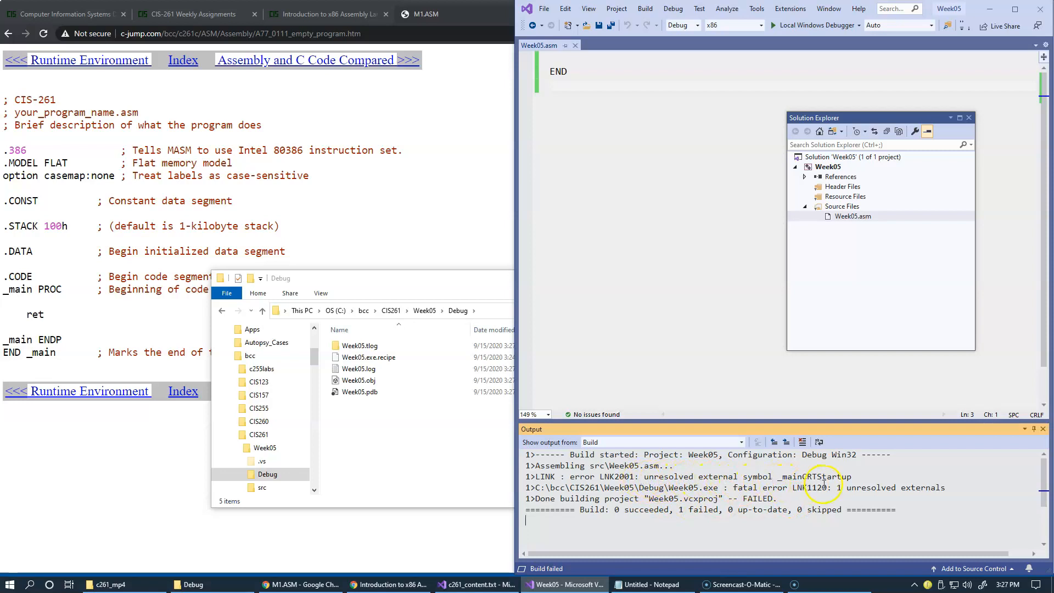
mouse_move(818, 494)
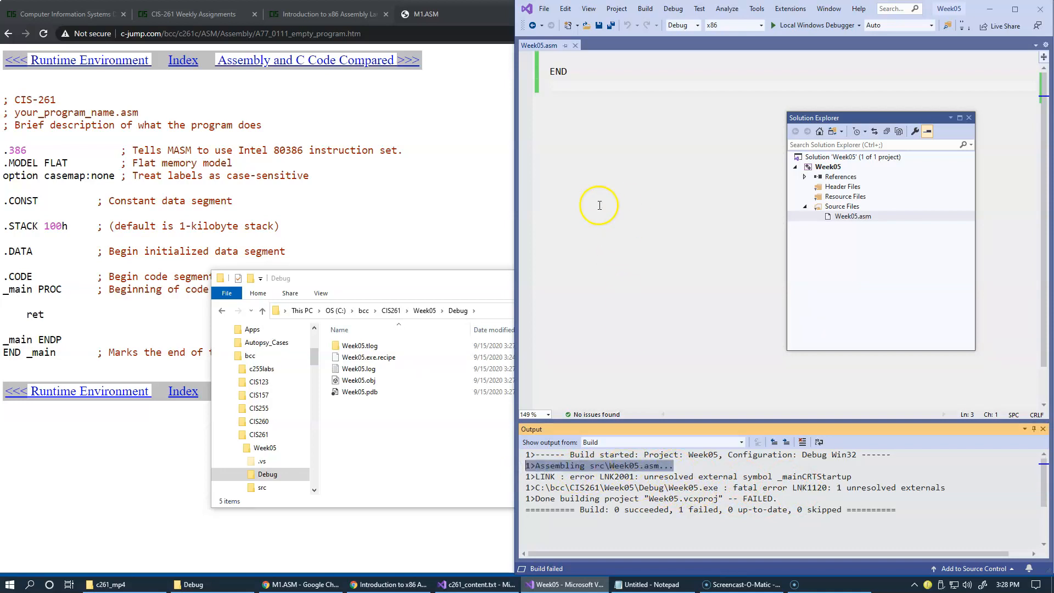
mouse_move(246, 207)
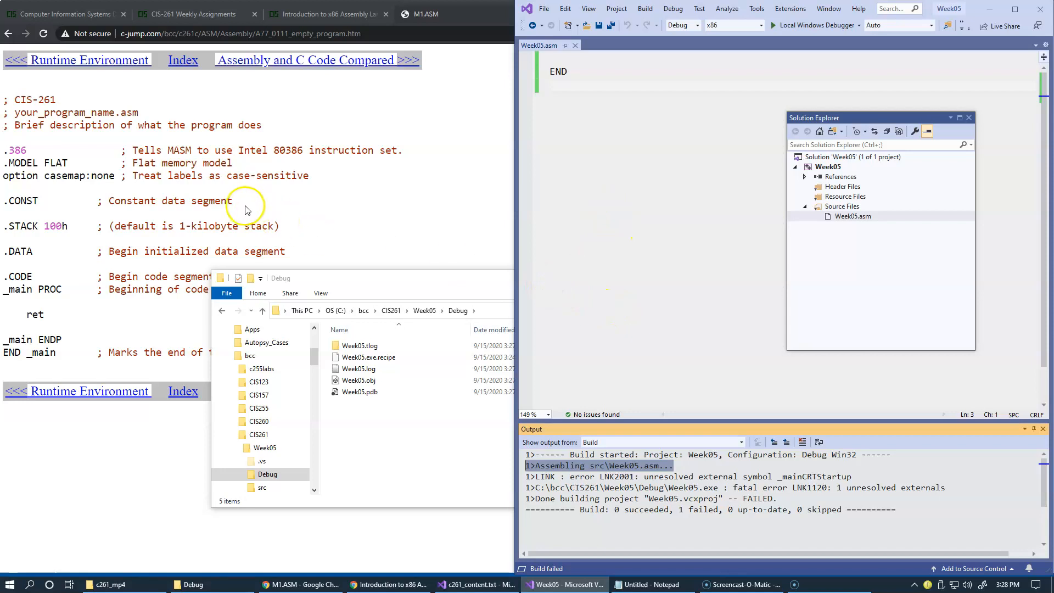
mouse_move(479, 239)
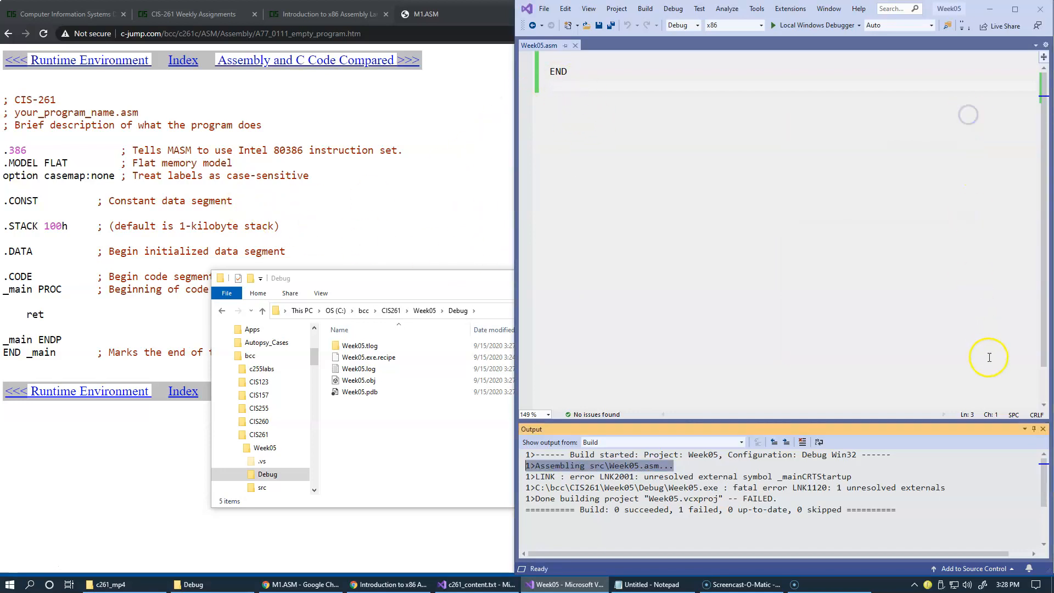
Step: Save the pasted MASM template and select the header's placeholder file name for Week05.asm
left_click(1042, 428)
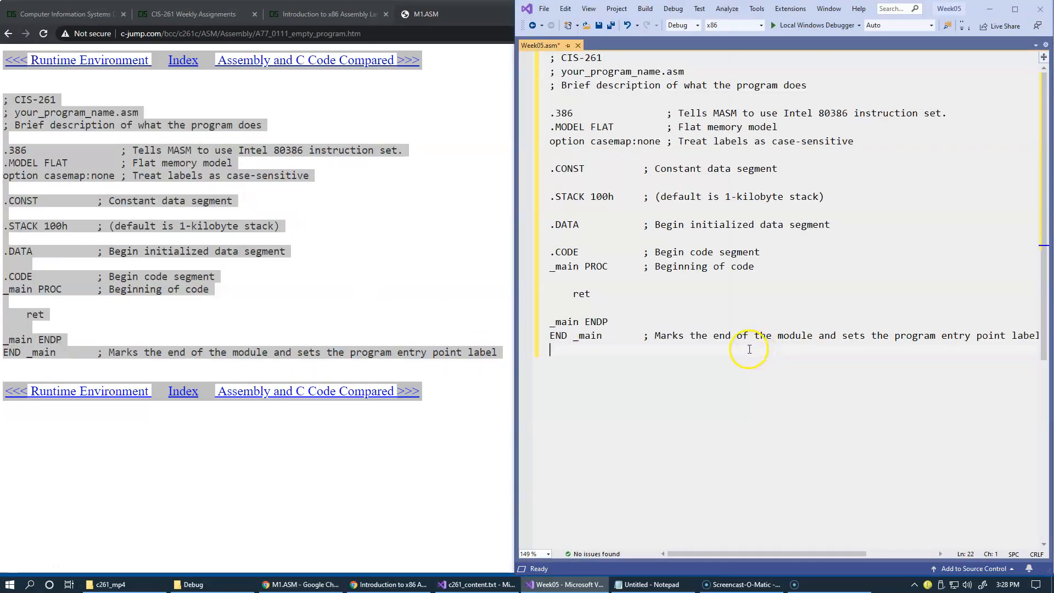
key("ctrl+s")
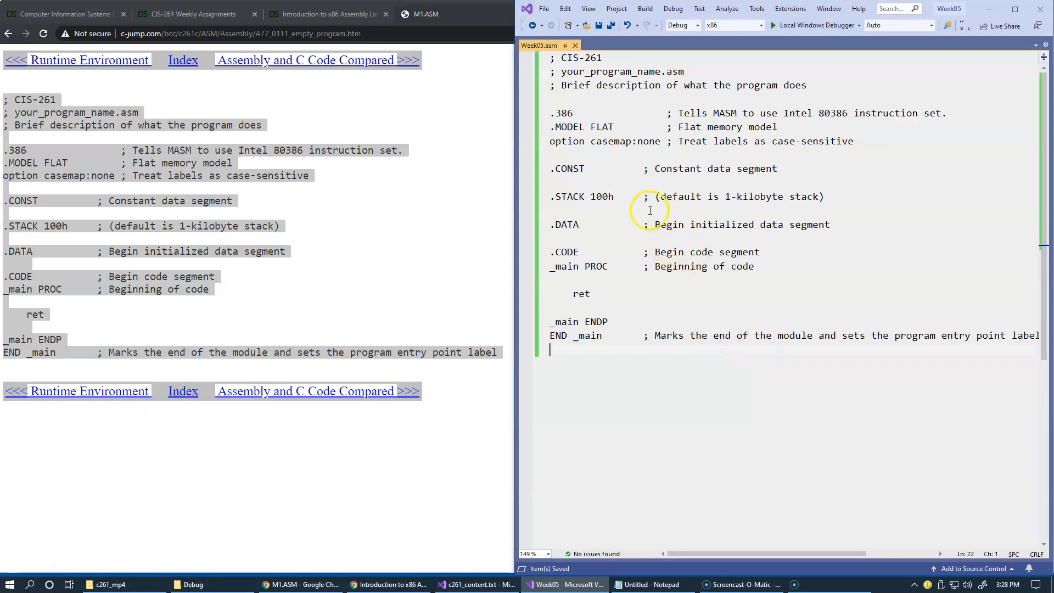
double_click(610, 72)
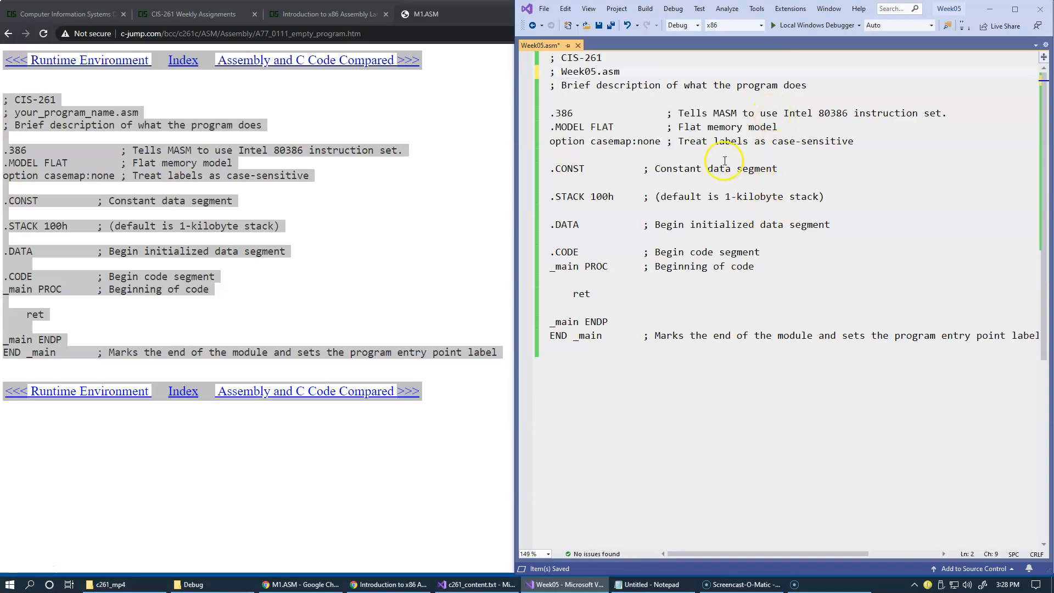
Step: Set the description to 'the simplest ASM program which does nothing' and review _main and ret
left_click(563, 85)
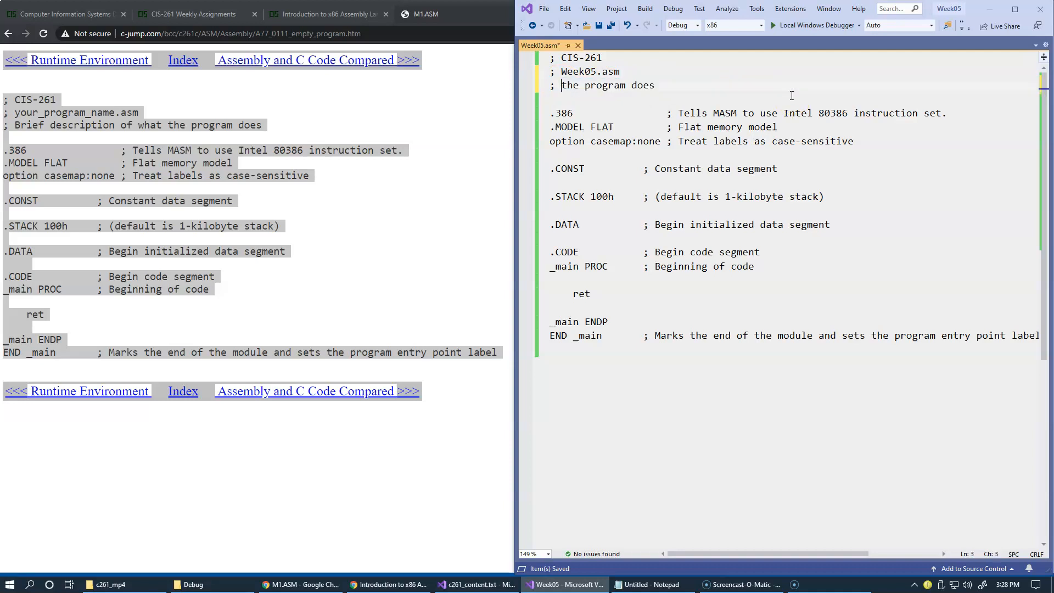
type("simplest ASM")
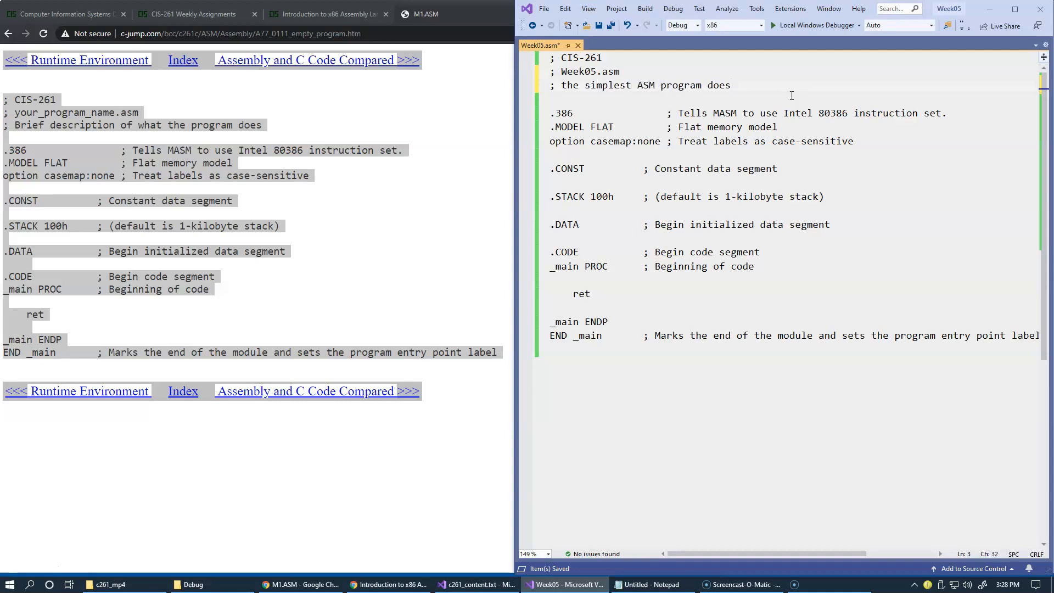
type("whih")
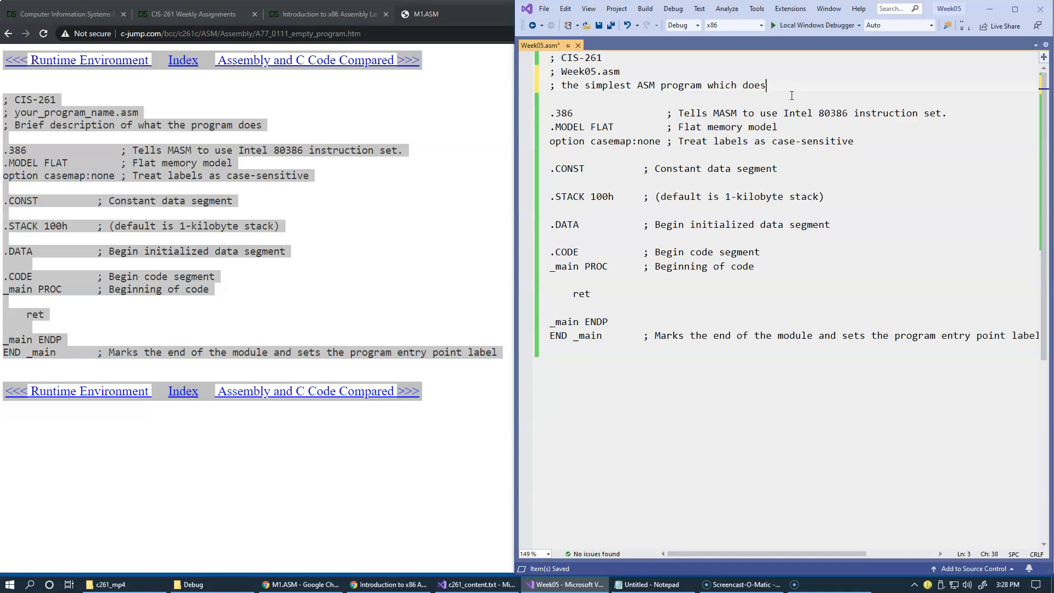
type("nothing")
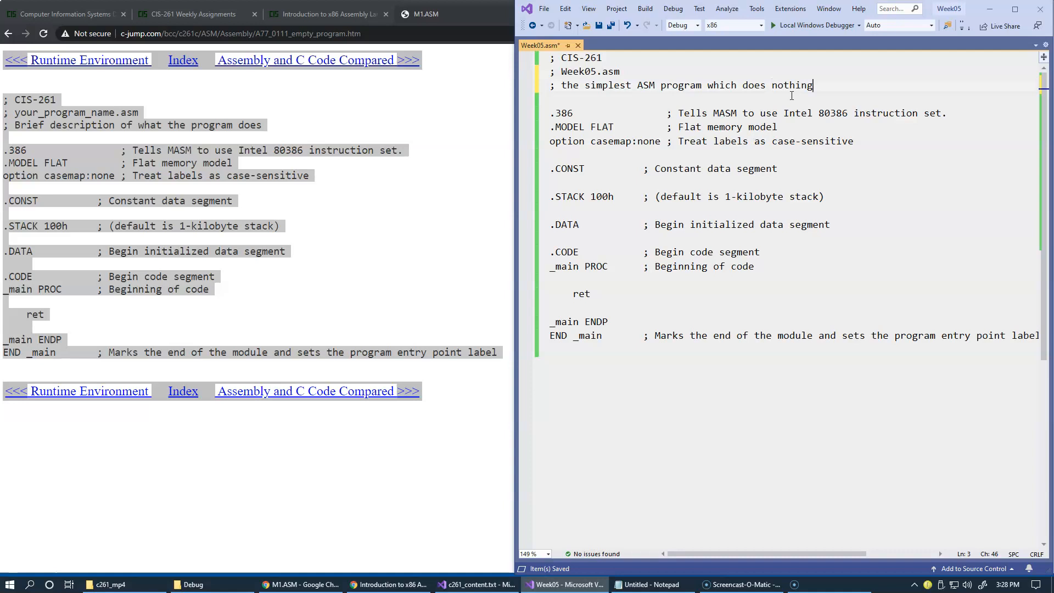
mouse_move(640, 313)
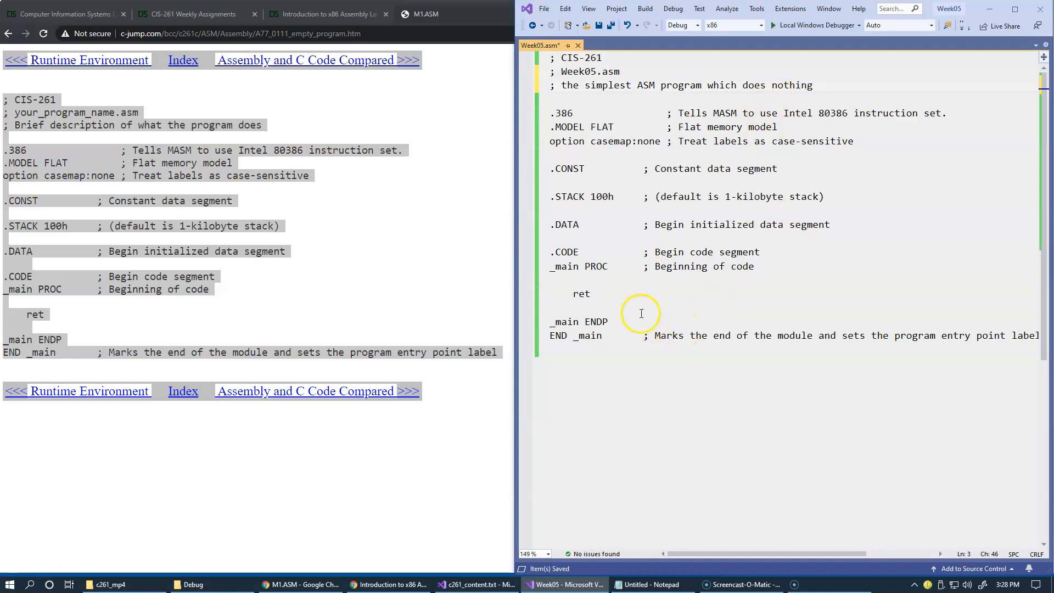
double_click(565, 266)
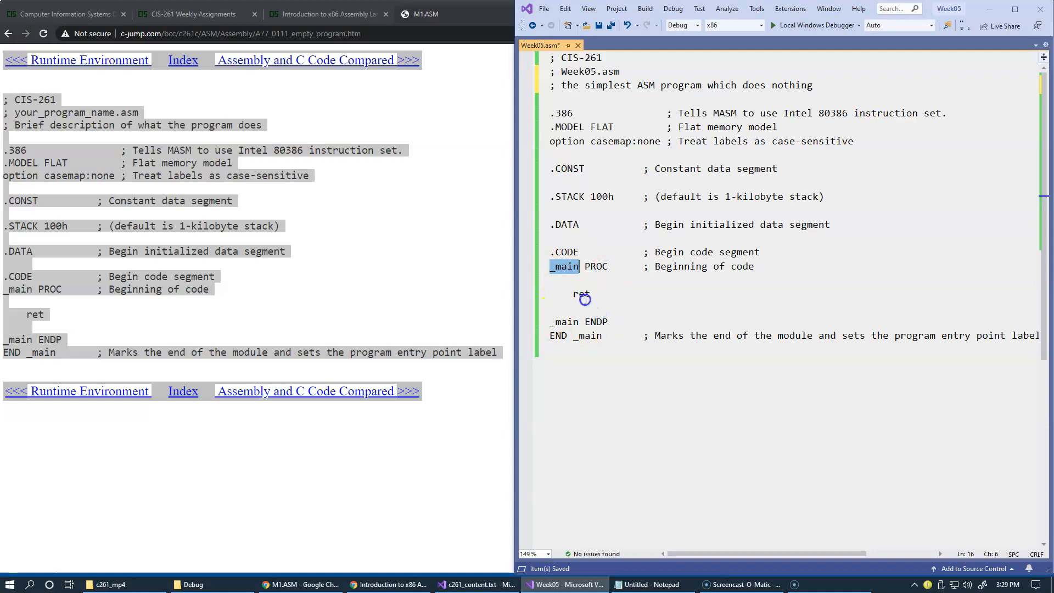
double_click(581, 295)
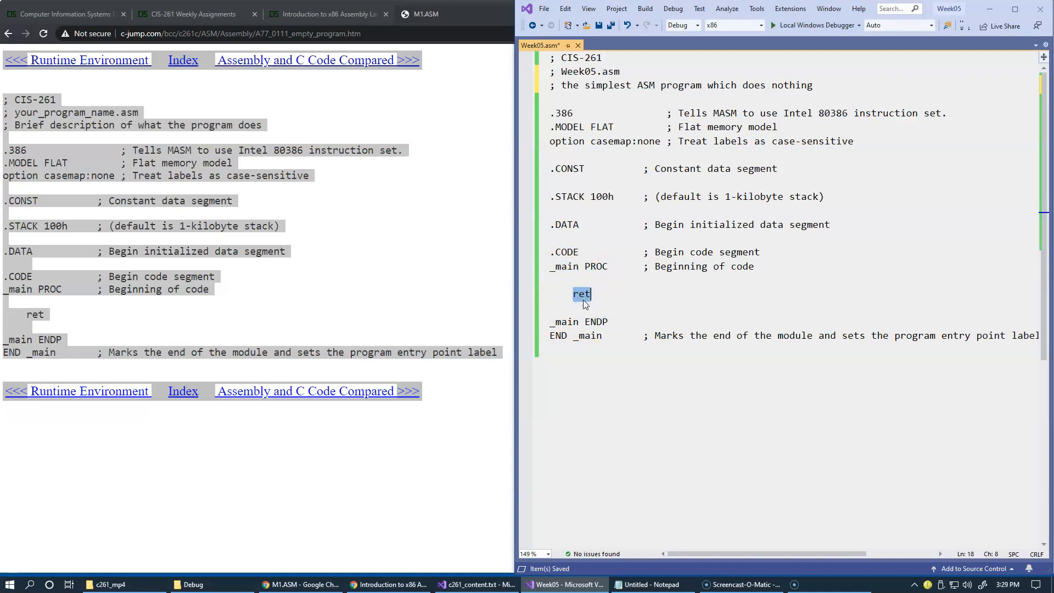